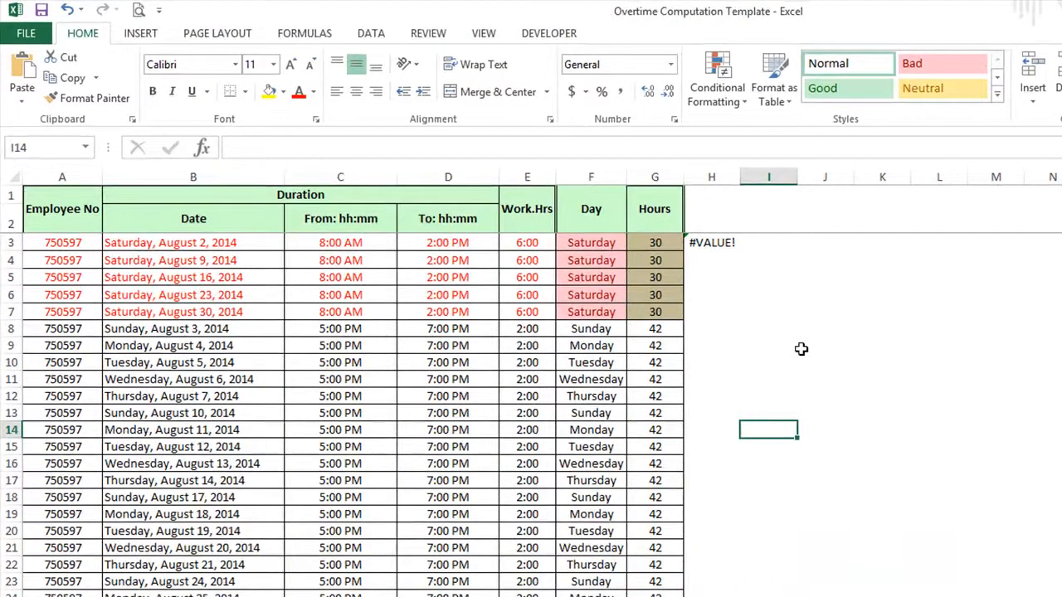
Step: After checking H3's formula and code, start =SUMIFS($E$3:$E$128,$F$3:$F$128,"Saturday" in I3
click(767, 277)
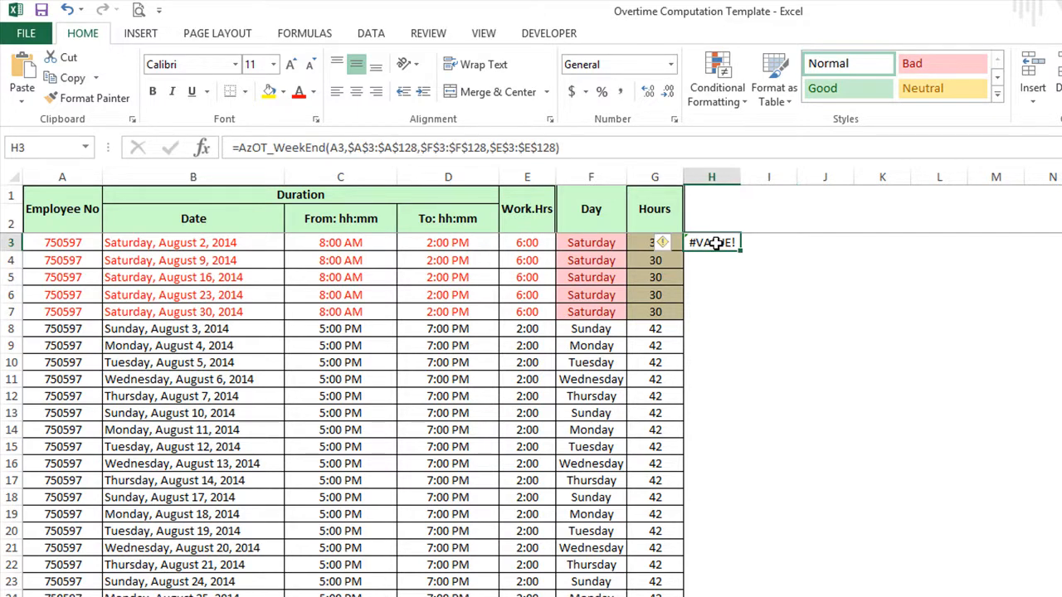
mouse_move(240, 148)
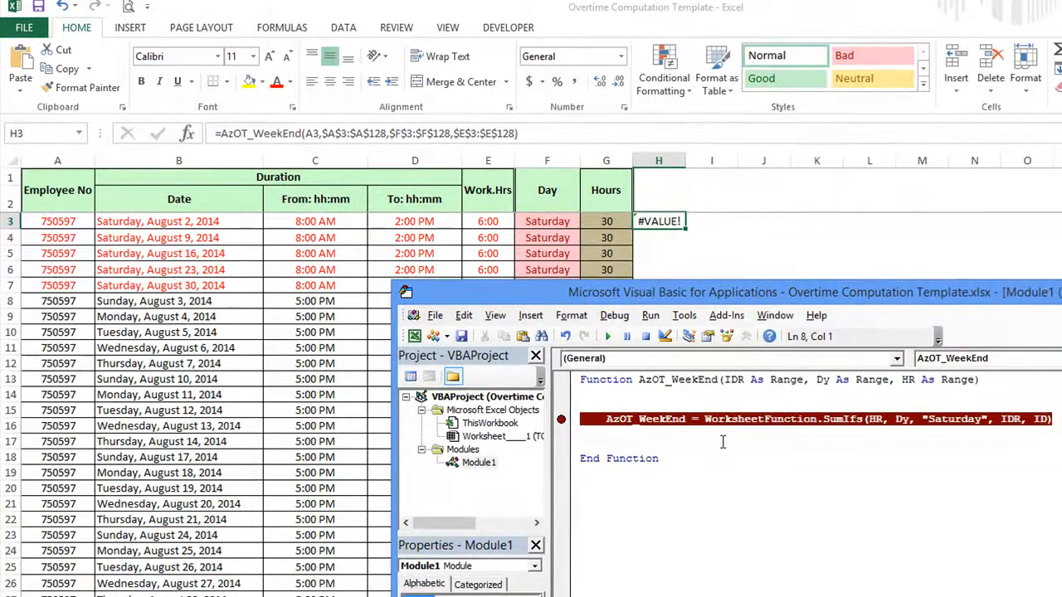
mouse_move(664, 249)
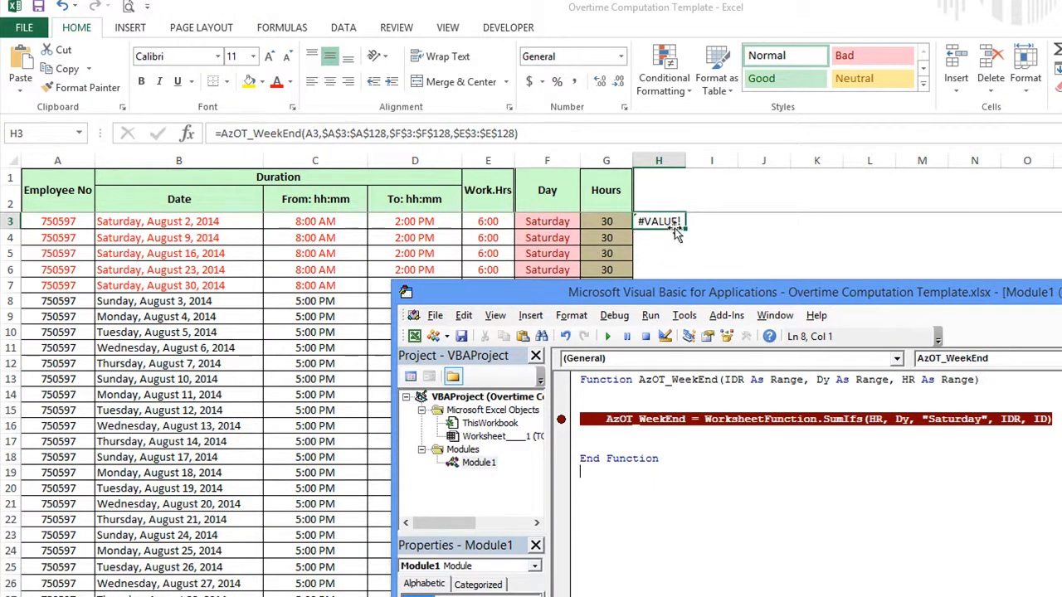
mouse_move(667, 228)
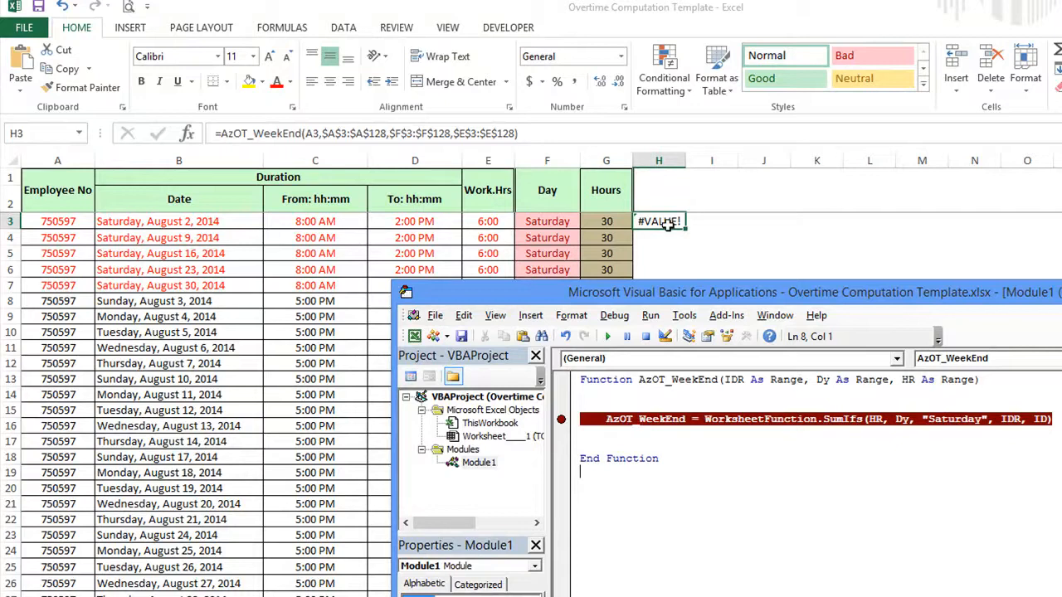
mouse_move(634, 269)
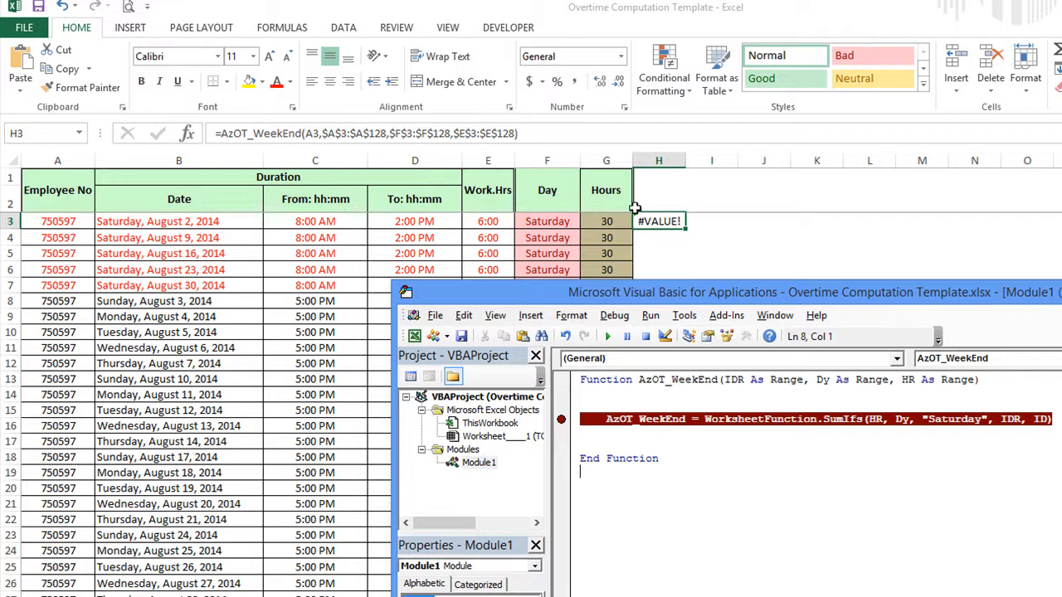
mouse_move(672, 214)
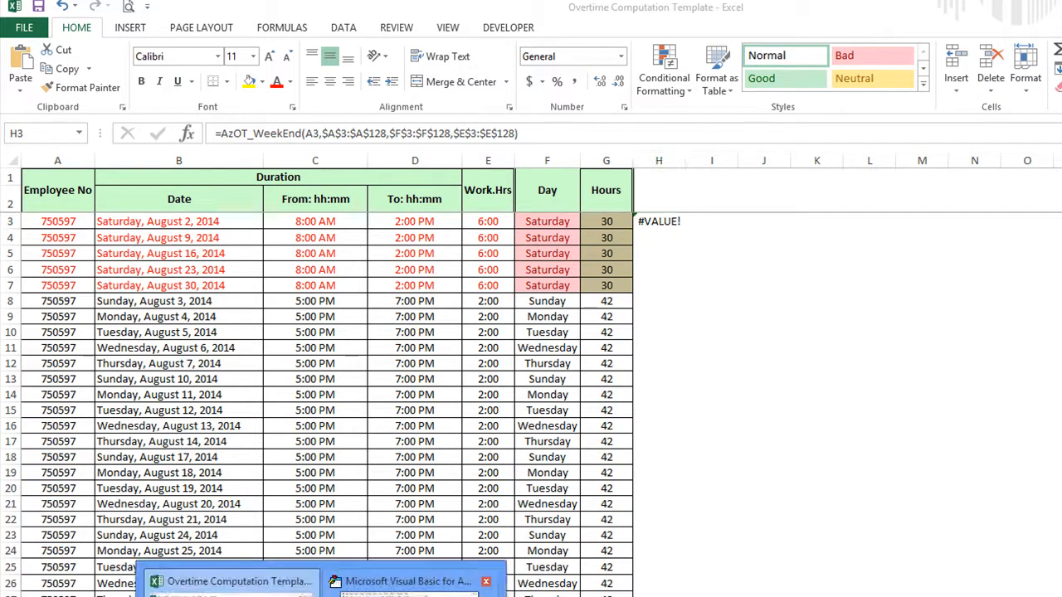
click(406, 580)
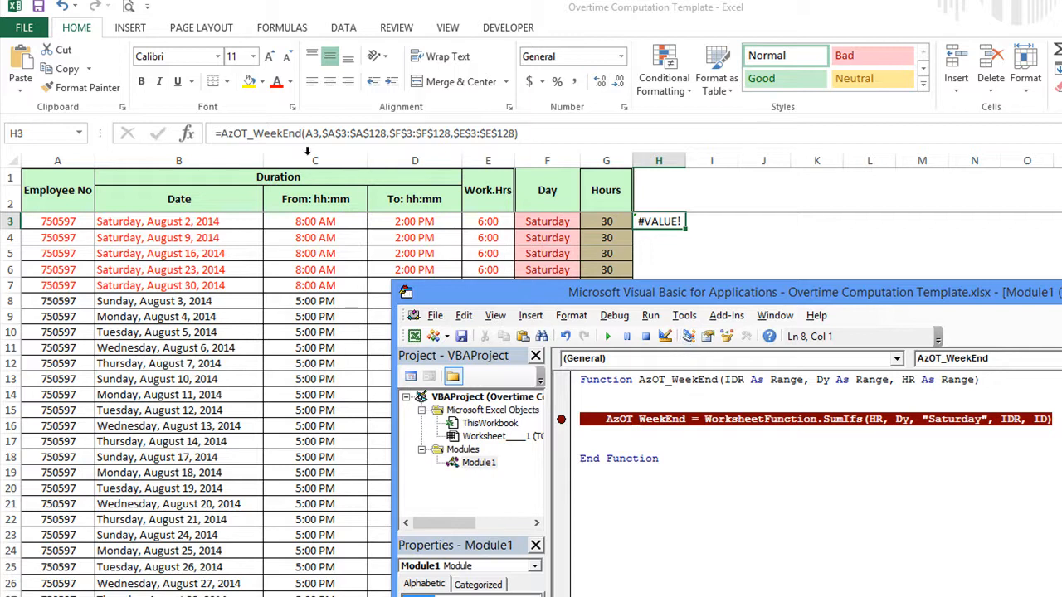
mouse_move(258, 133)
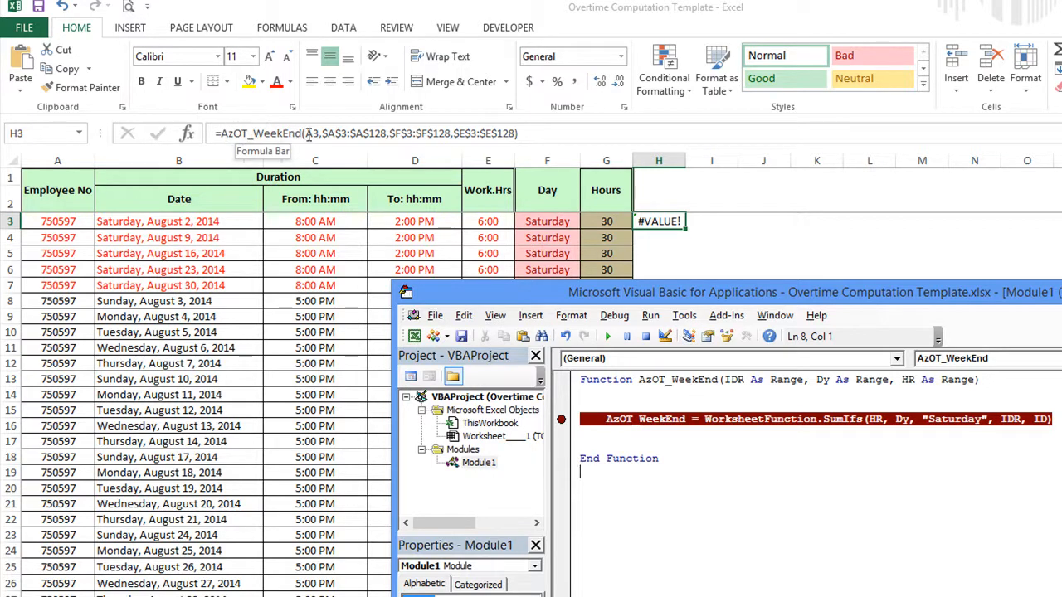
mouse_move(323, 134)
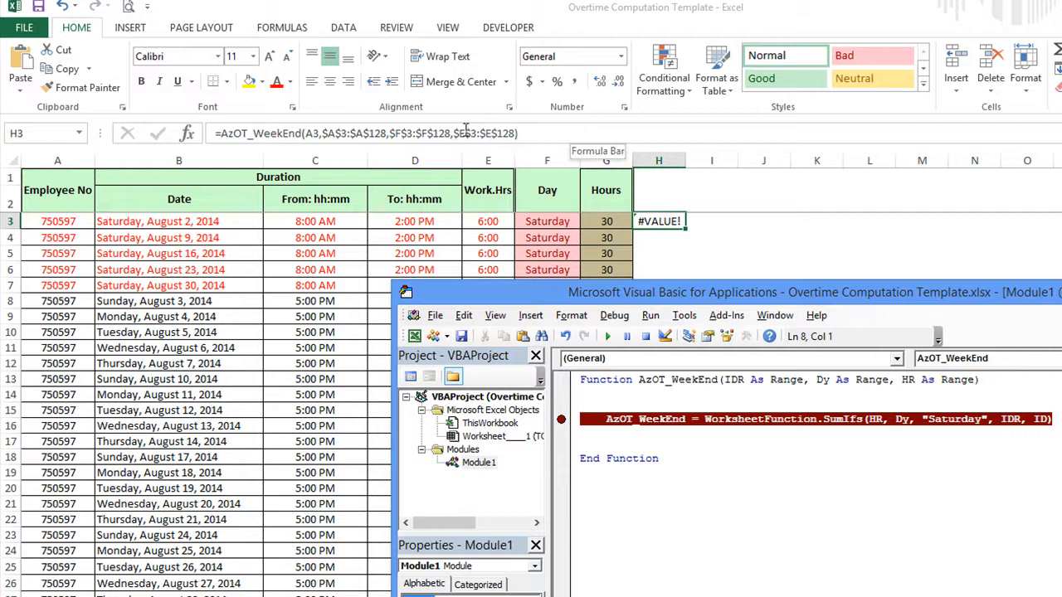
mouse_move(728, 381)
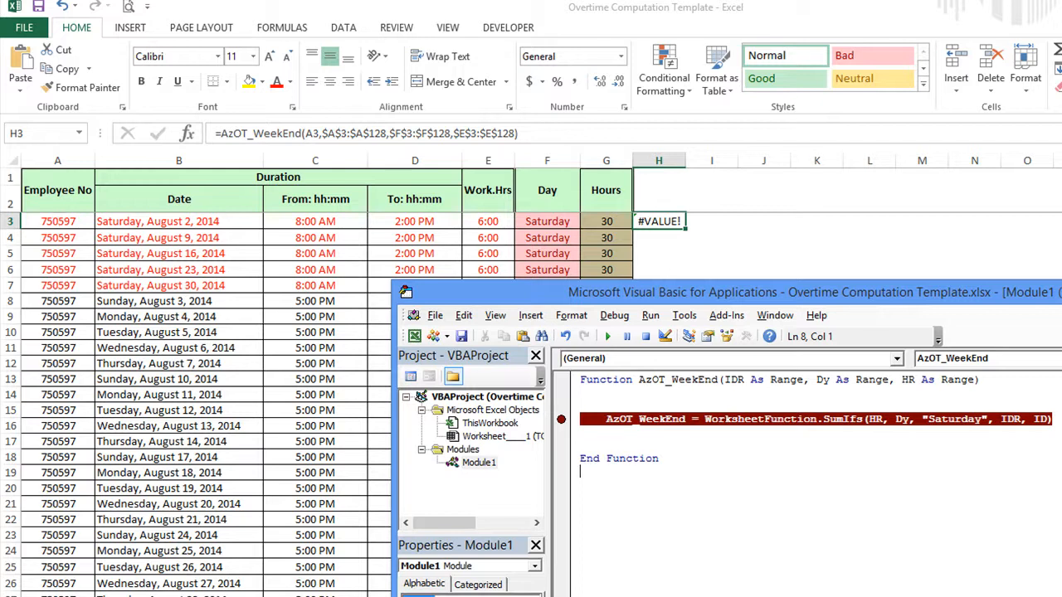
mouse_move(68, 219)
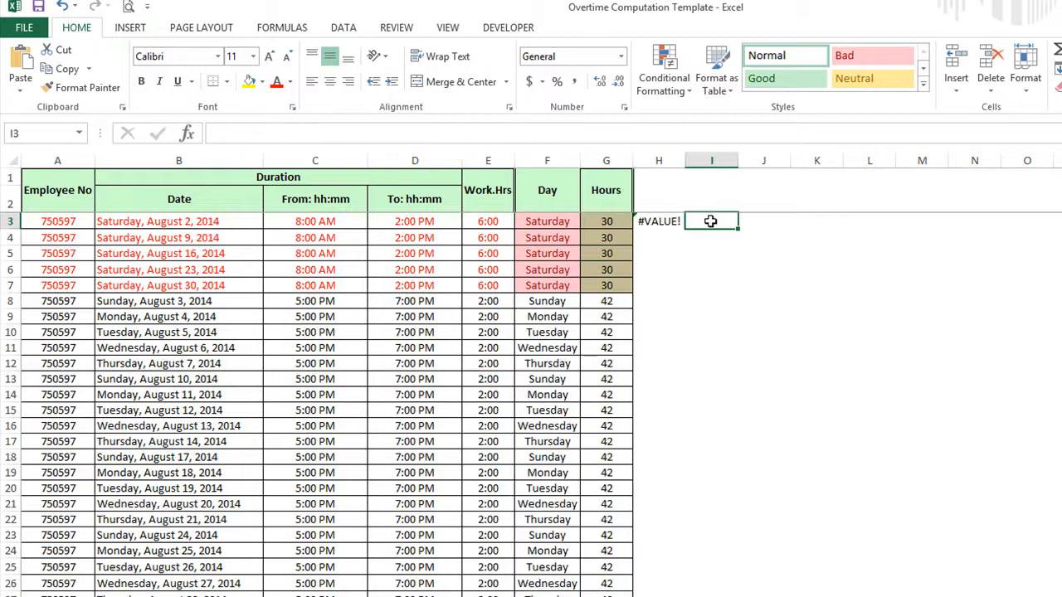
text(=su)
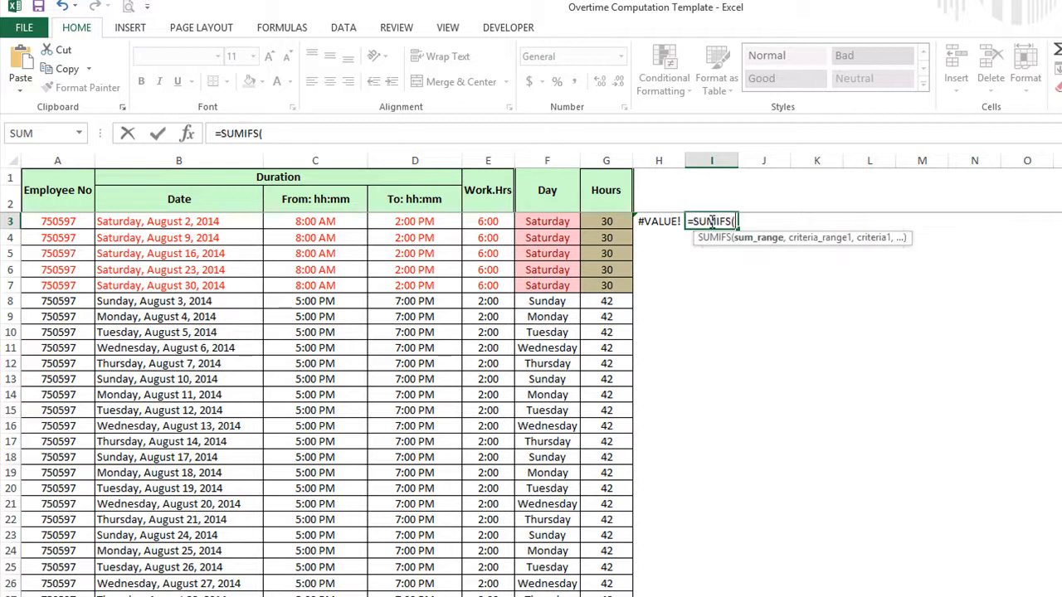
mouse_move(628, 225)
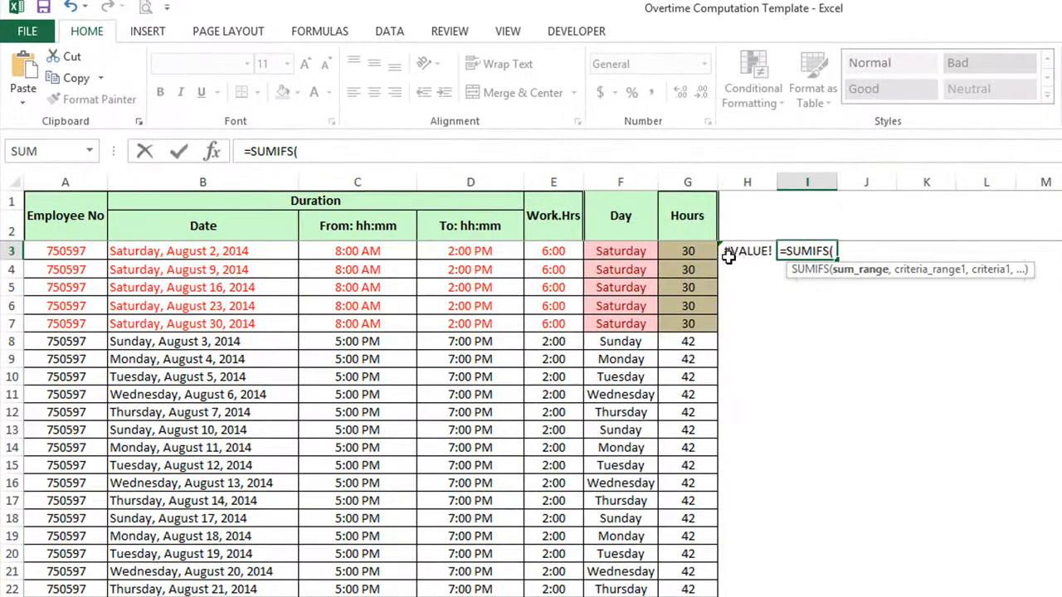
mouse_move(554, 251)
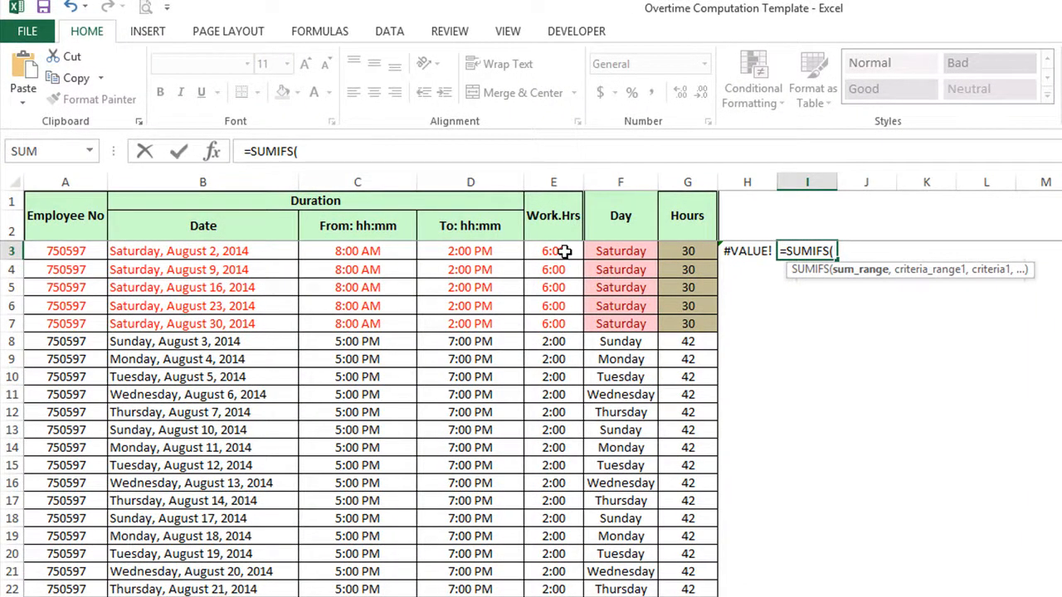
click(552, 250)
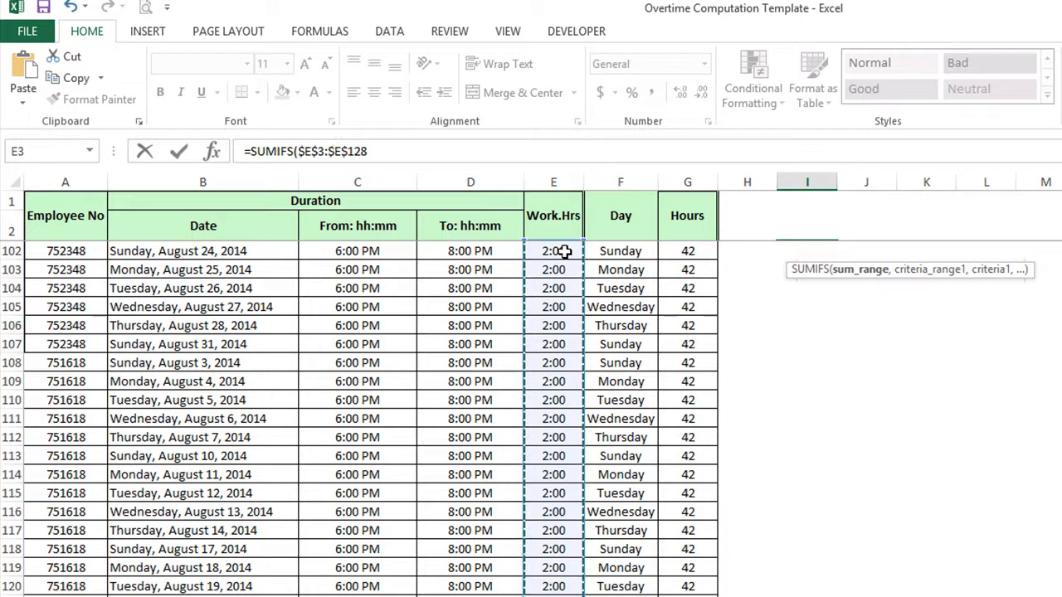
scroll(down, 3)
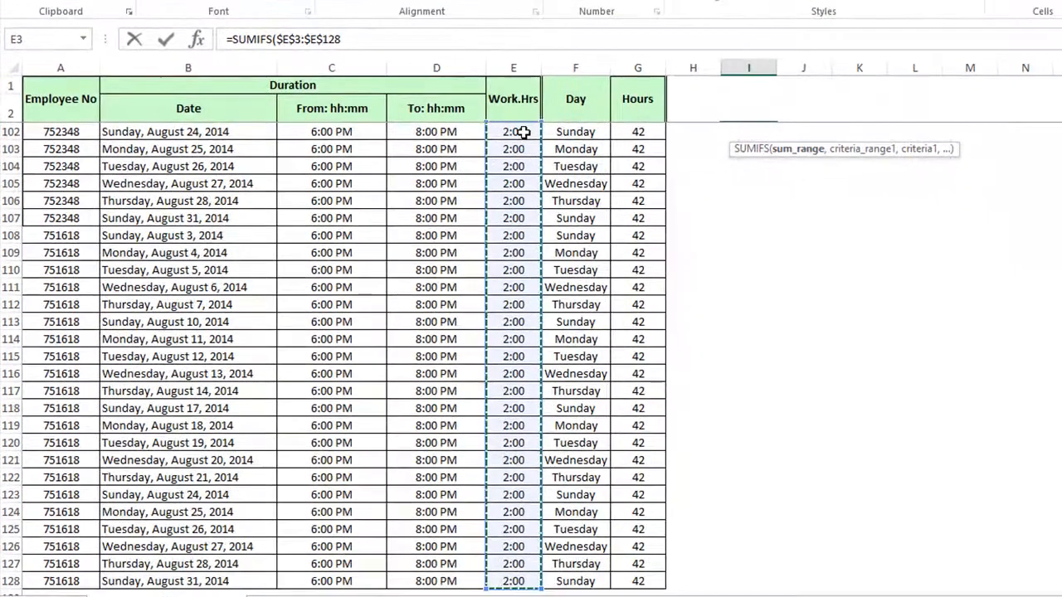
text(,)
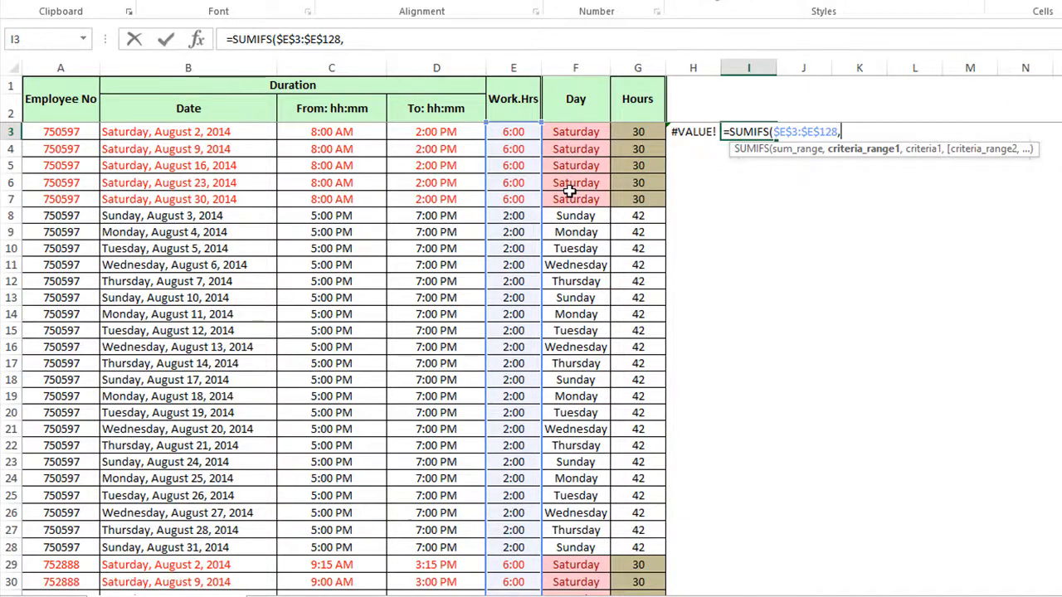
mouse_move(571, 132)
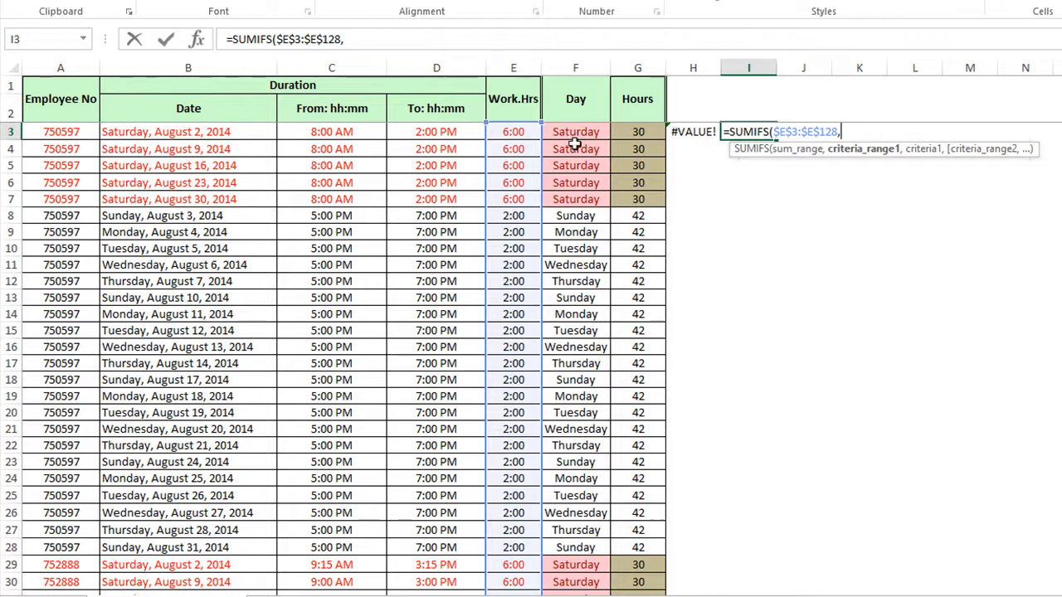
mouse_move(584, 479)
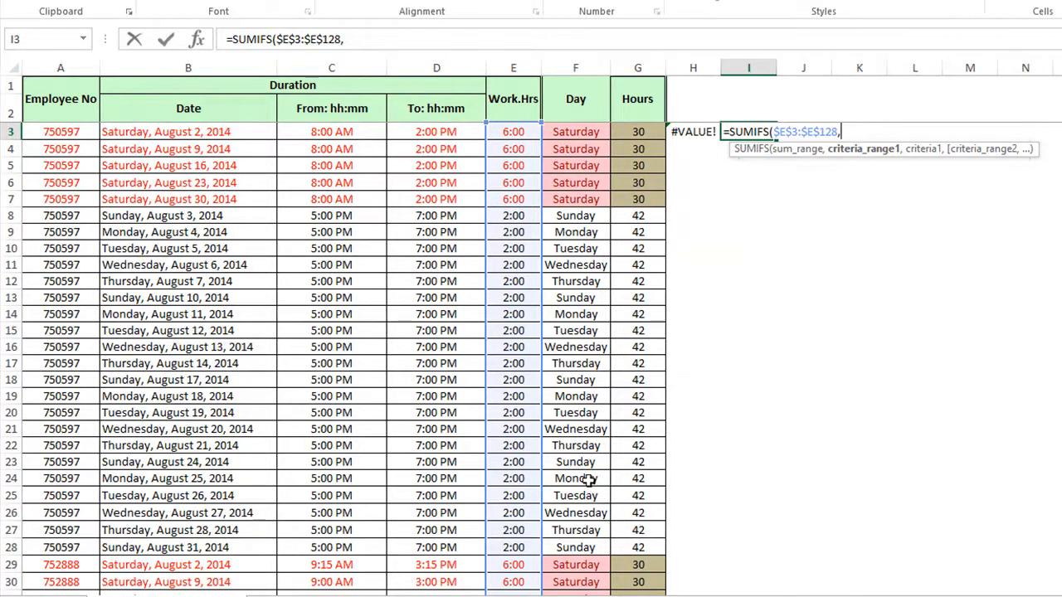
mouse_move(587, 474)
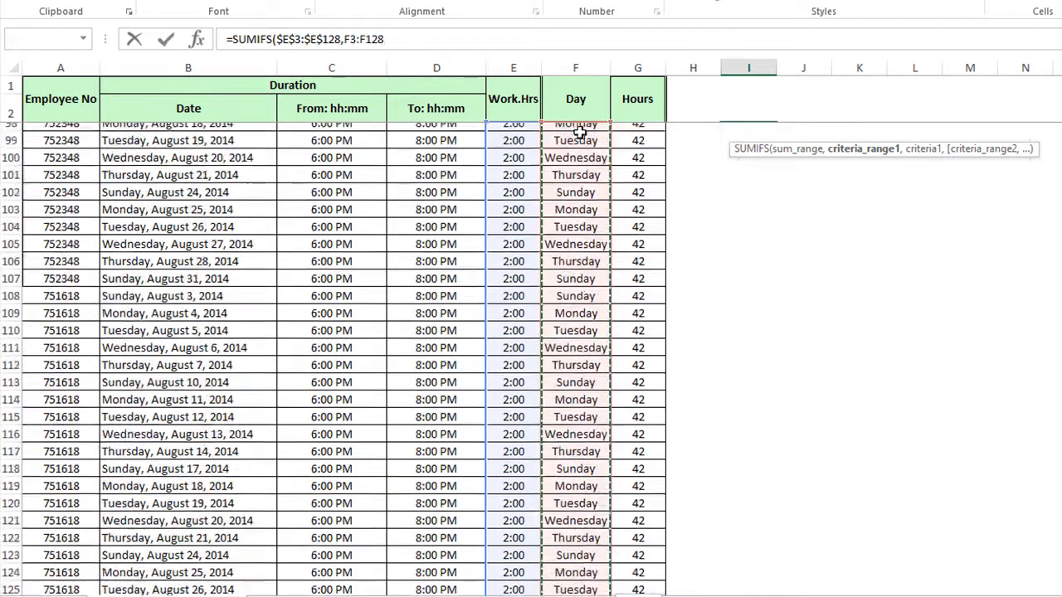
scroll(down, 3)
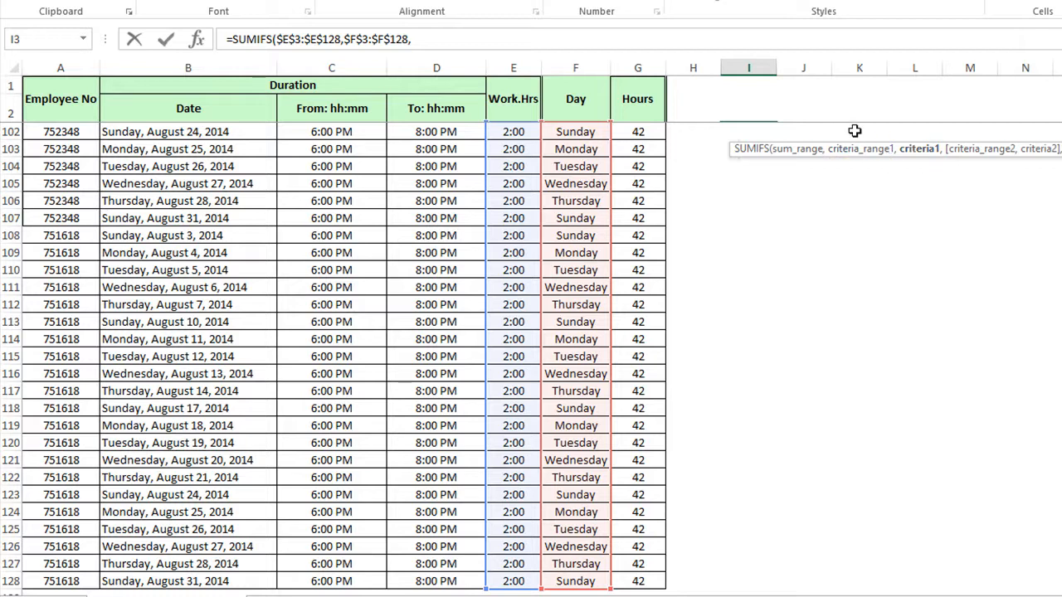
text(,"Saturday)
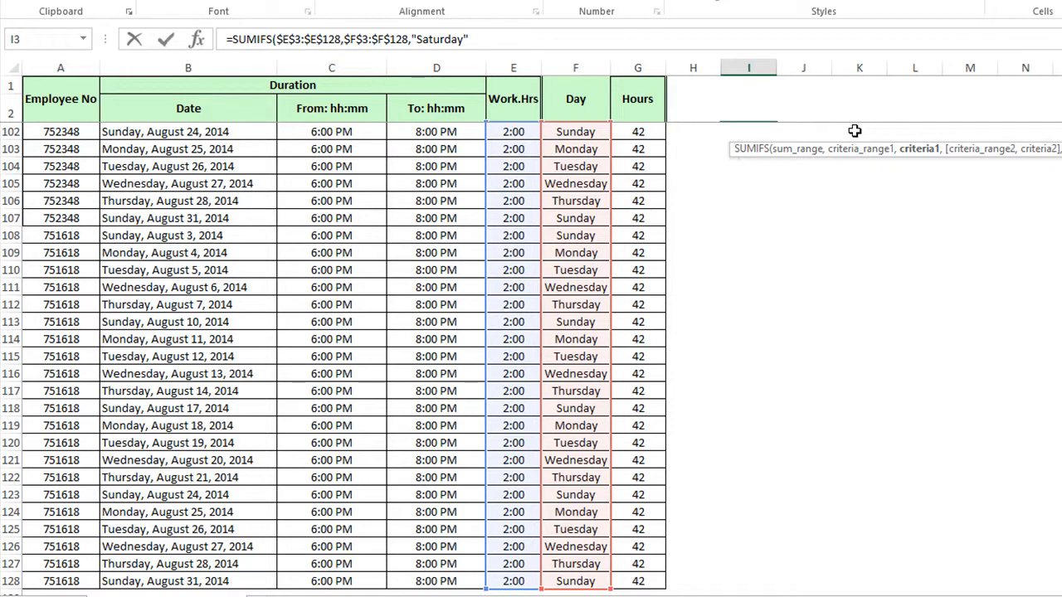
text(,)
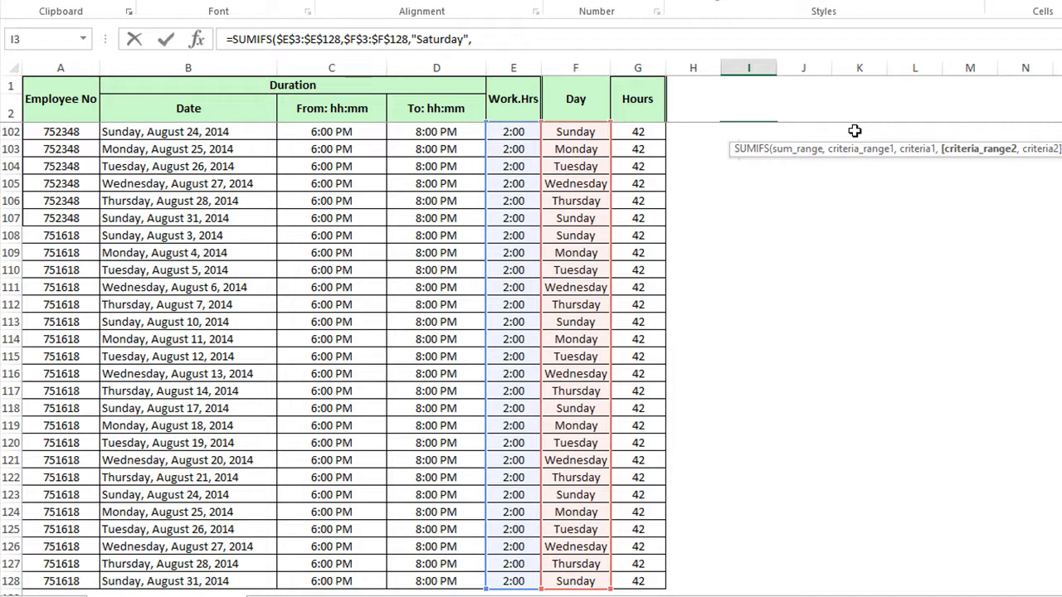
mouse_move(48, 131)
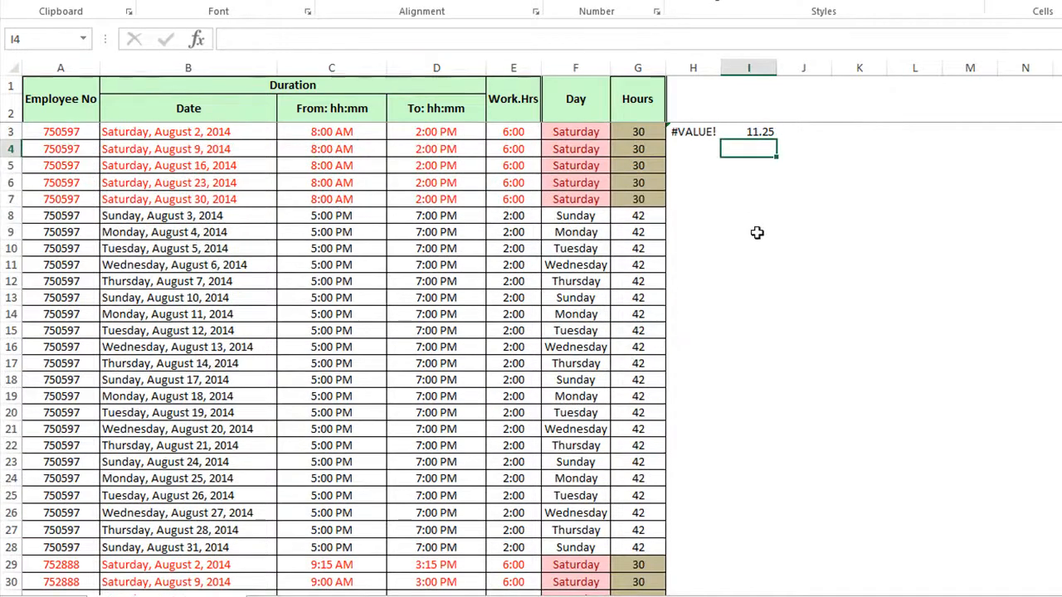
Step: Compare H3's AzOT_WeekEnd formula with I3's SUMIFS formula returning 11.25
click(693, 131)
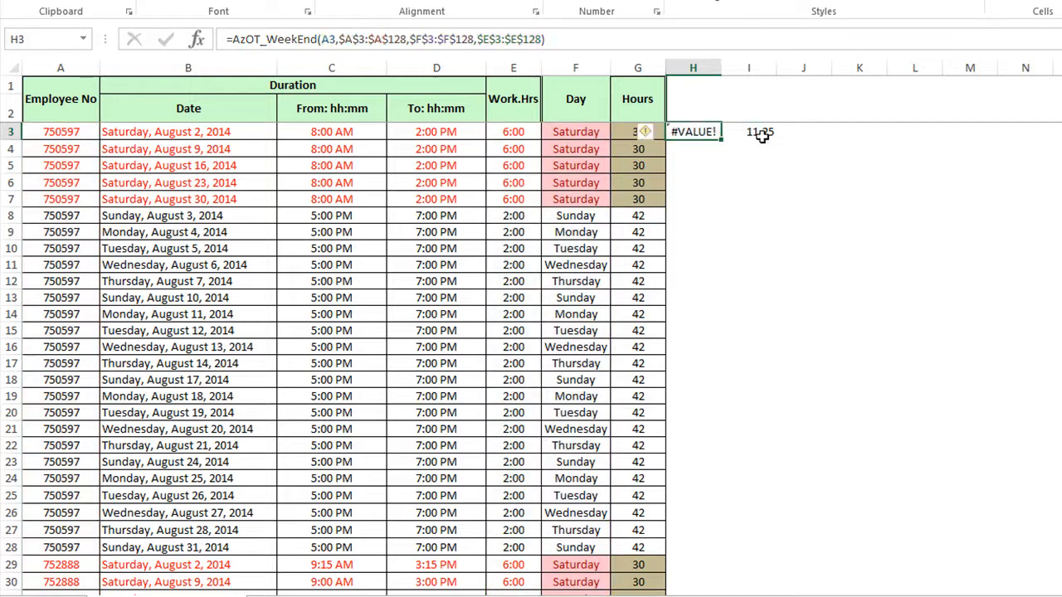
click(747, 131)
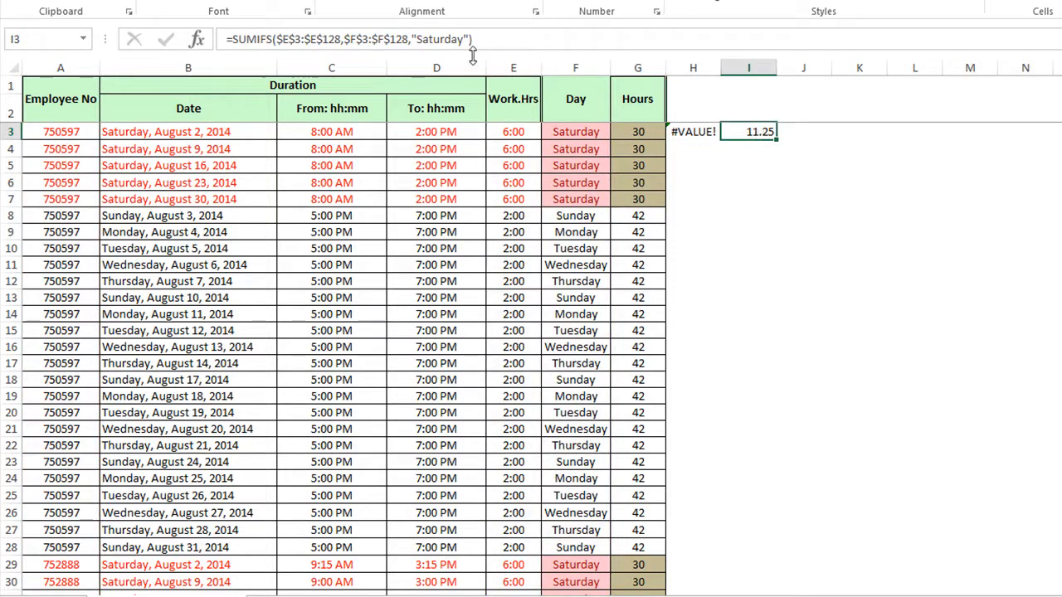
mouse_move(283, 43)
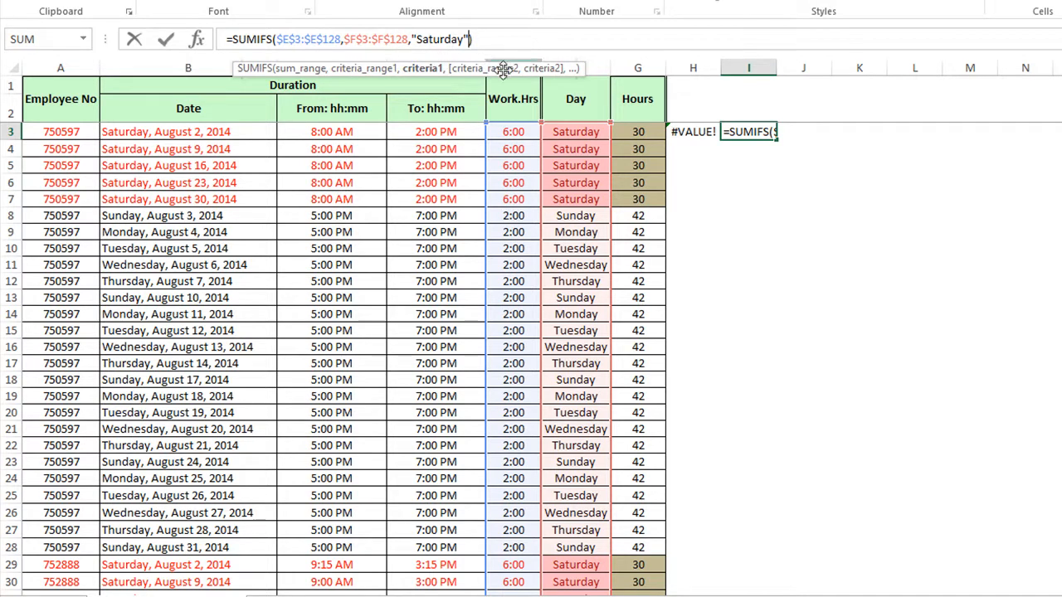
Step: Extend I3's SUMIFS with criterion $A$3:$A$128 equal to A3, giving 1.25
text(,$A$3:$A$128)
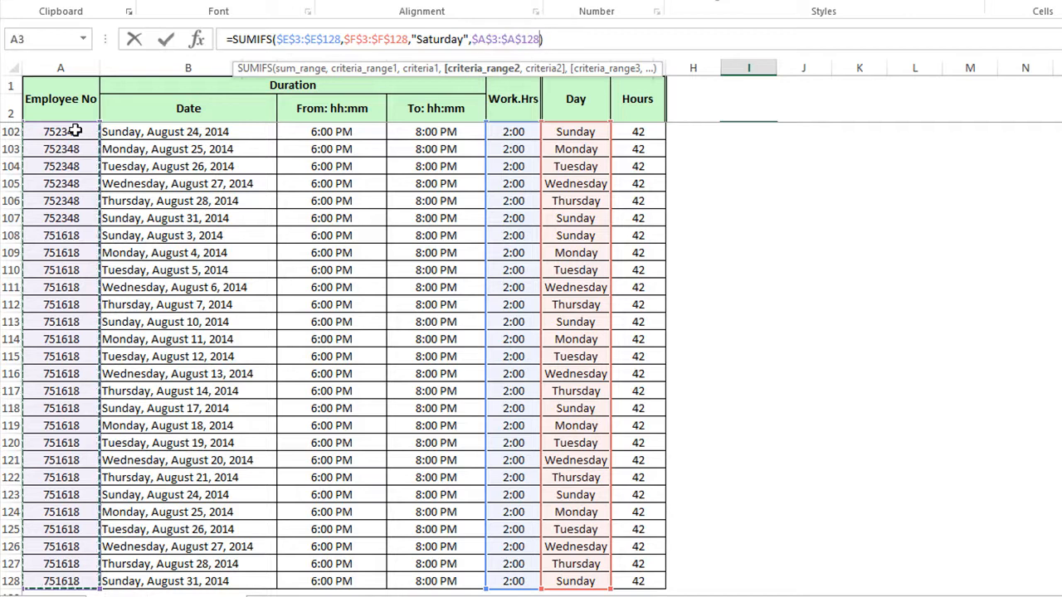
text(,)
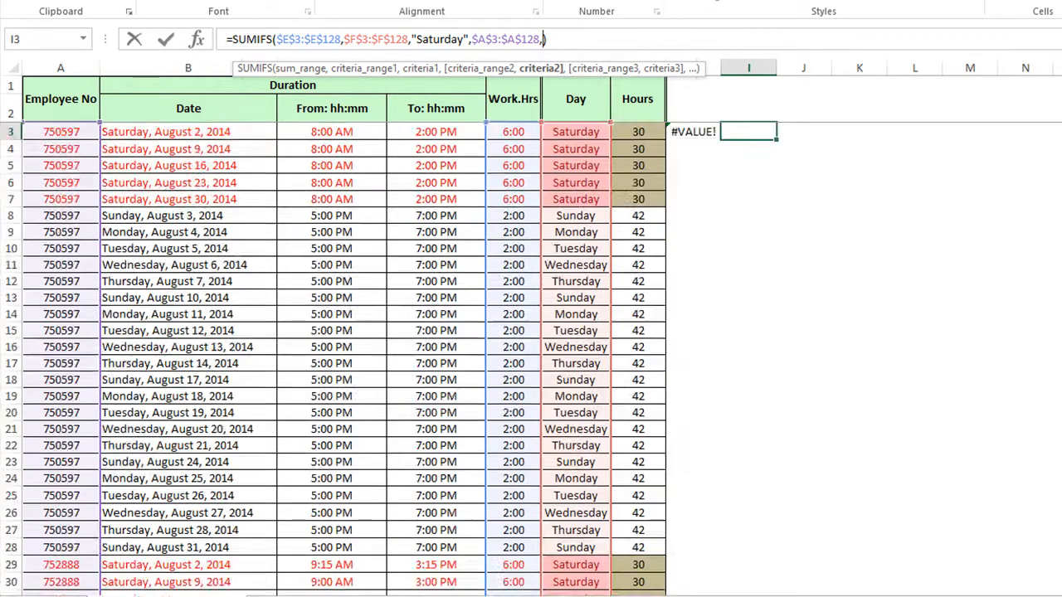
click(61, 131)
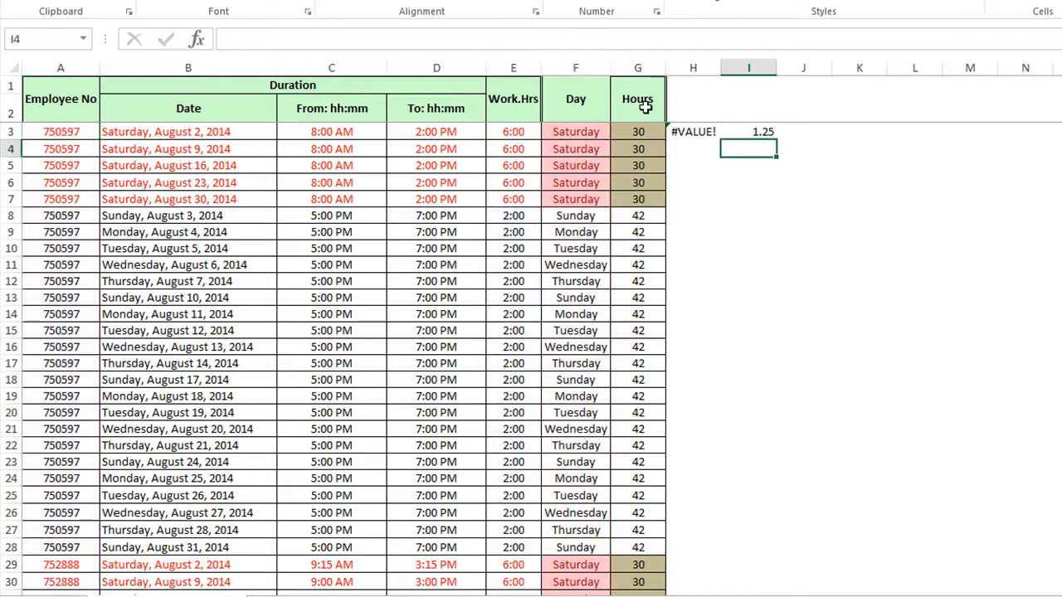
mouse_move(744, 131)
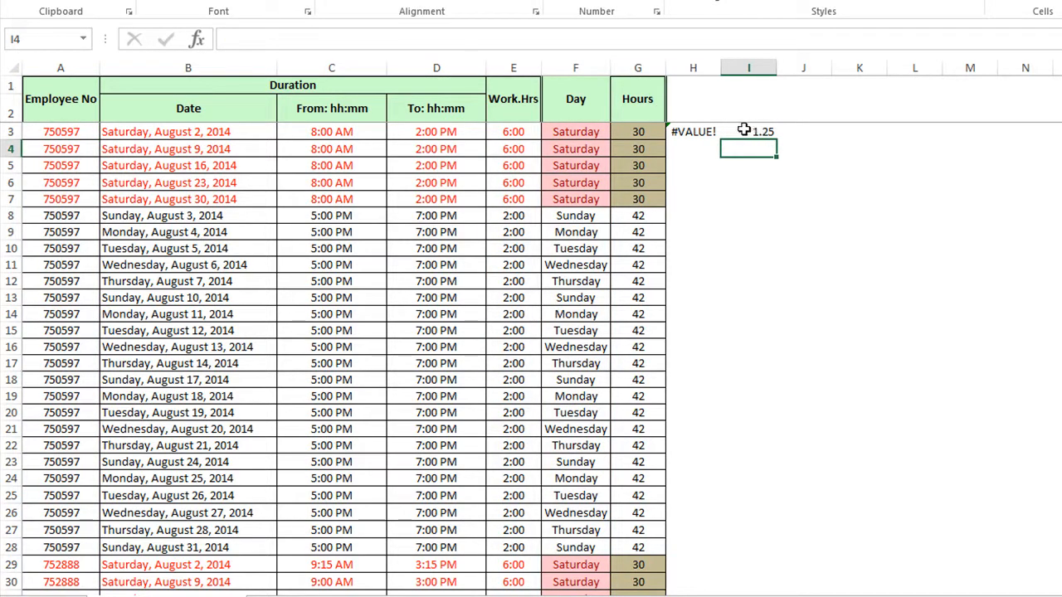
Step: Add test cells J3 =E3 (6:00) and K3 =VALUE(E3) (0.25)
click(513, 131)
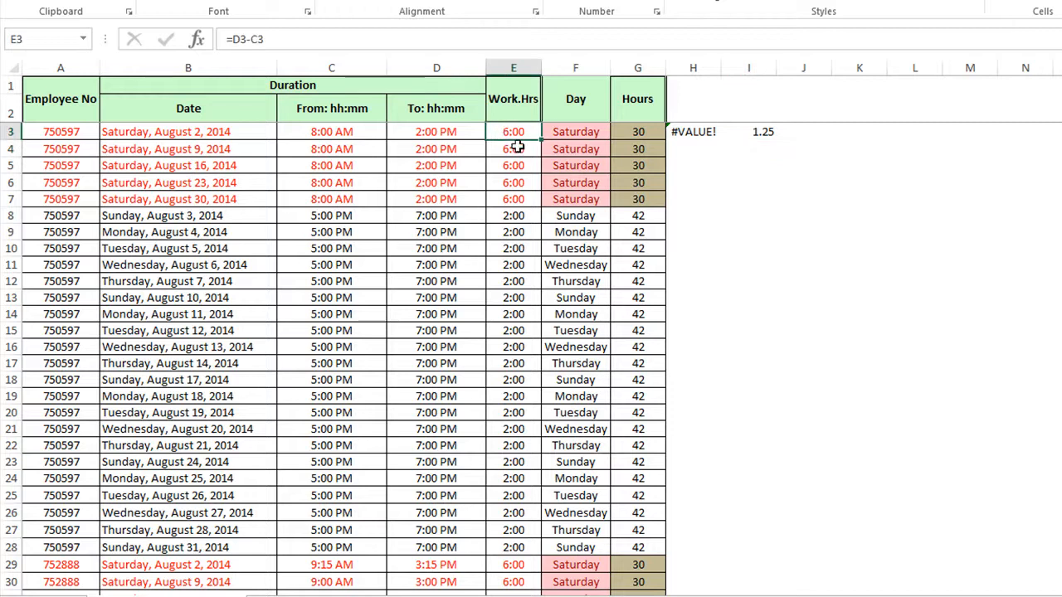
mouse_move(751, 137)
text(=)
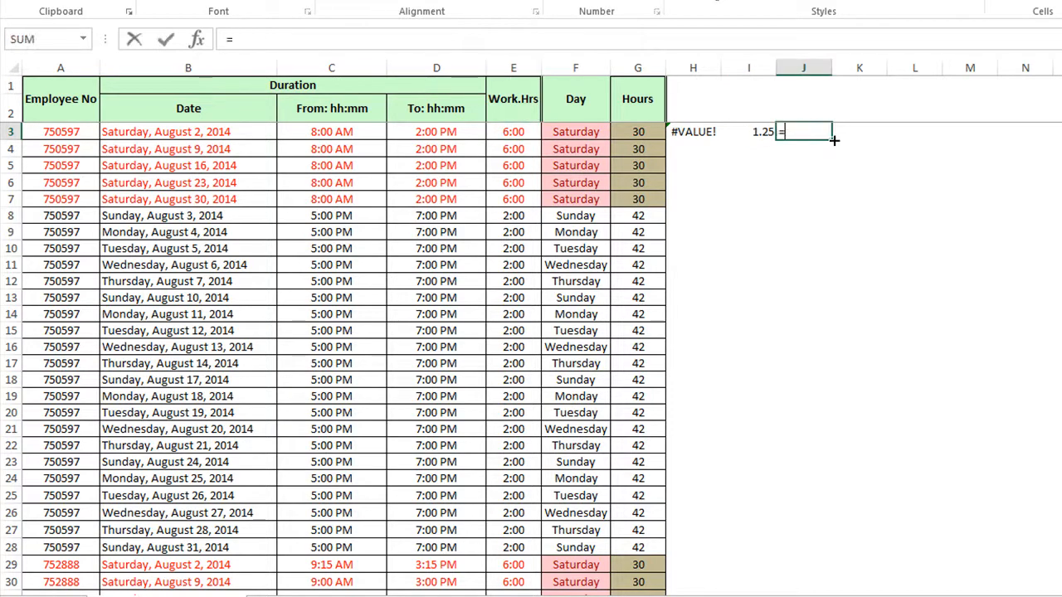
click(513, 131)
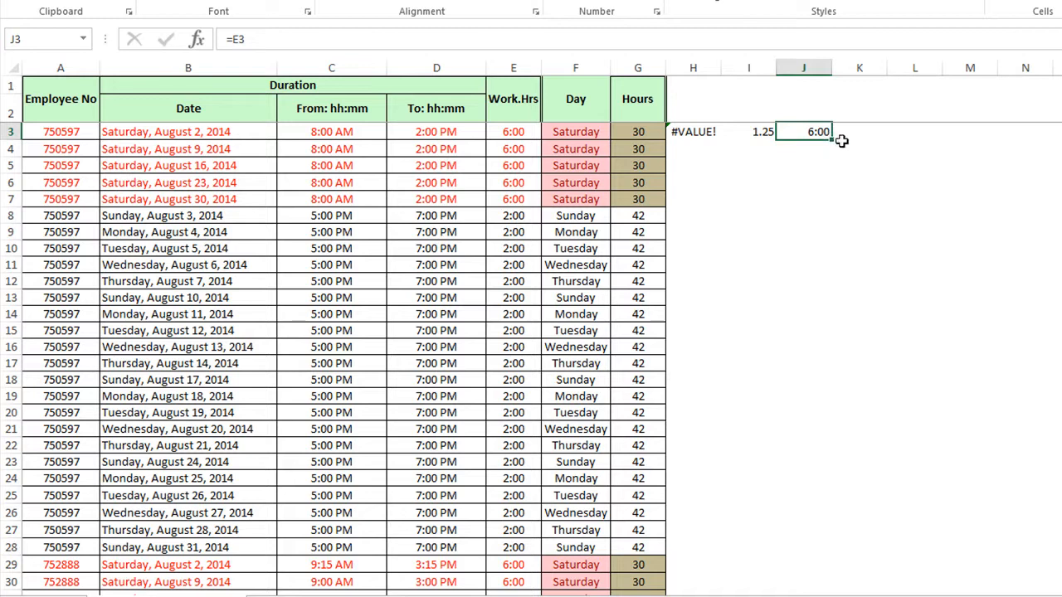
click(859, 131)
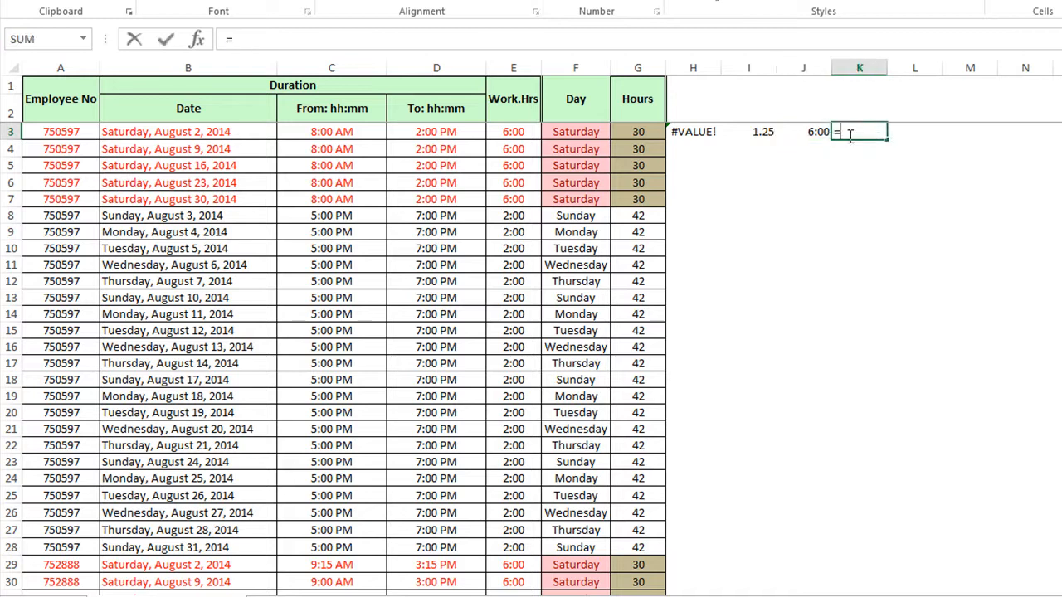
text(VALUE()
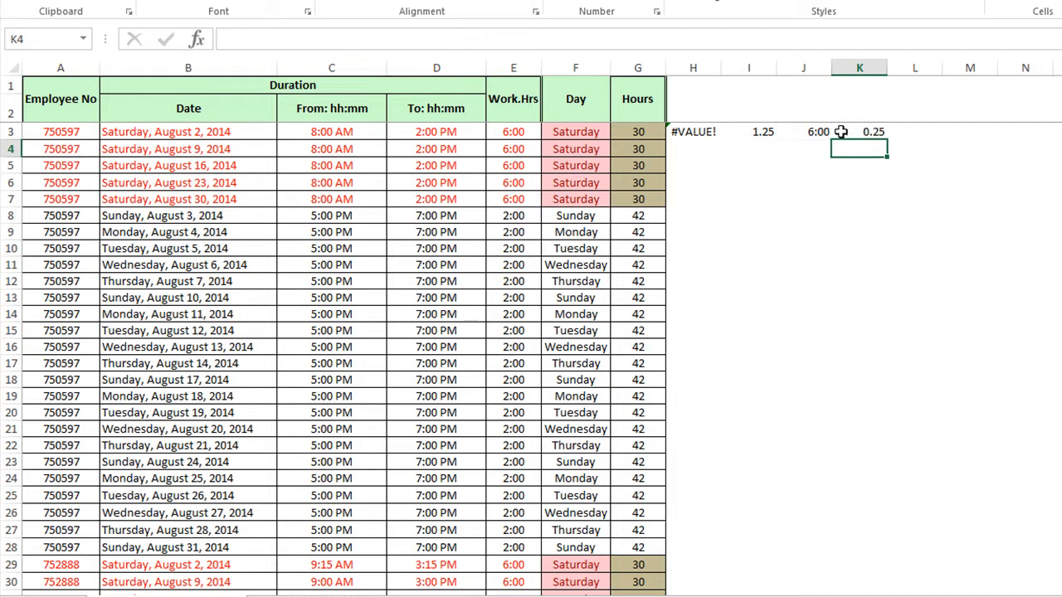
mouse_move(539, 169)
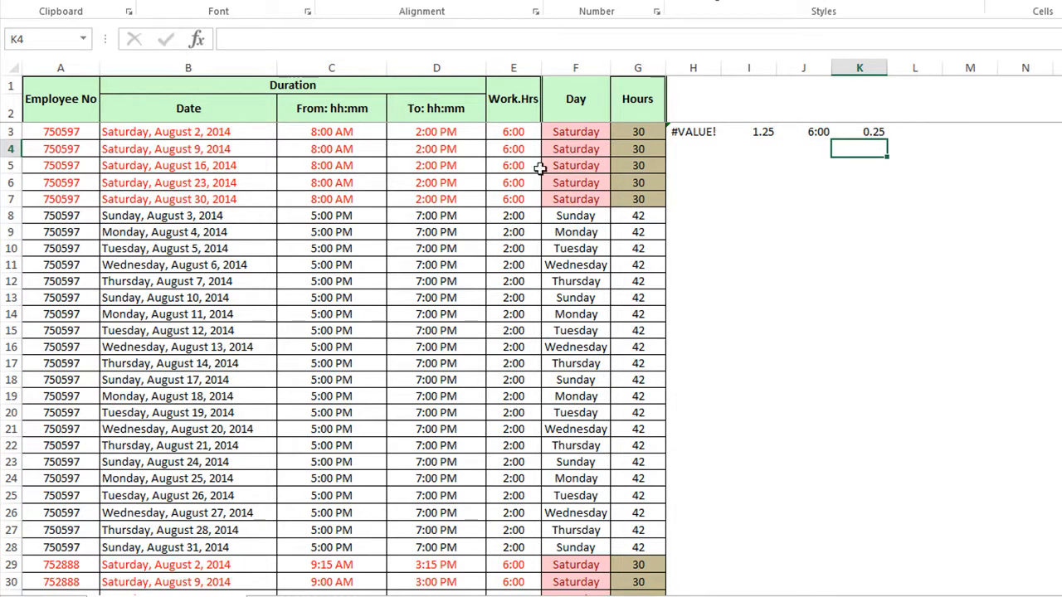
mouse_move(495, 297)
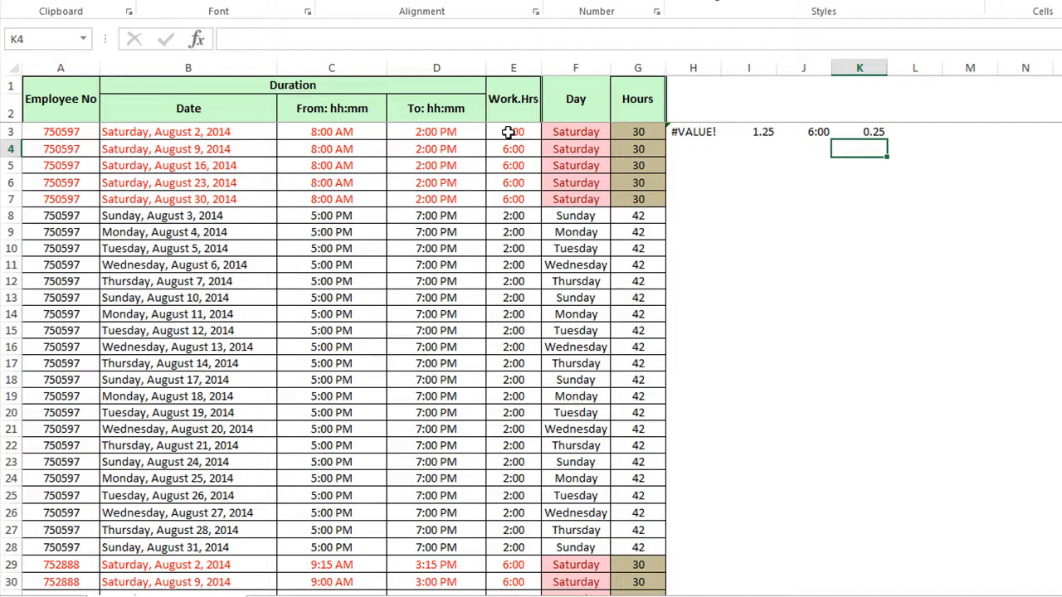
Step: Change E3 to =(D3-C3)*24 and paste it down column E as formulas only
click(512, 131)
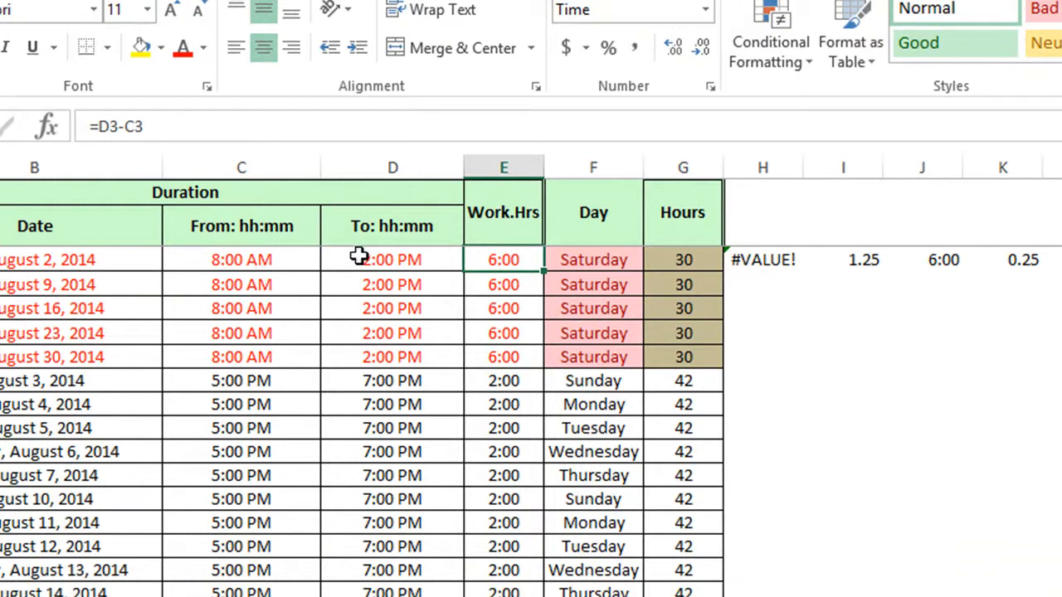
mouse_move(377, 259)
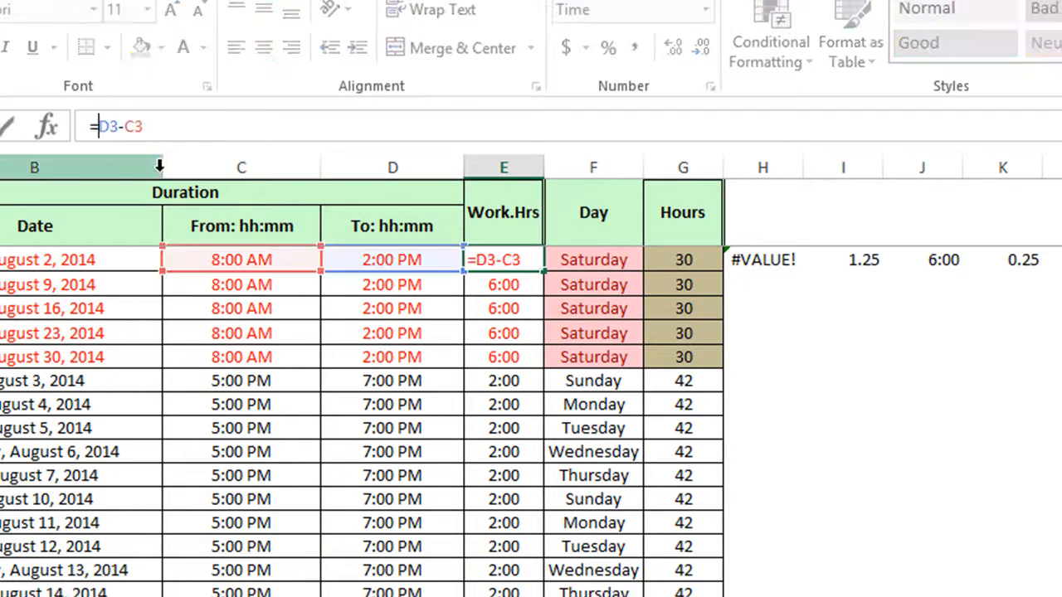
text(()
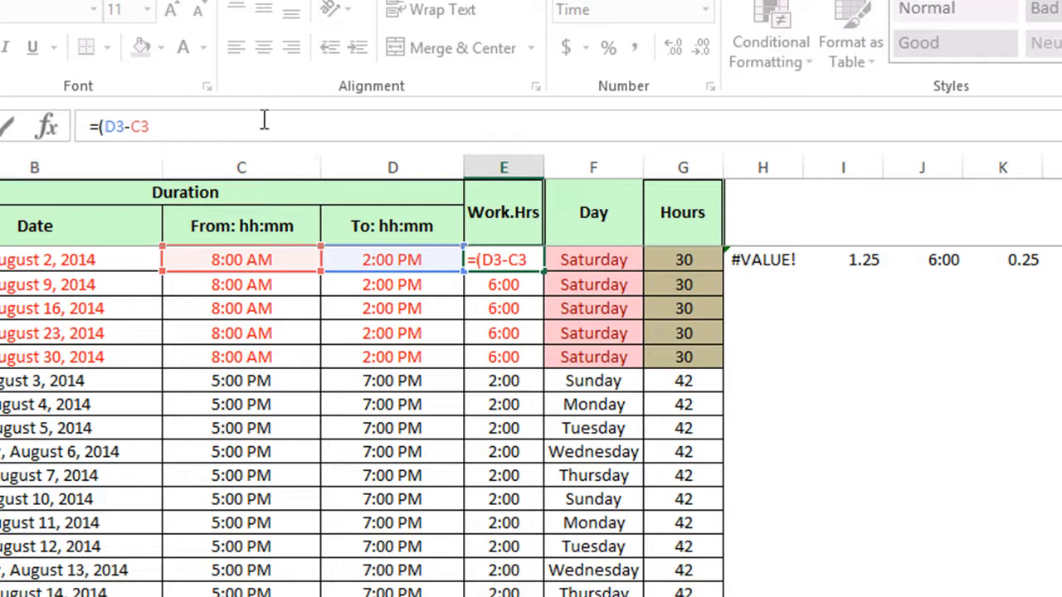
text())
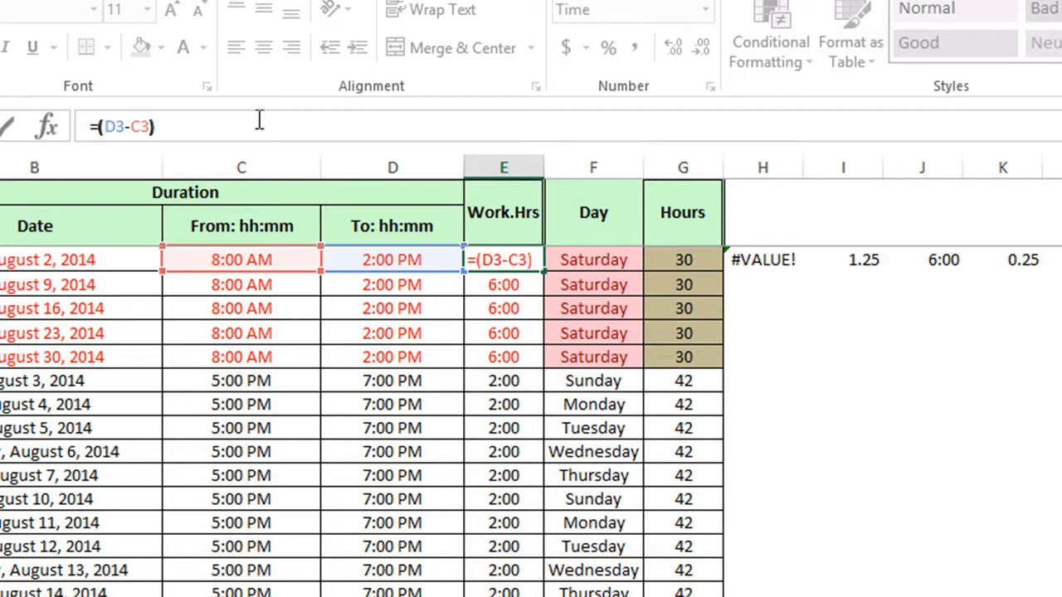
text(*24)
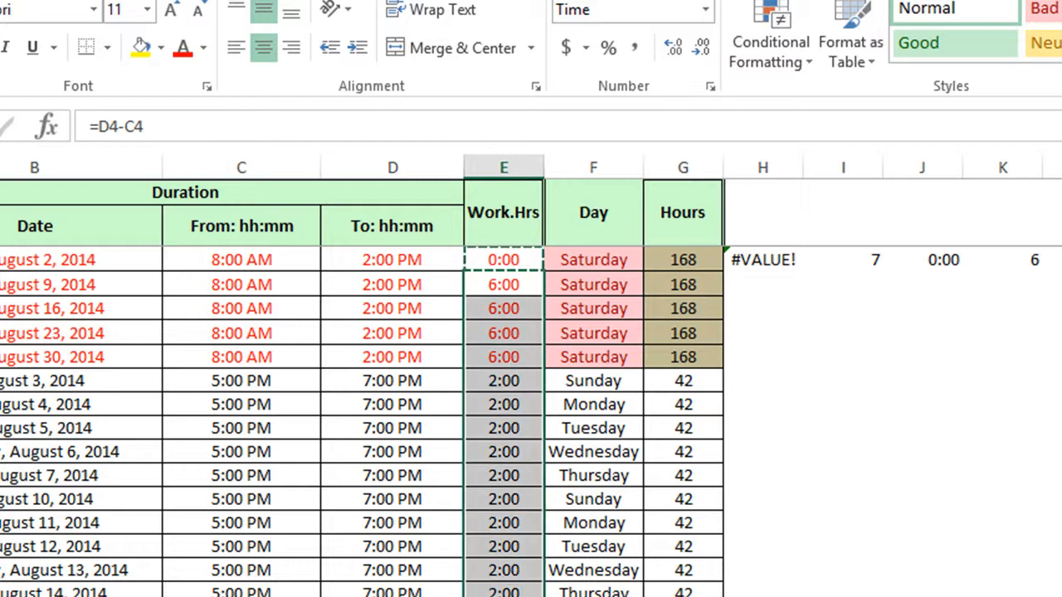
scroll(down, 3)
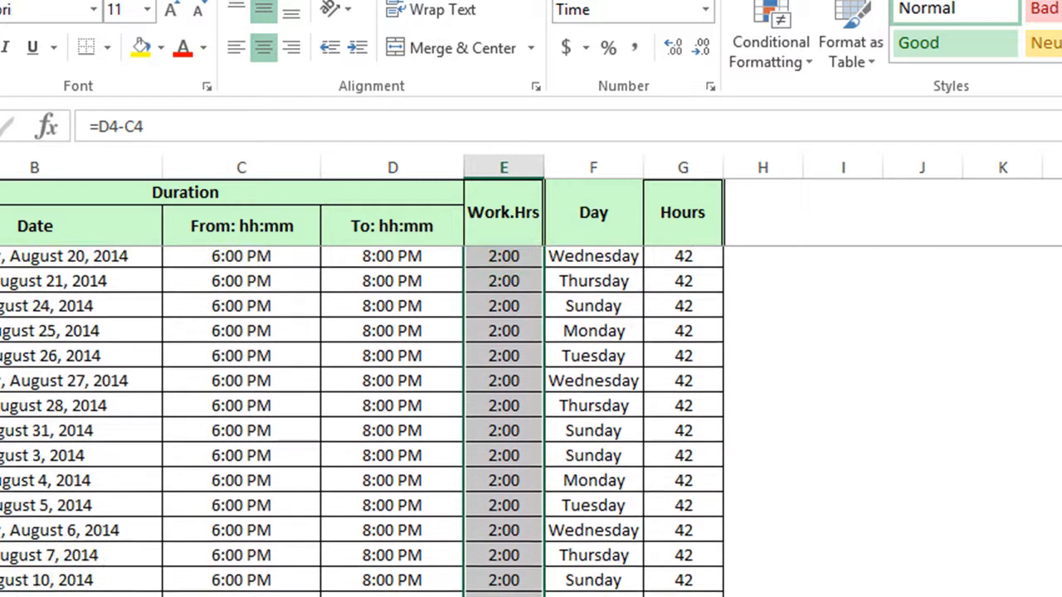
scroll(down, 3)
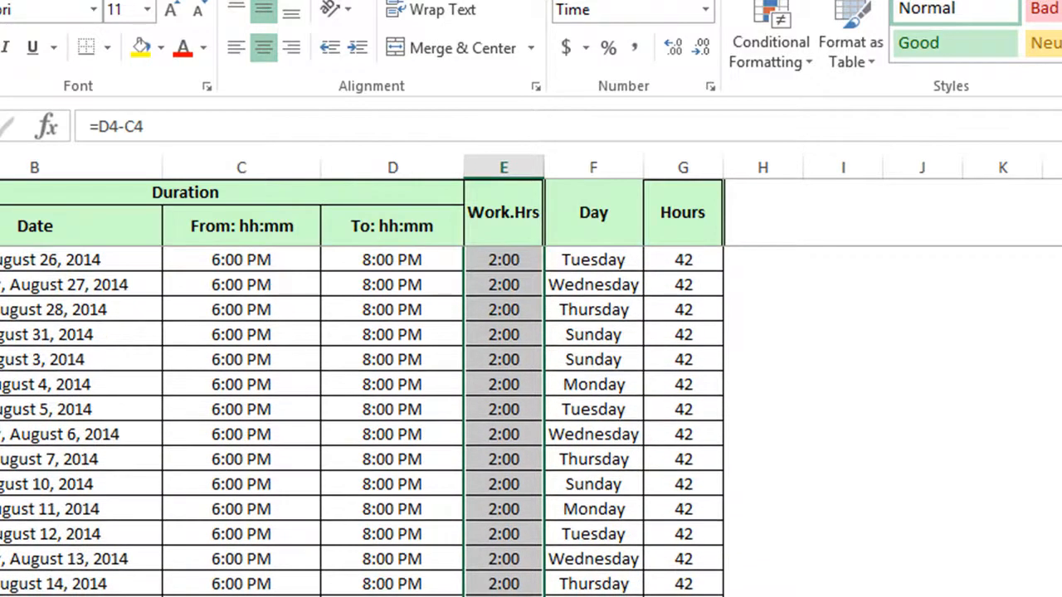
scroll(down, 3)
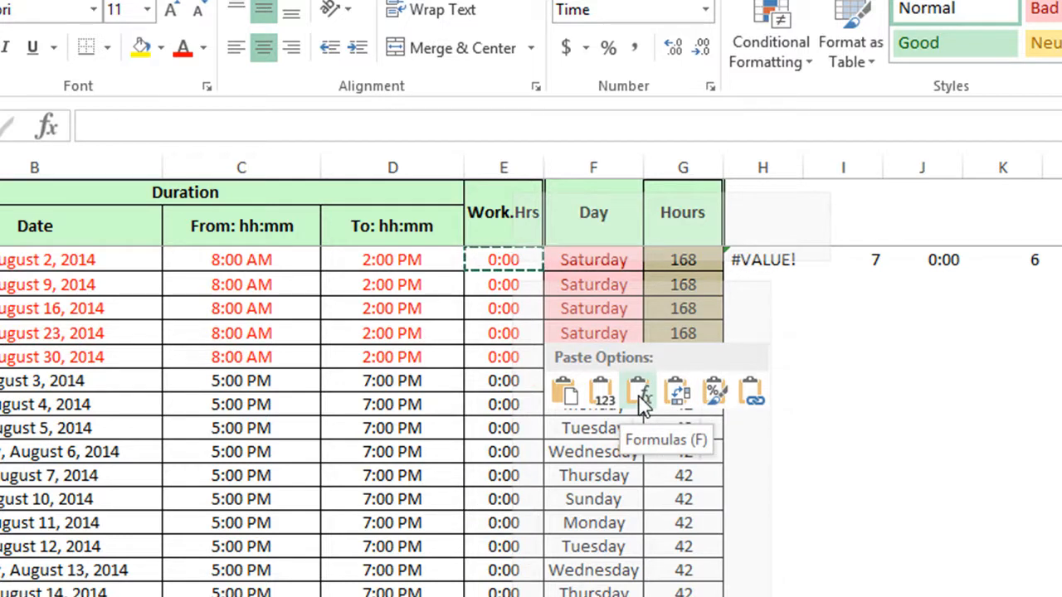
click(637, 391)
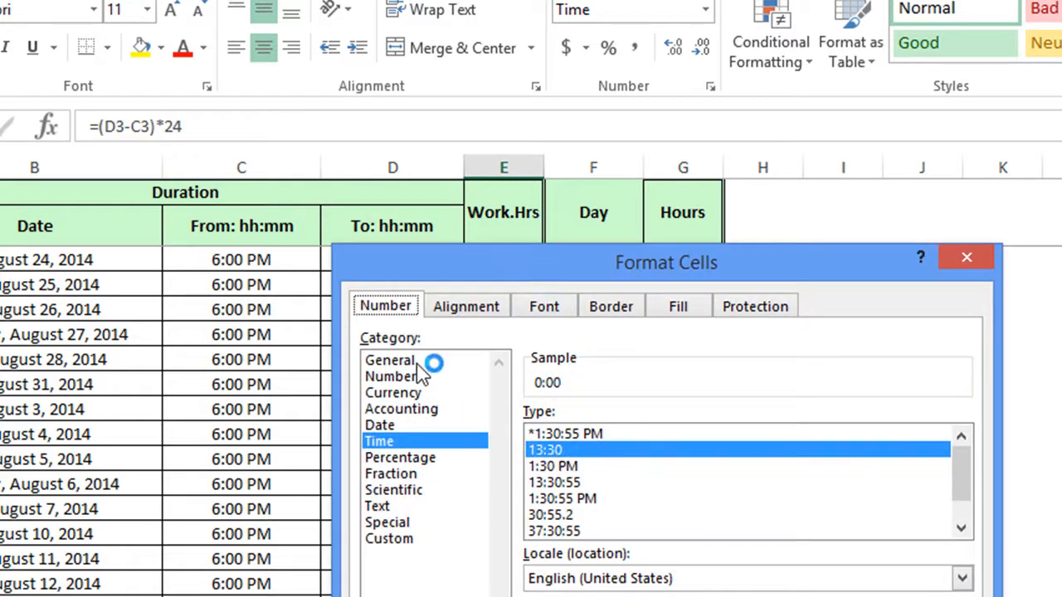
Step: Apply the Number format to column E so hours show as 6.00 and 2.00
click(389, 360)
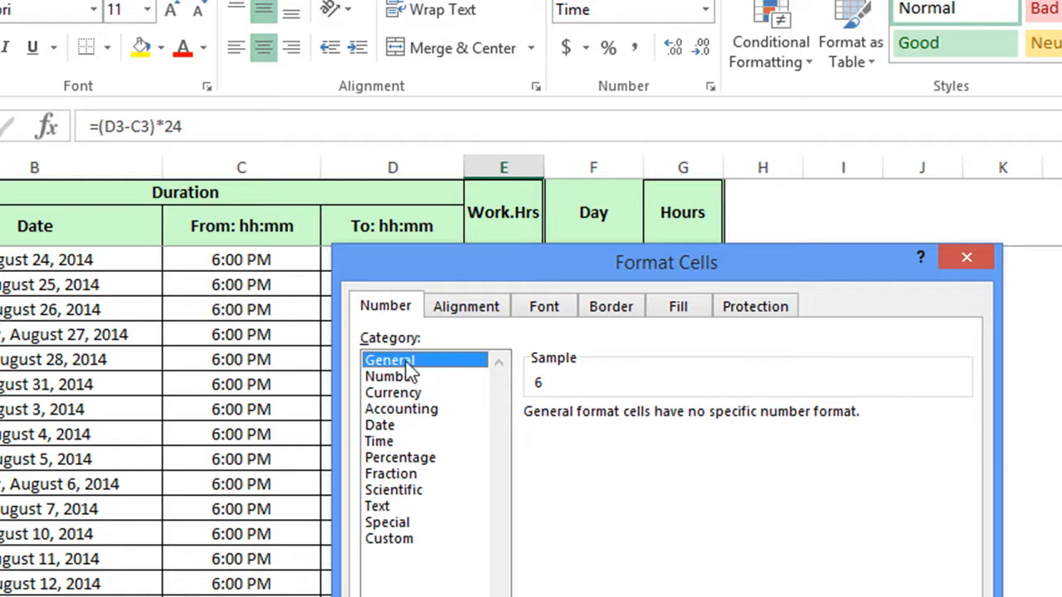
mouse_move(410, 383)
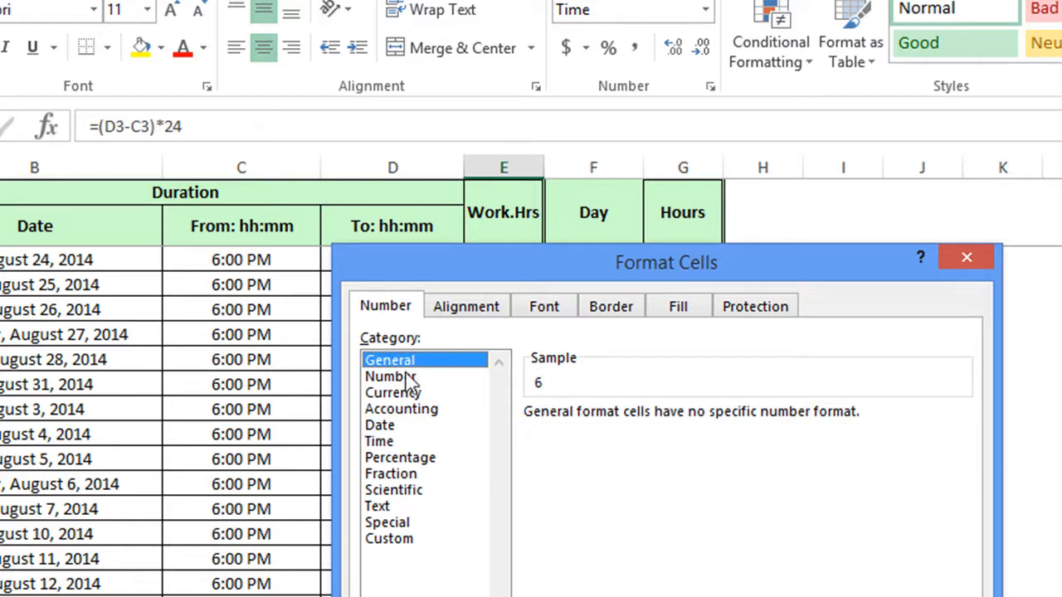
click(390, 376)
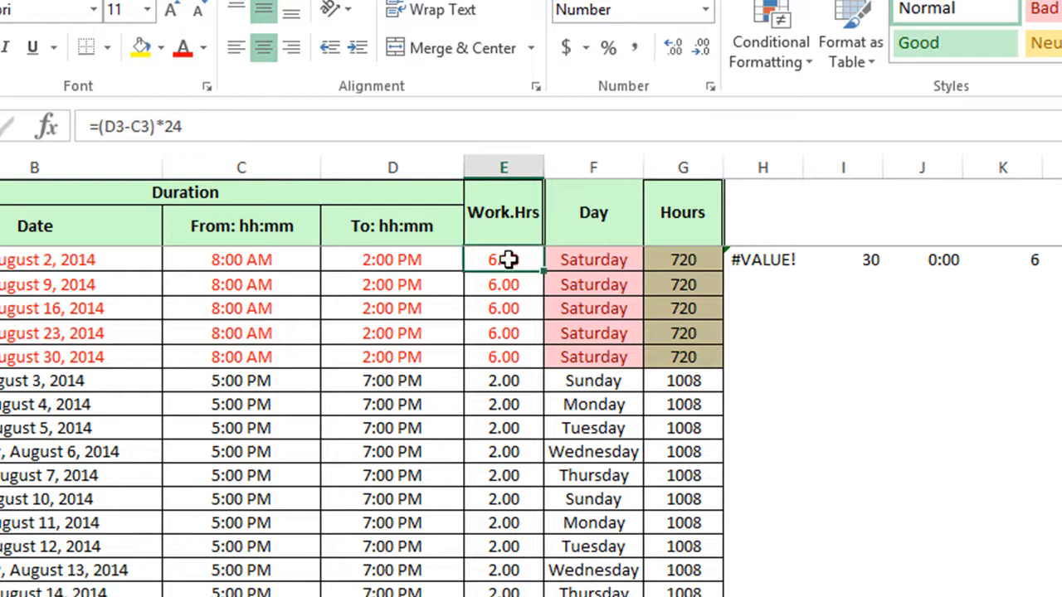
Step: Clear the J3 and K3 test cells and review H3's AzOT_WeekEnd formula showing #VALUE!
click(843, 260)
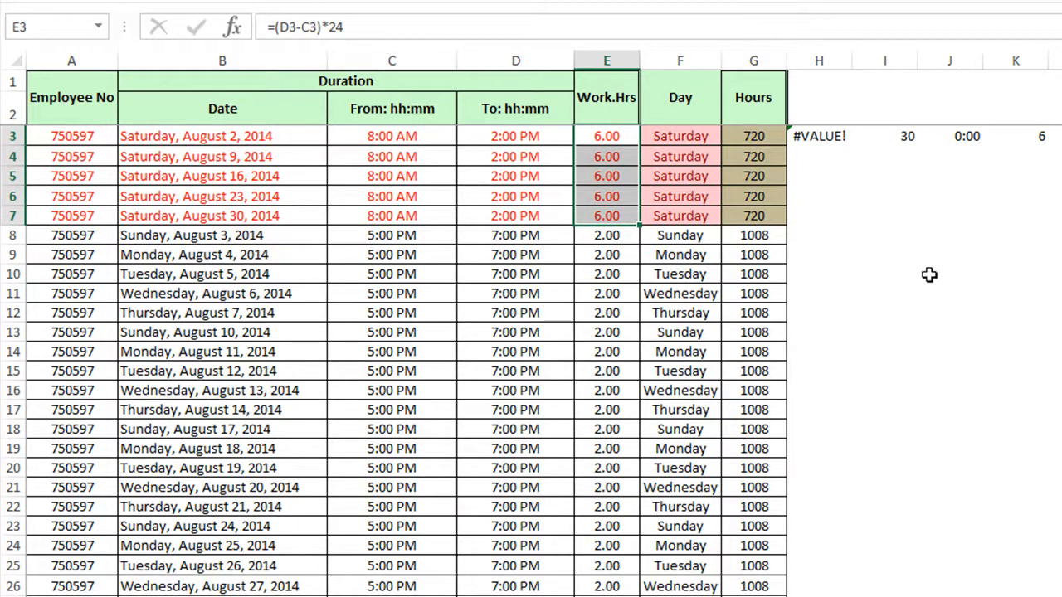
click(884, 136)
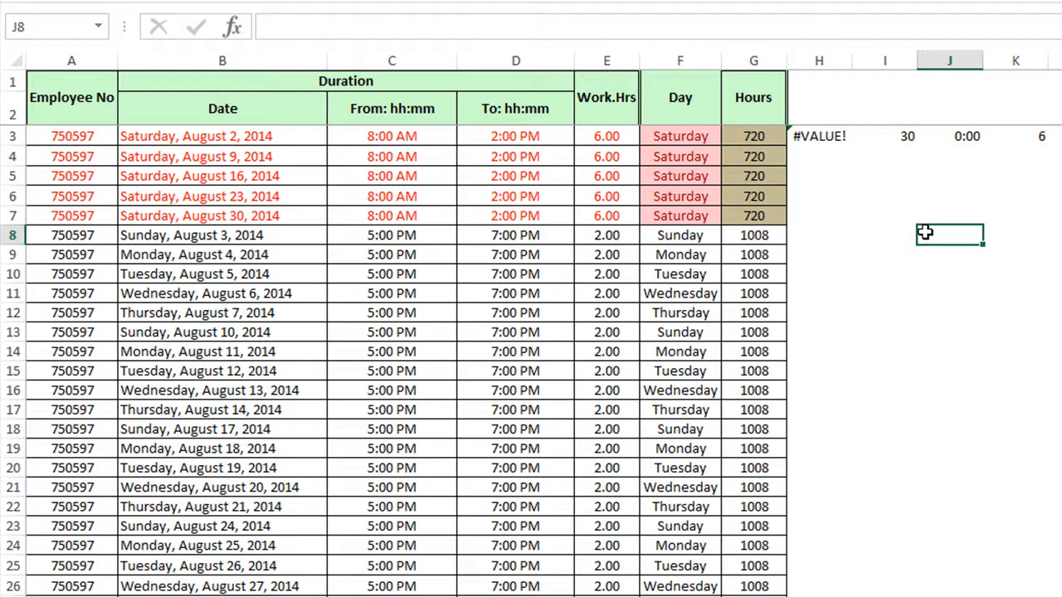
mouse_move(883, 175)
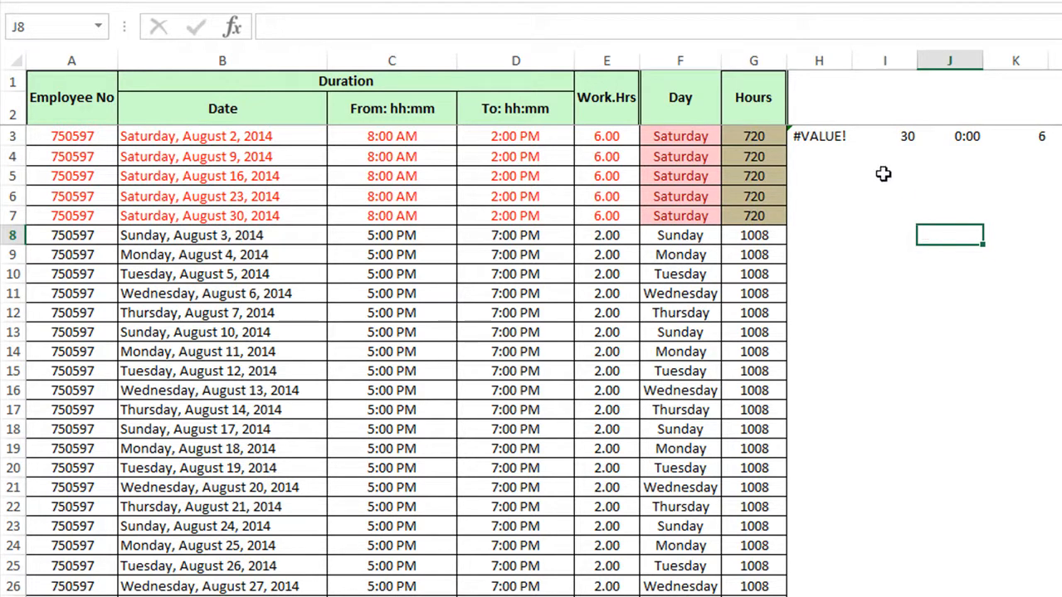
mouse_move(876, 170)
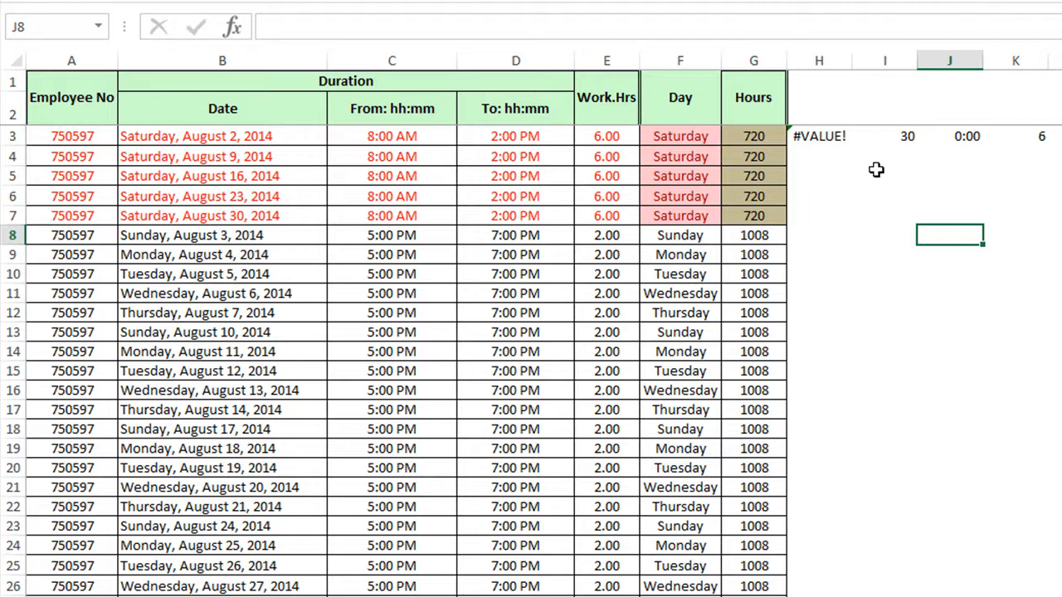
mouse_move(925, 169)
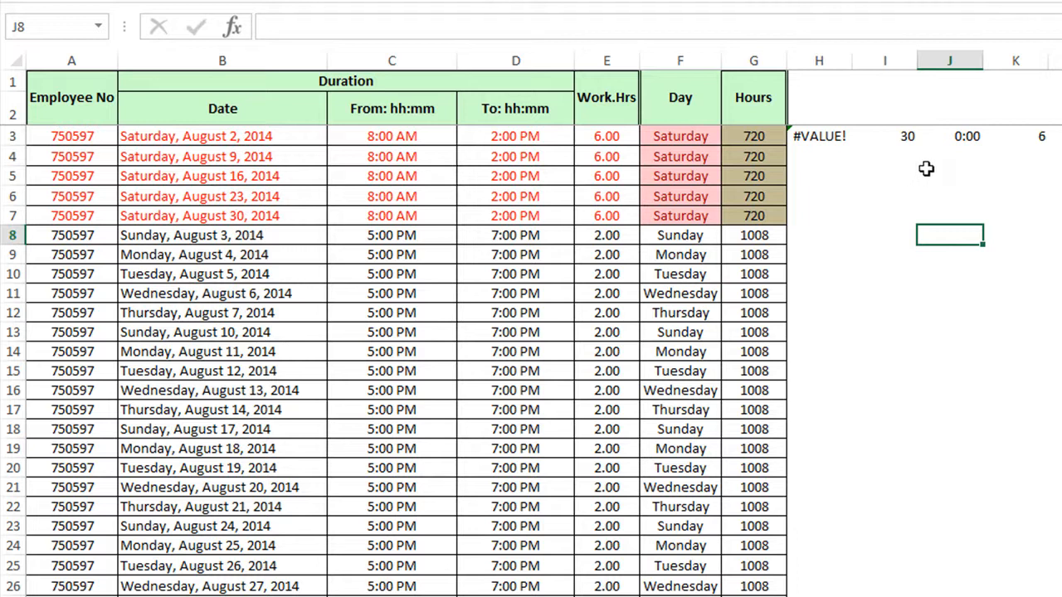
click(950, 136)
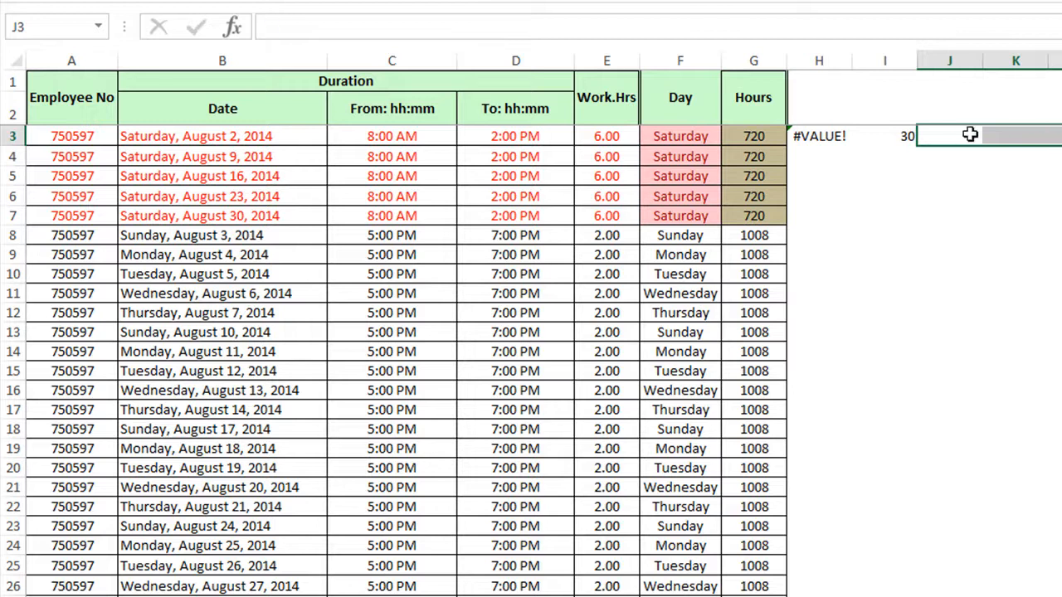
click(819, 135)
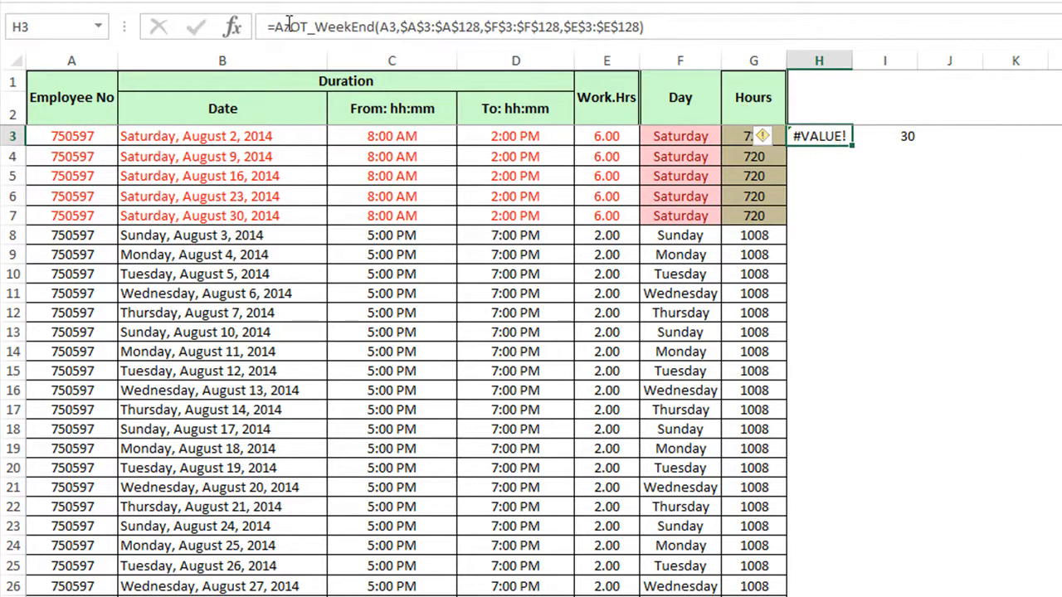
mouse_move(358, 27)
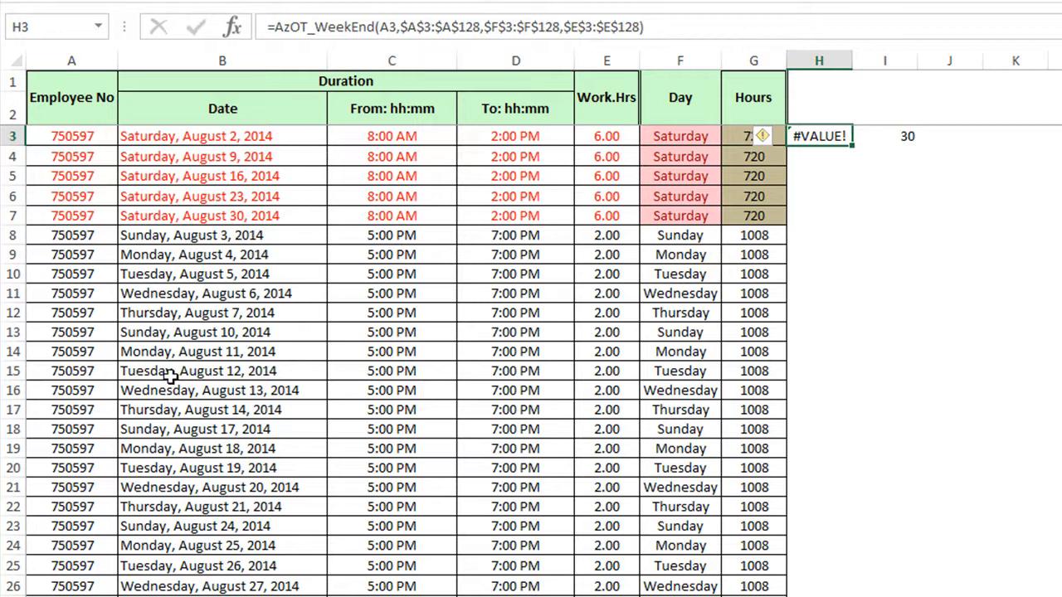
mouse_move(536, 382)
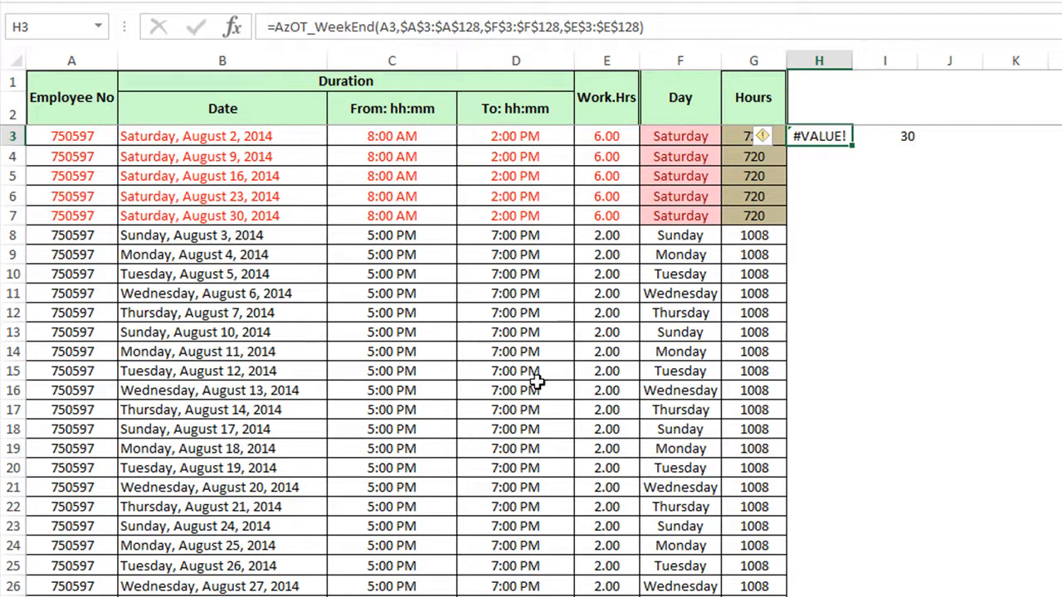
mouse_move(394, 580)
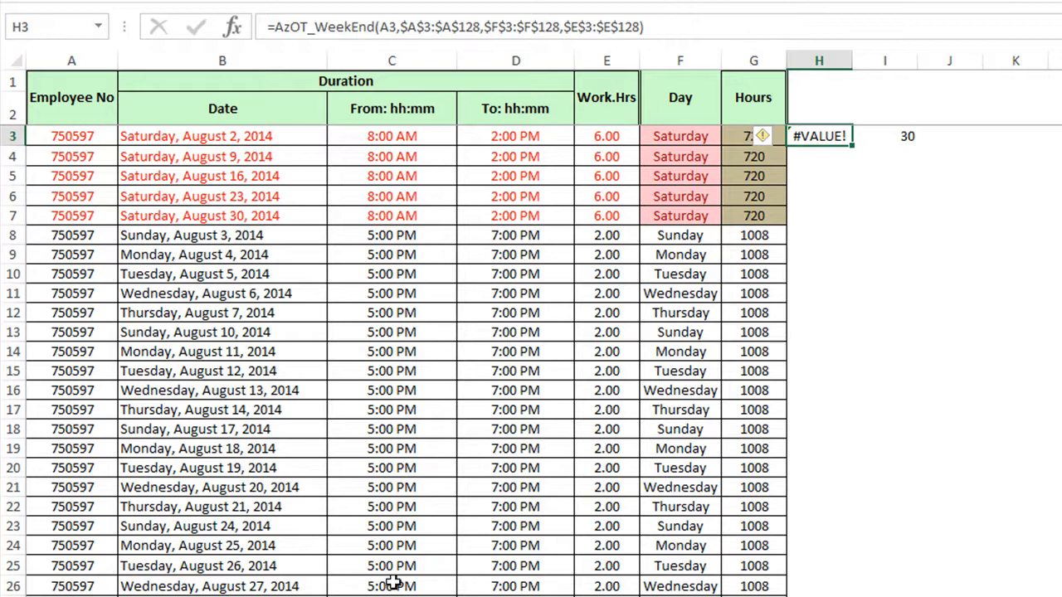
mouse_move(904, 222)
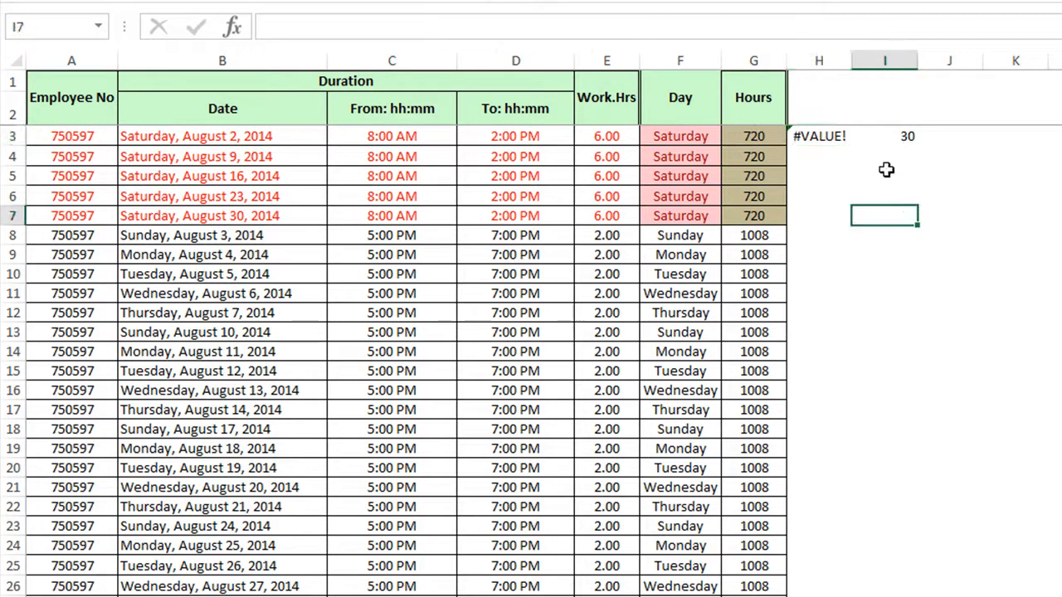
mouse_move(875, 164)
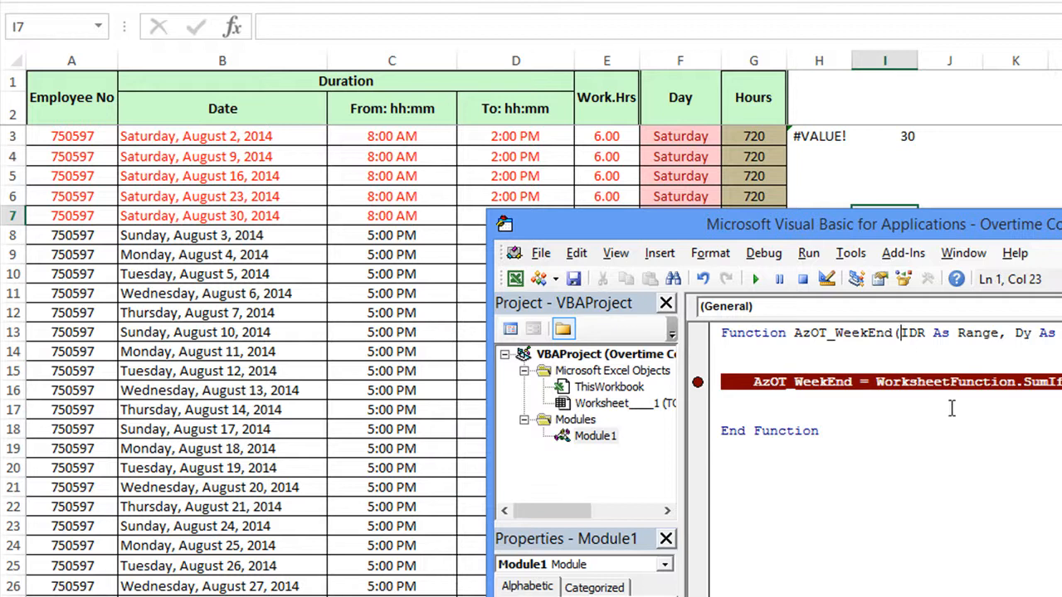
mouse_move(954, 404)
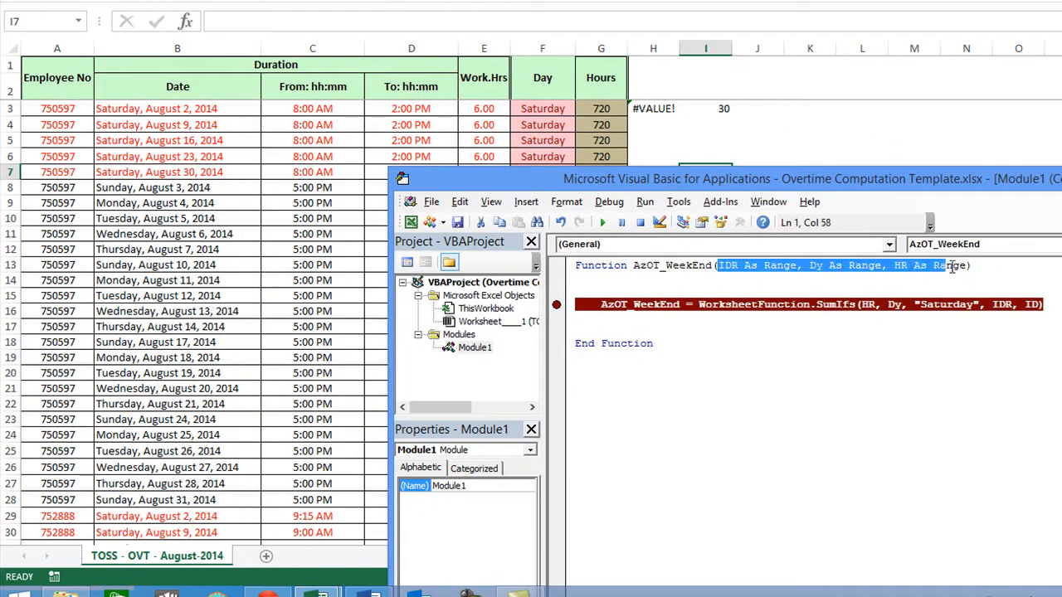
Step: Replace the three Range parameters with emp As Variant, keeping 'IDR As Range, Dy As Range, HR As Range' commented
key(Delete)
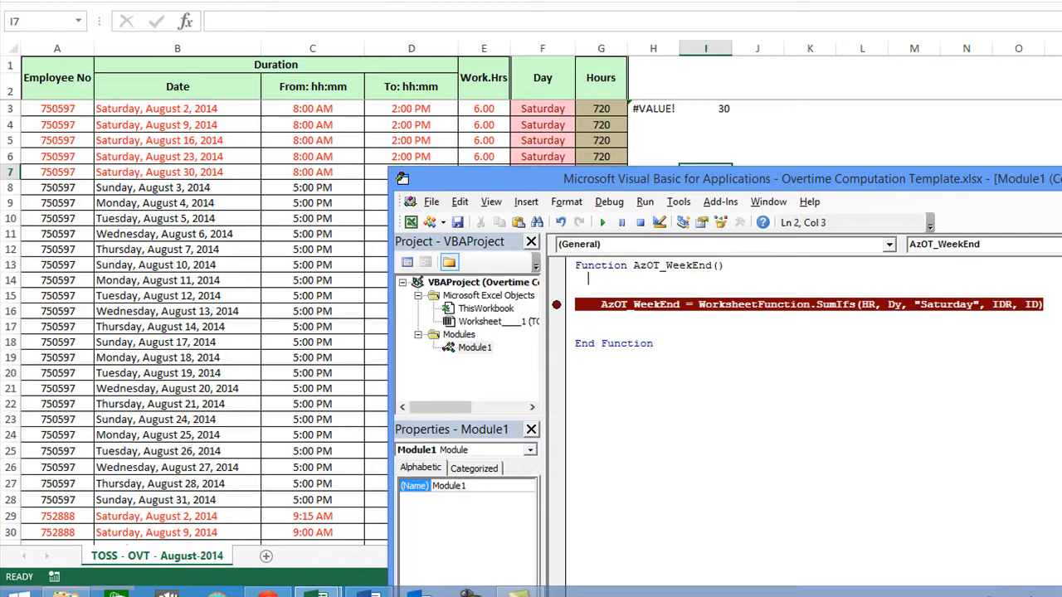
text('IDR As Range, Dy As Range, HR As Range)
click(649, 266)
text(emp As Variant)
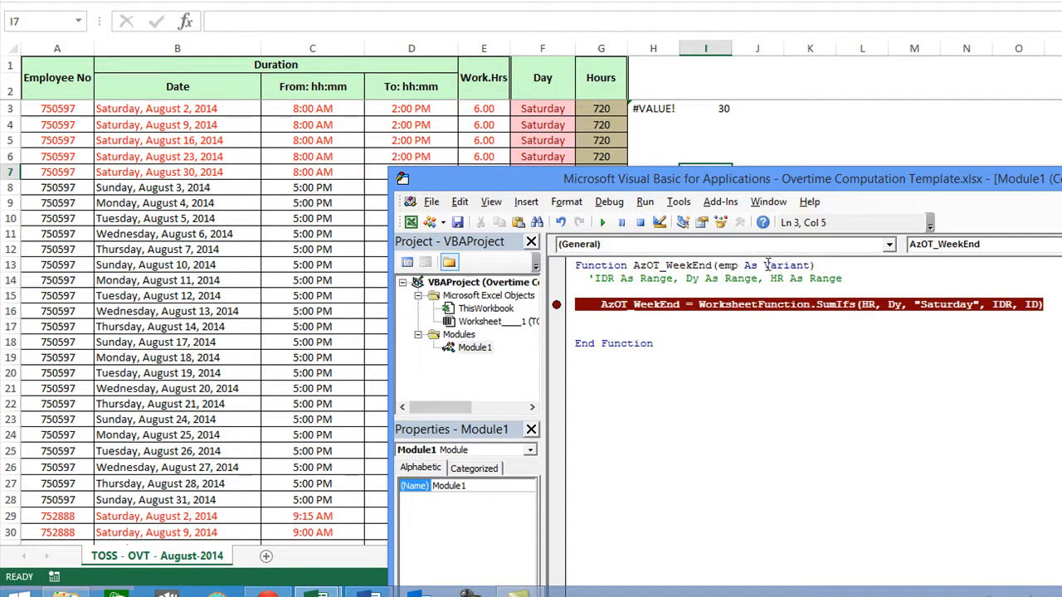
mouse_move(813, 299)
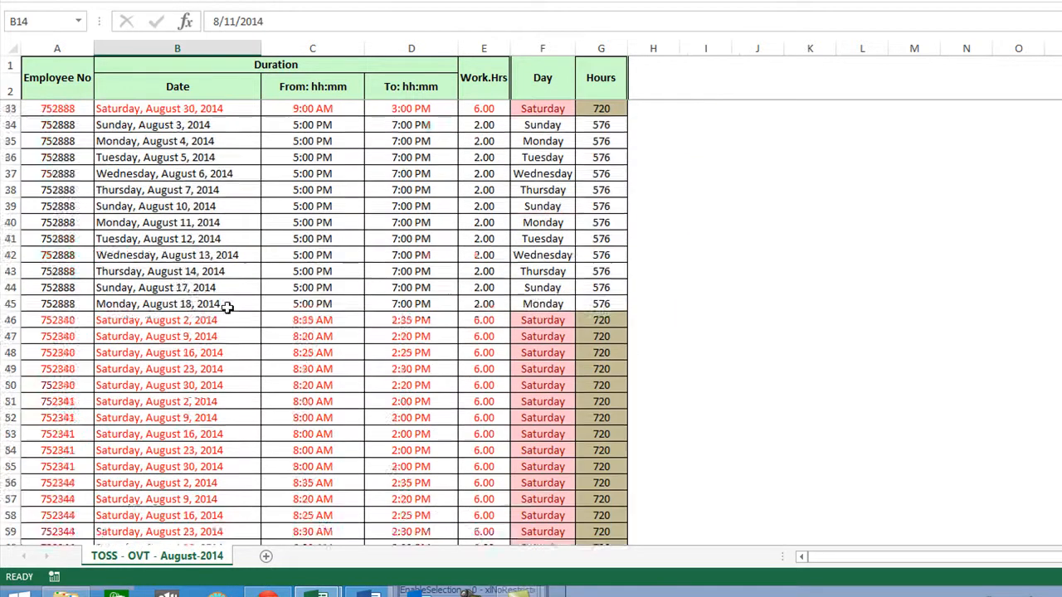
Step: Scroll to row 128 and select A131, the 'Thanks & best regards' note
scroll(down, 3)
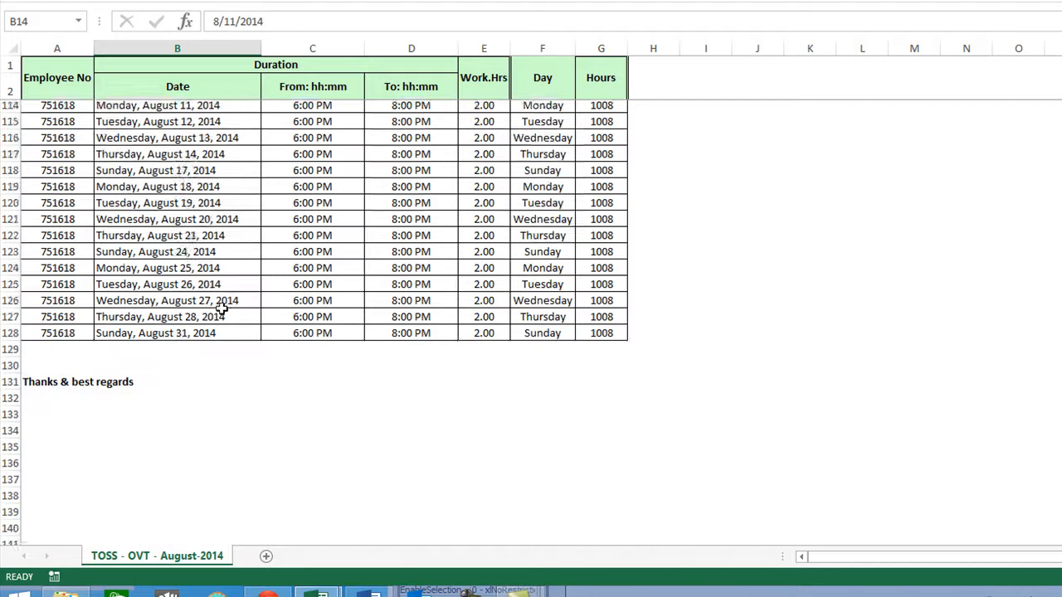
scroll(down, 3)
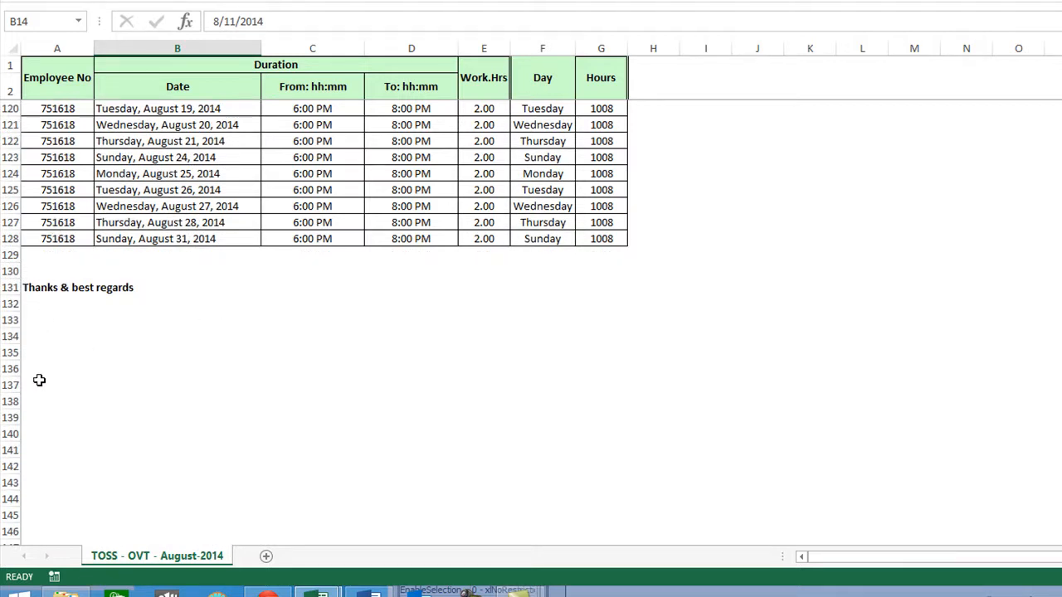
click(57, 287)
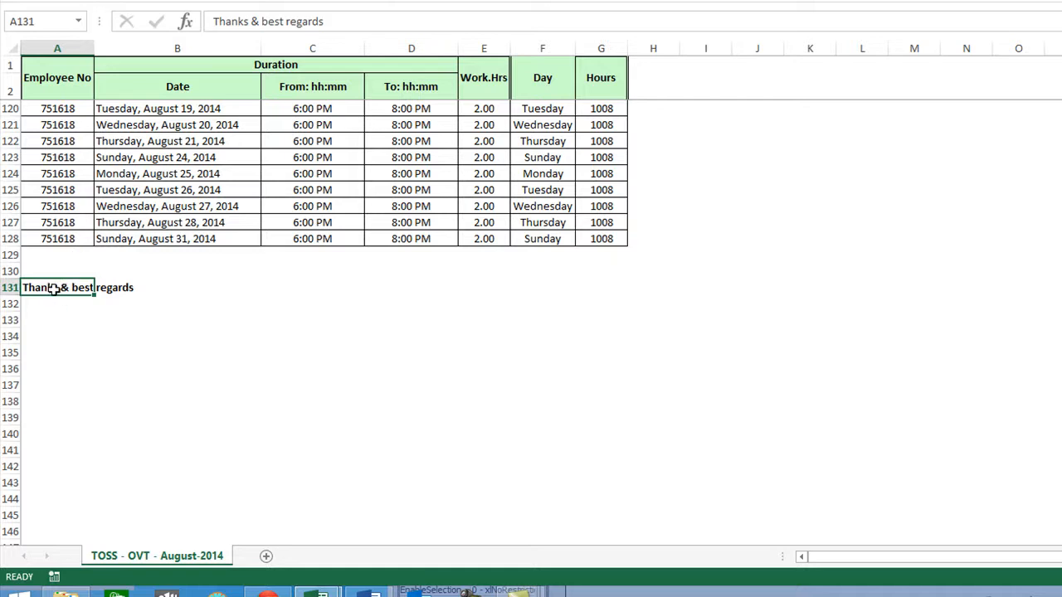
mouse_move(425, 287)
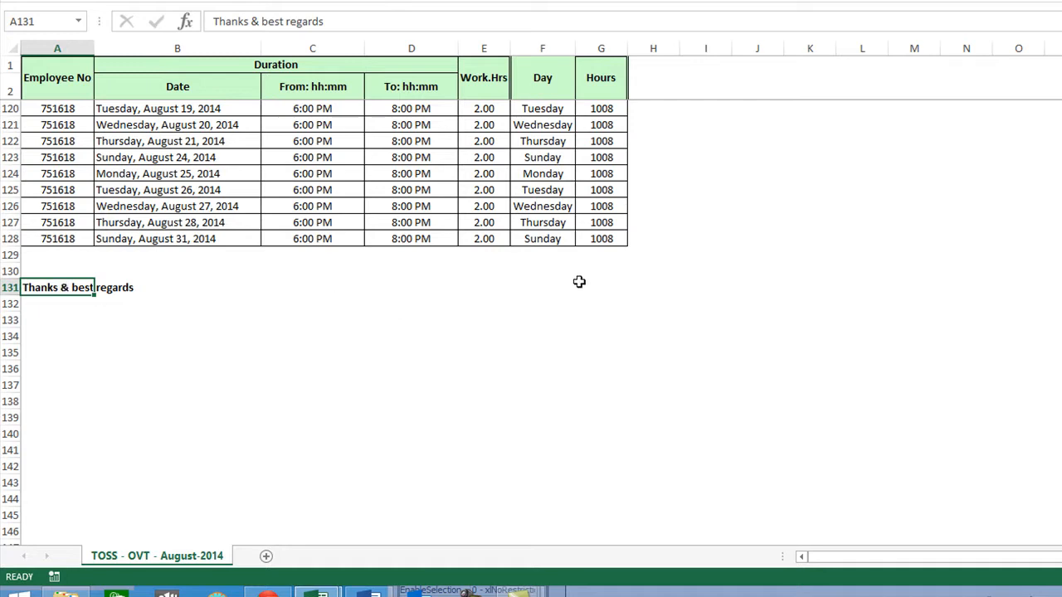
mouse_move(478, 291)
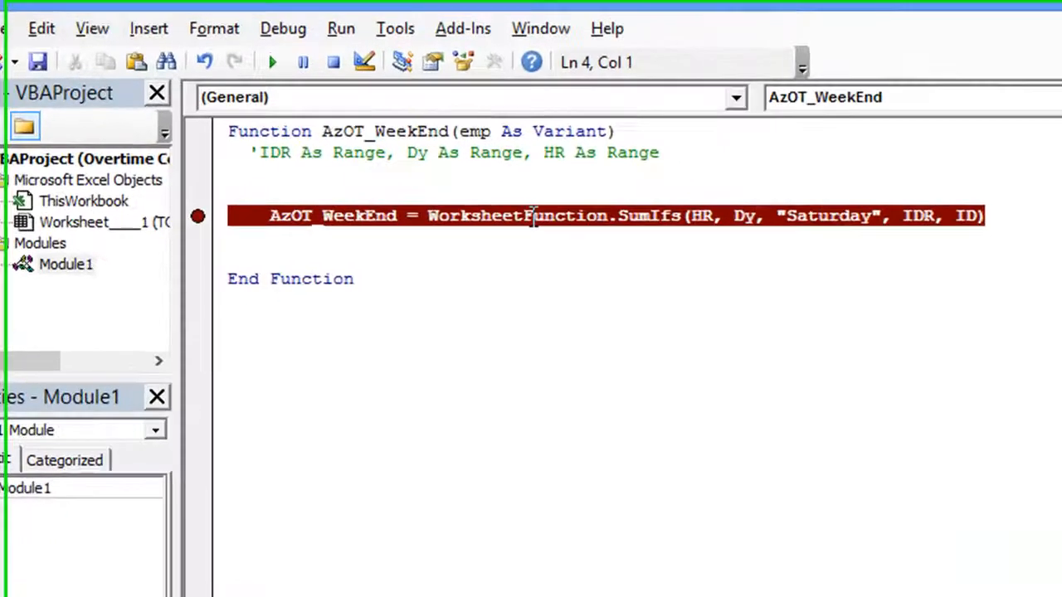
Step: Add aLR = ActiveSheet.Cells(Rows.Count, 1).End(xlUp).Row above the SumIfs line
text(aLR)
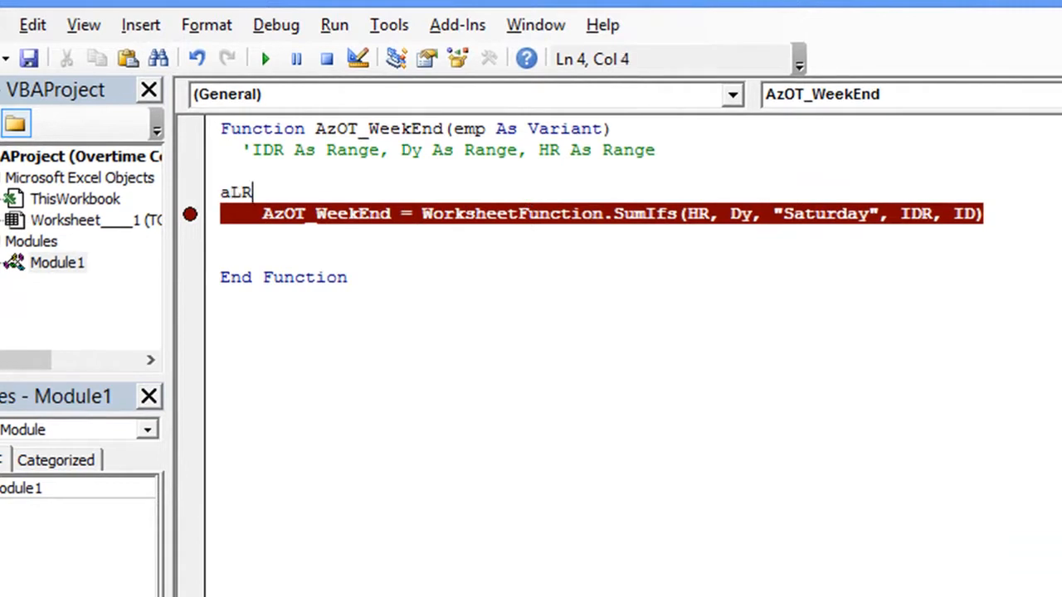
text(=)
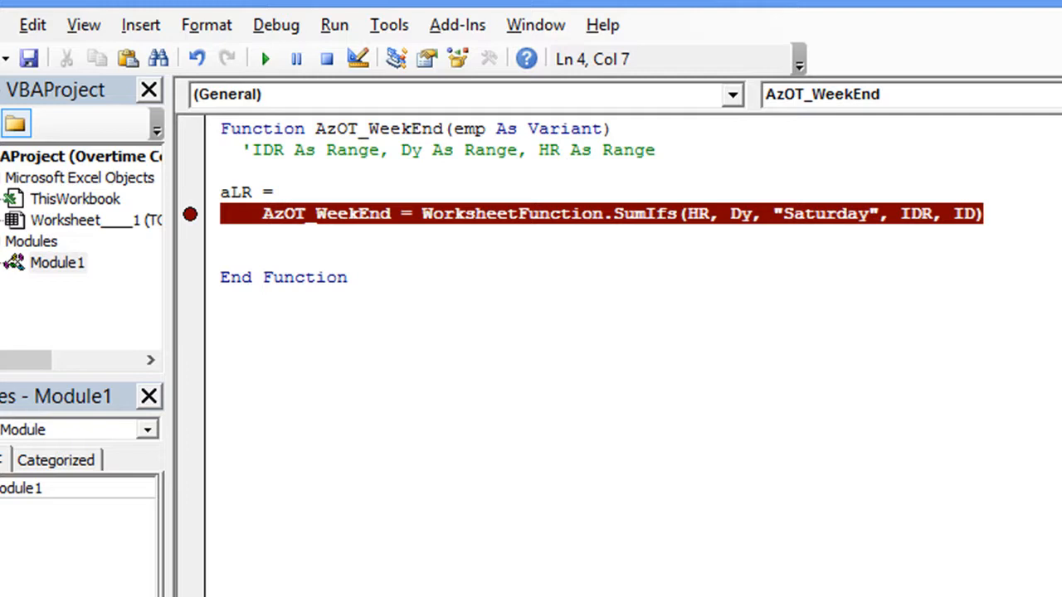
text(ac)
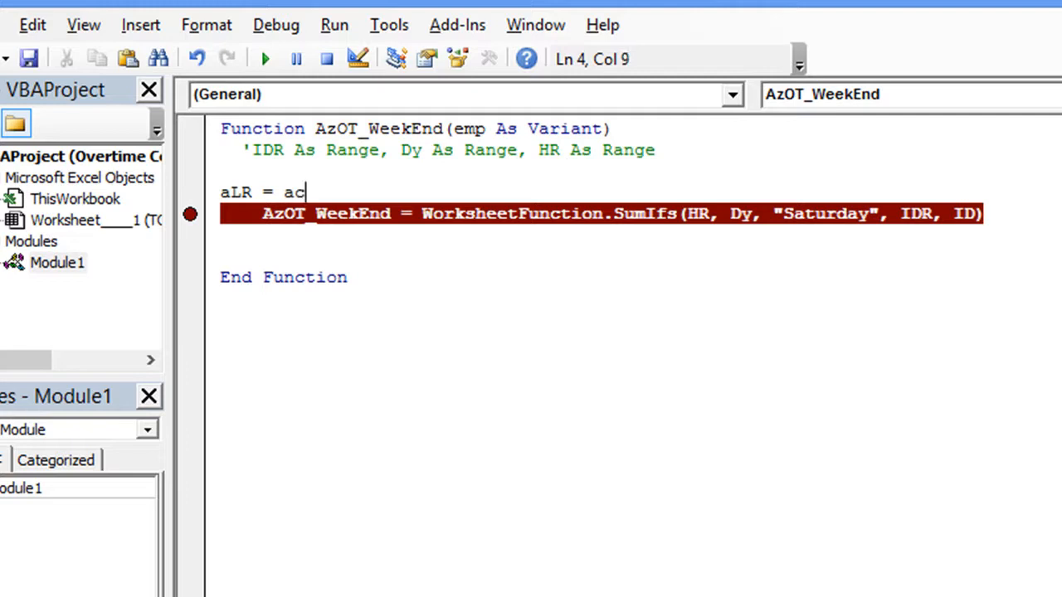
text(tivesheet.)
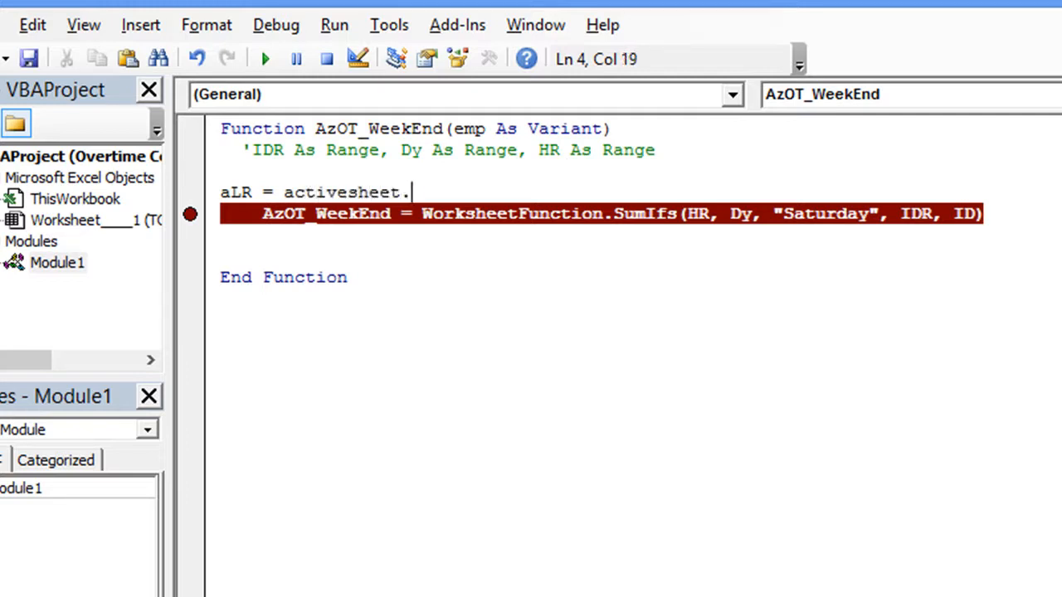
text(cells()
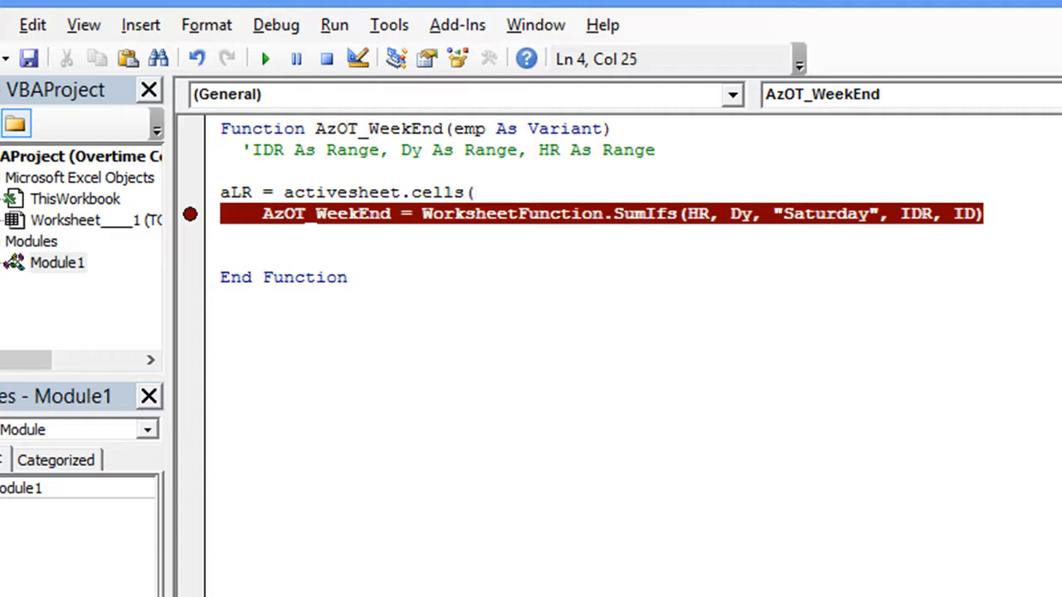
text(rows.count,1)
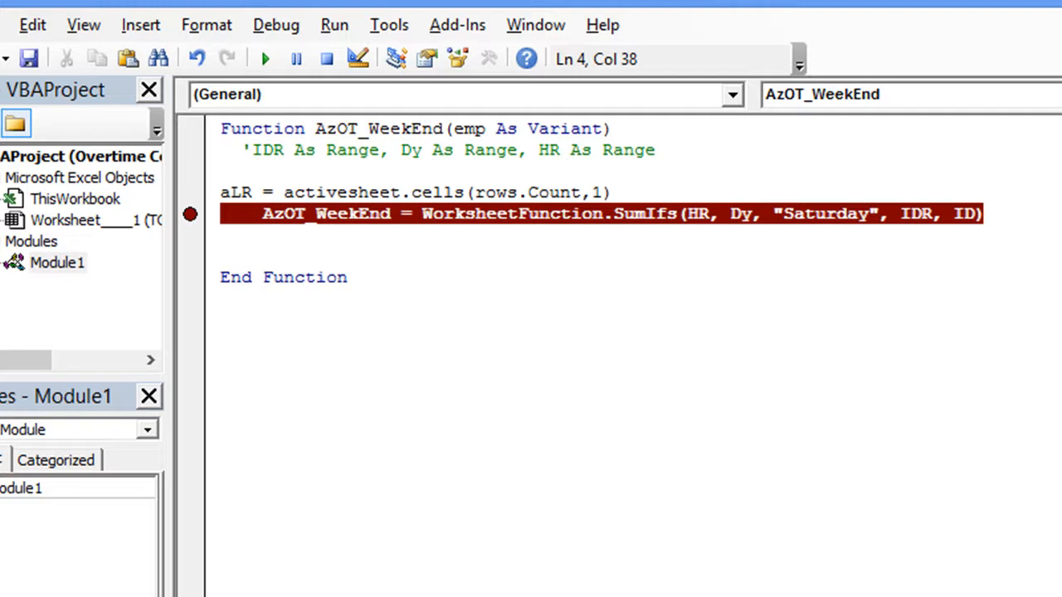
text(.end(xlup)
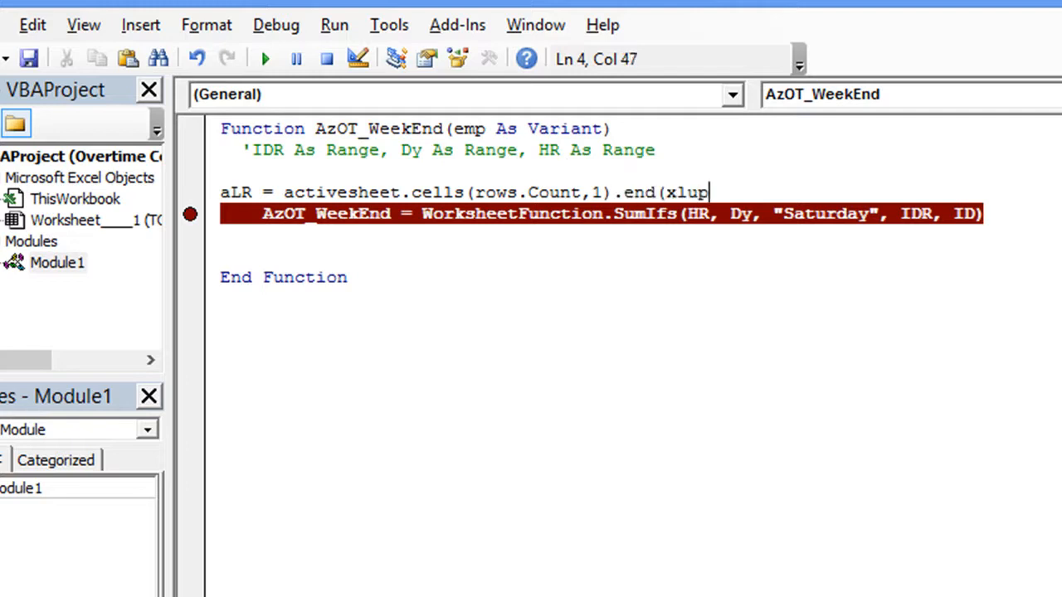
text())
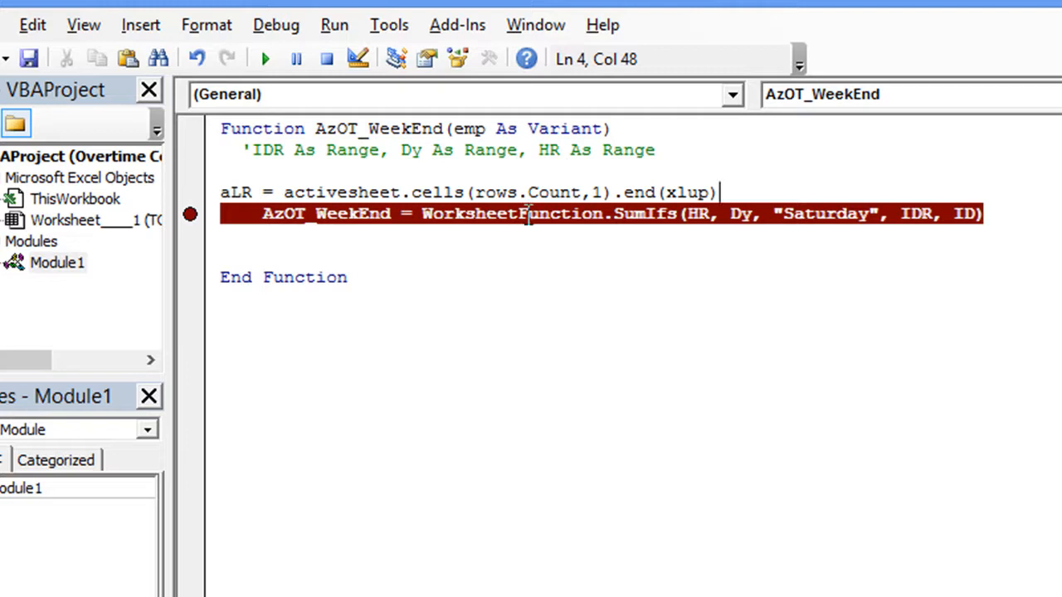
text(.Row)
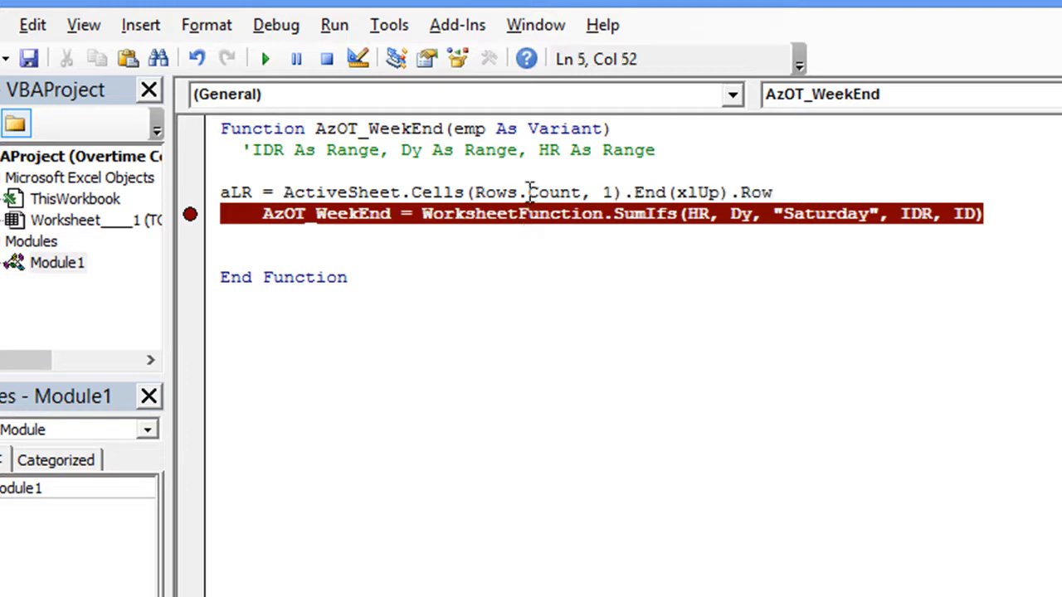
mouse_move(207, 205)
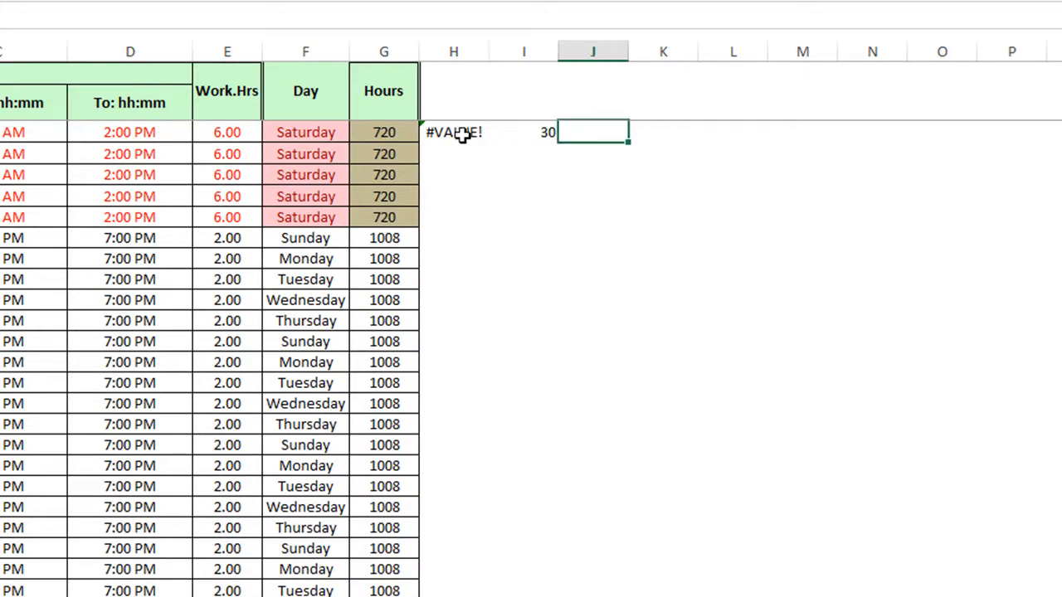
Step: Enter =AzOT_WeekEnd(A3) in J3, triggering the function's breakpoint
text(=az)
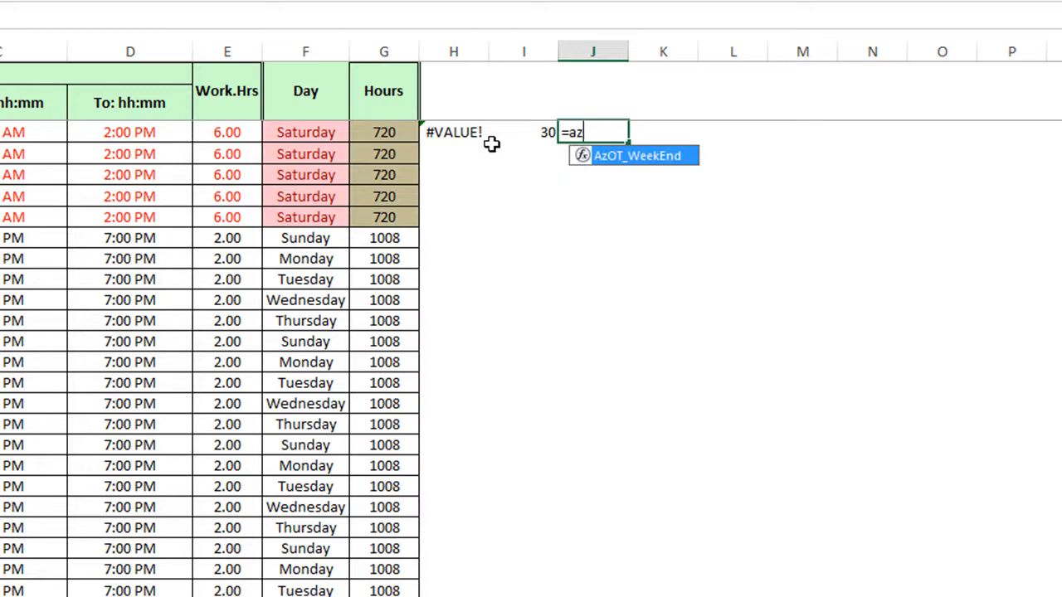
key(Tab)
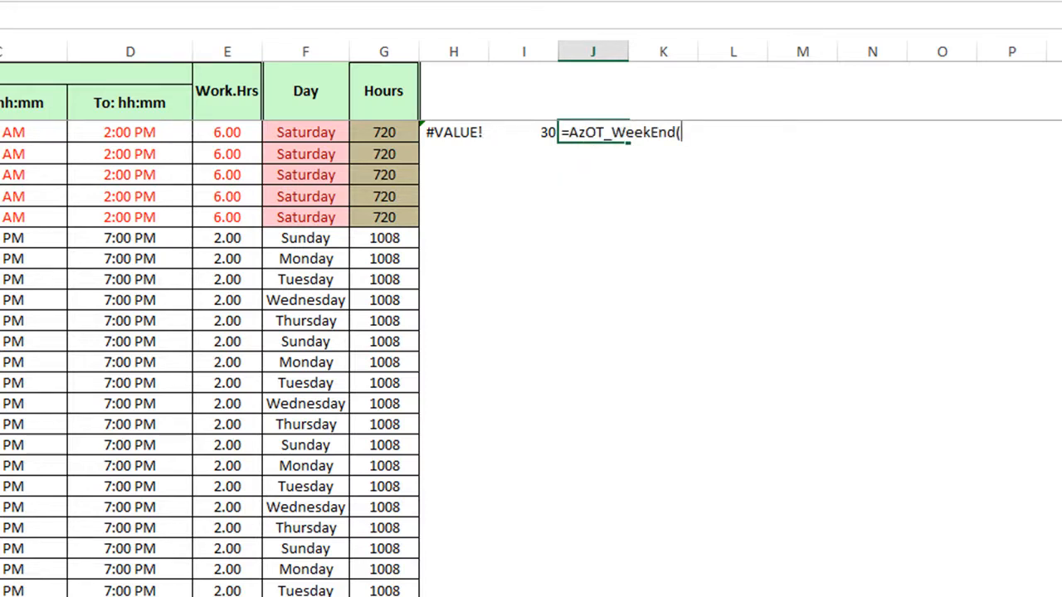
text(A3)
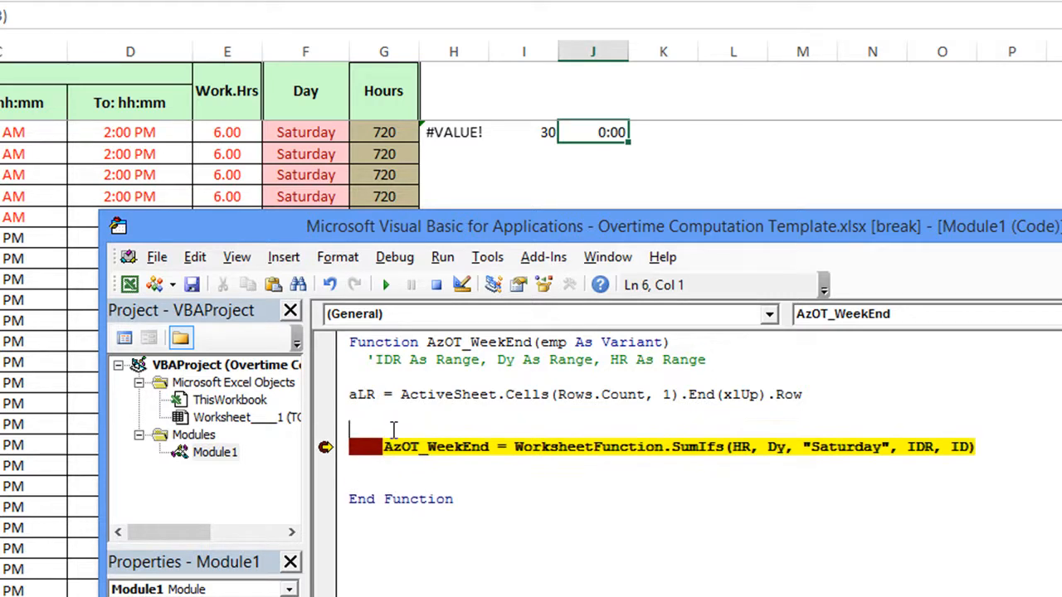
Step: Begin a new Dim line in the function and reset the paused project
click(377, 359)
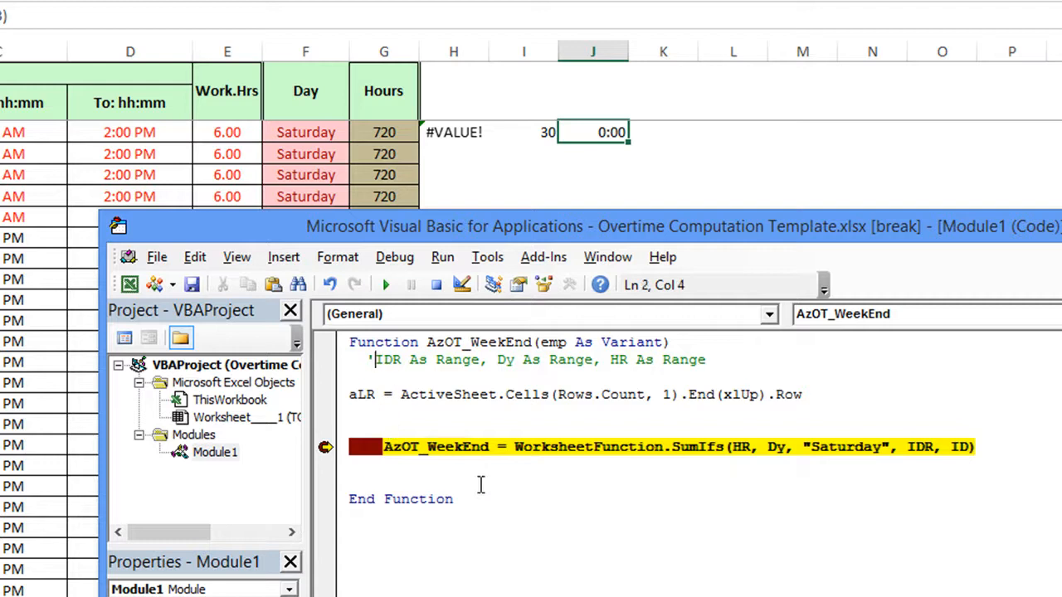
text(dim)
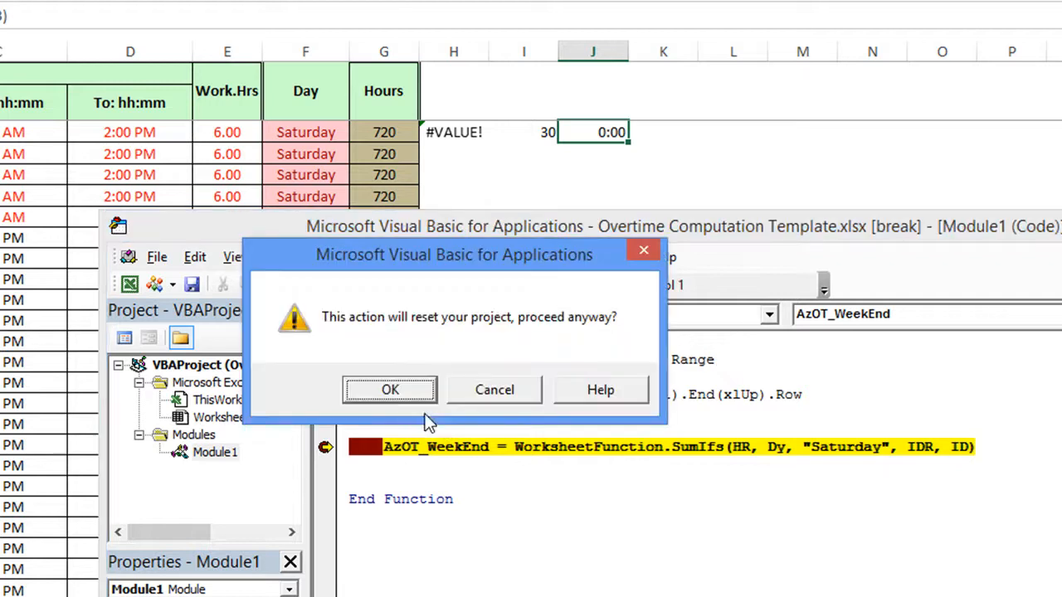
click(390, 390)
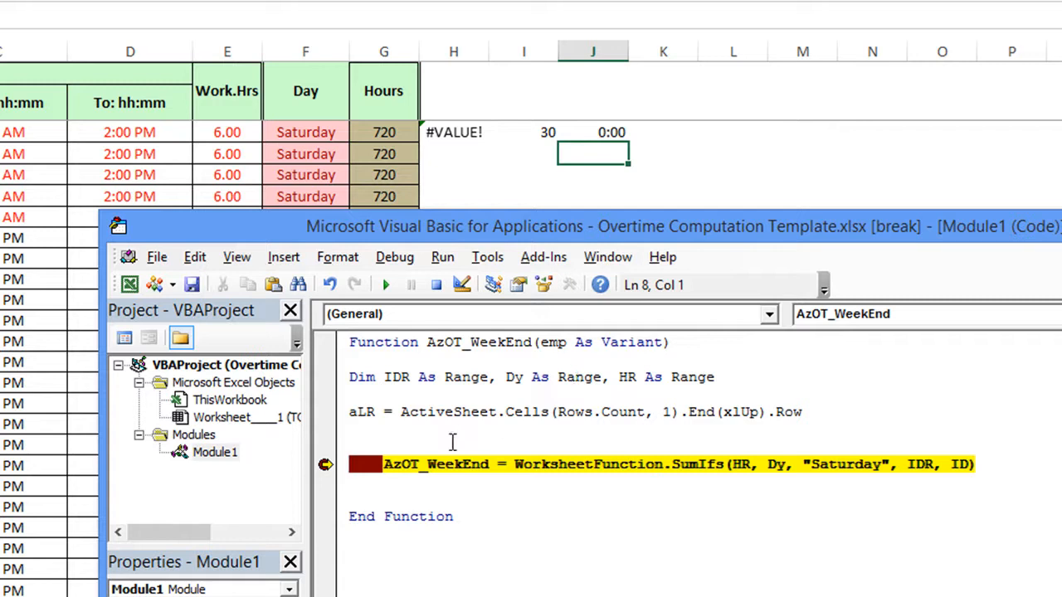
mouse_move(379, 437)
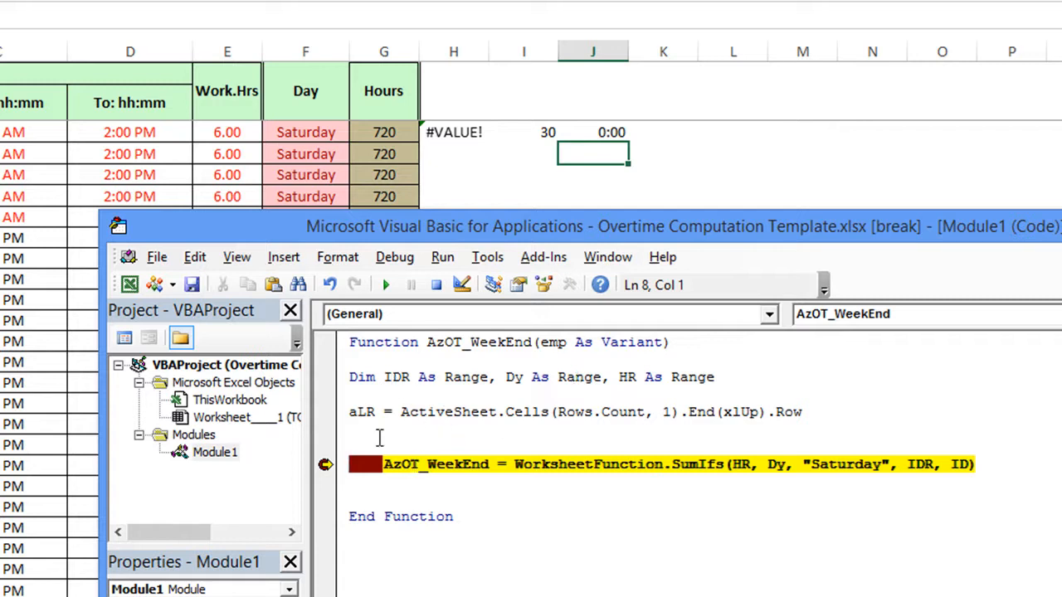
mouse_move(510, 372)
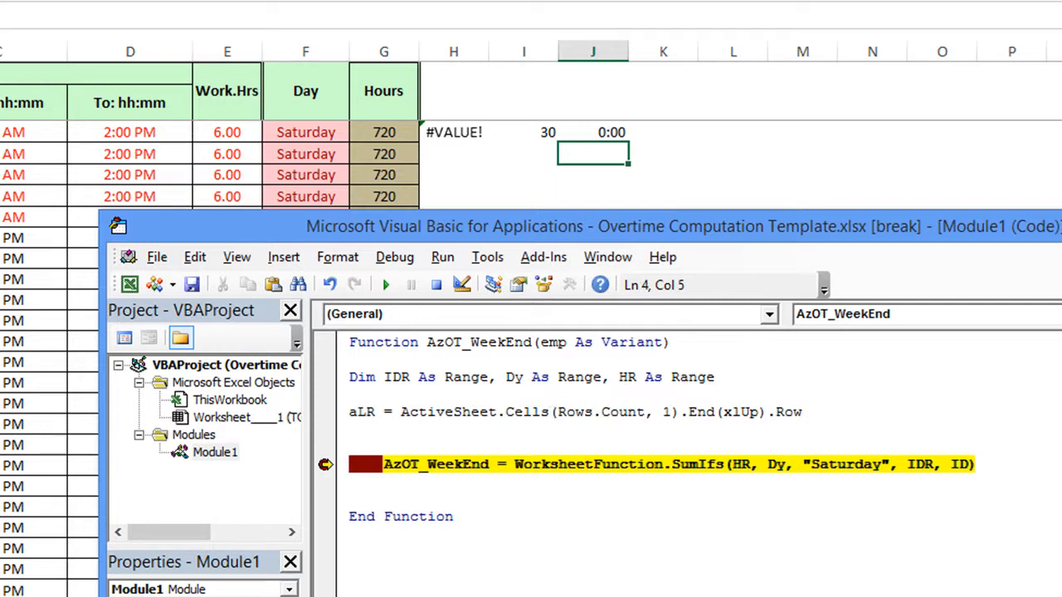
Step: Write the line Set IDR = ActiveSheet.Range("a3:a" & aLR)
text(set)
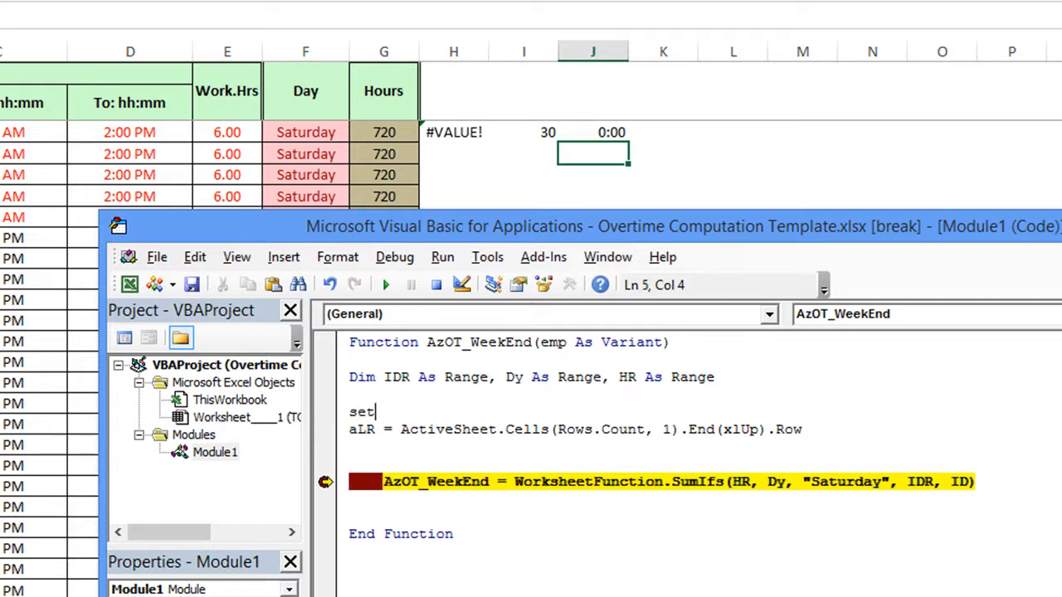
text(IDR =)
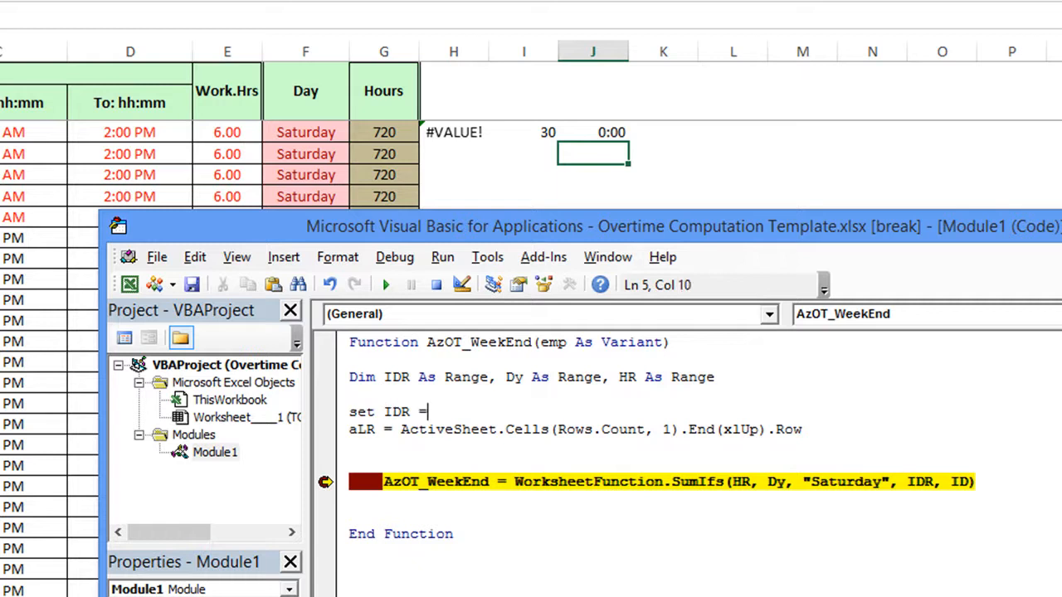
text(activ)
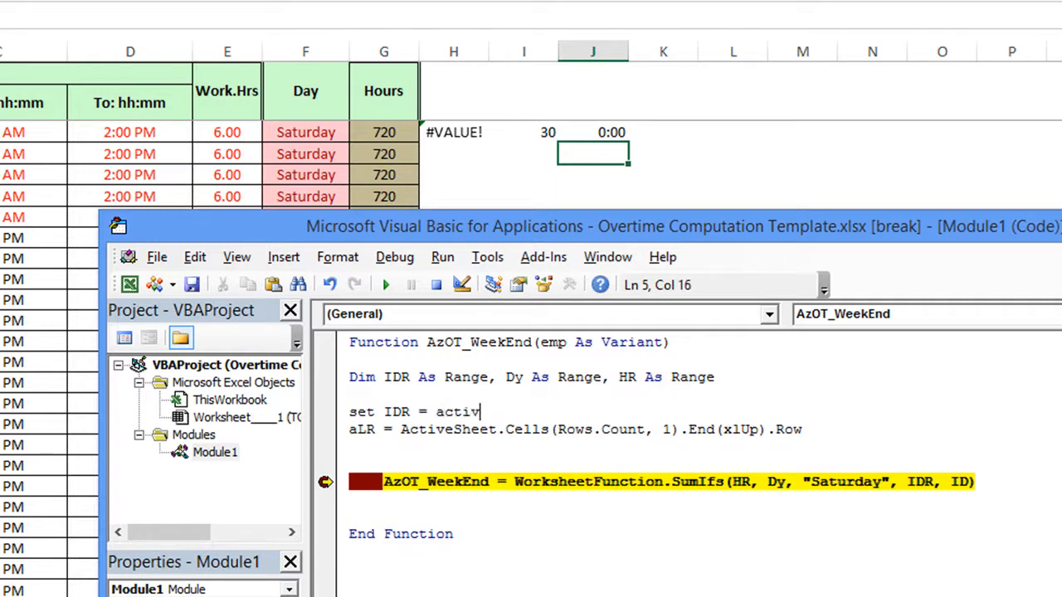
text(esheet.range()
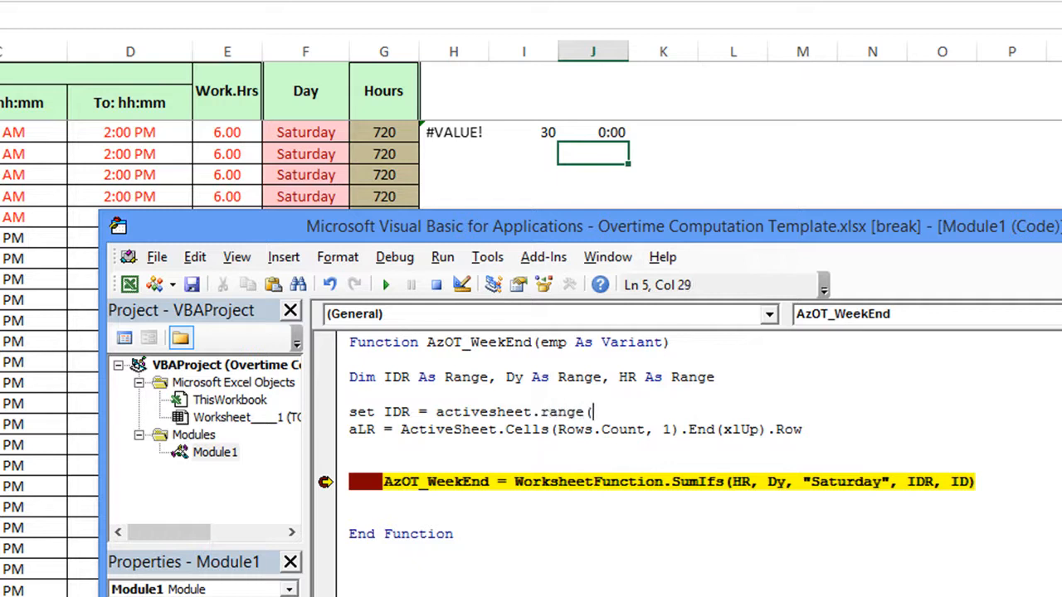
text(")
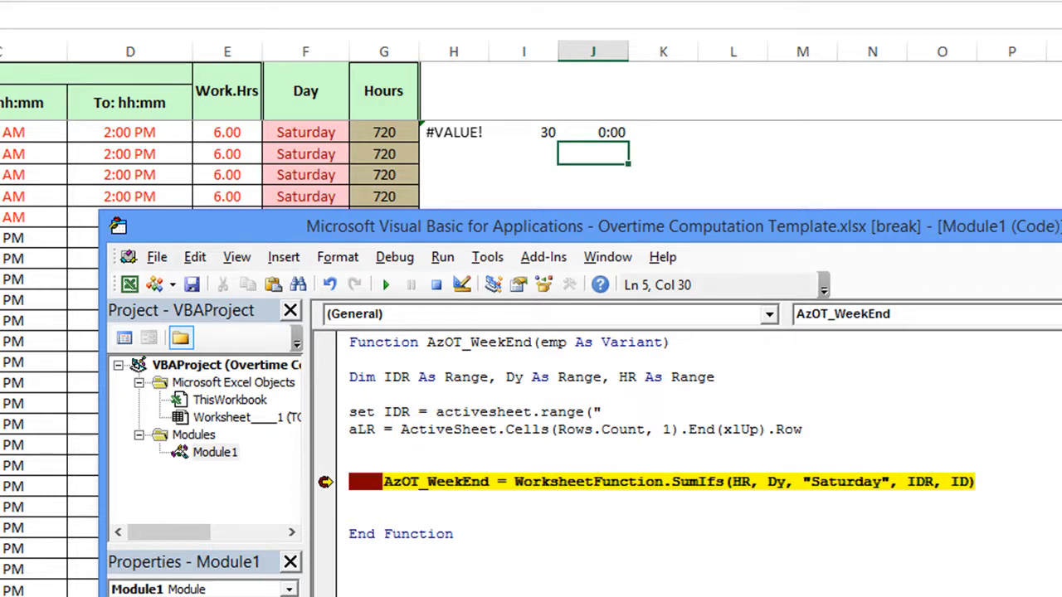
mouse_move(545, 410)
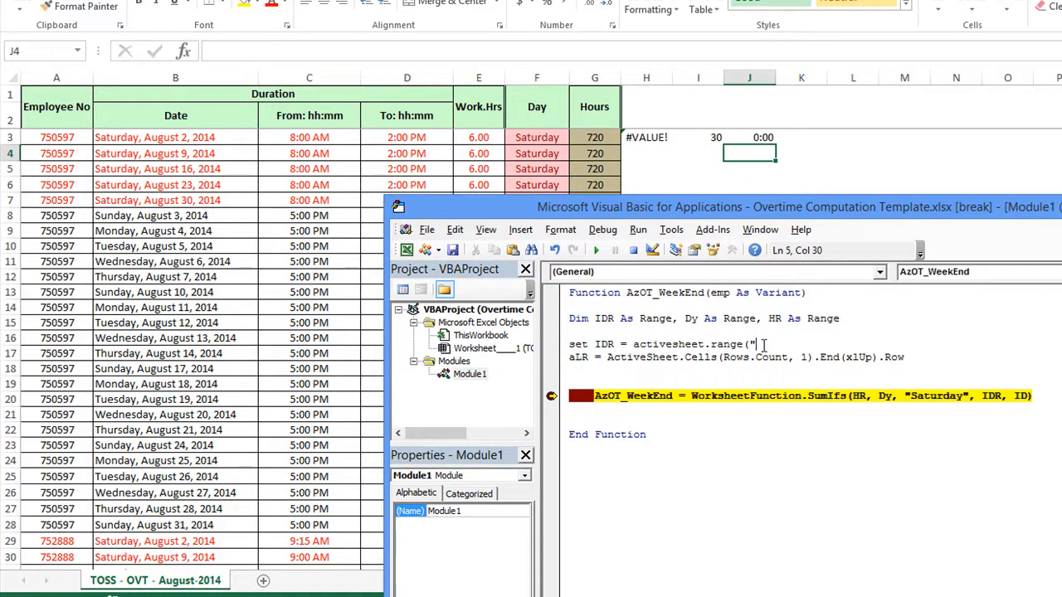
text(a)
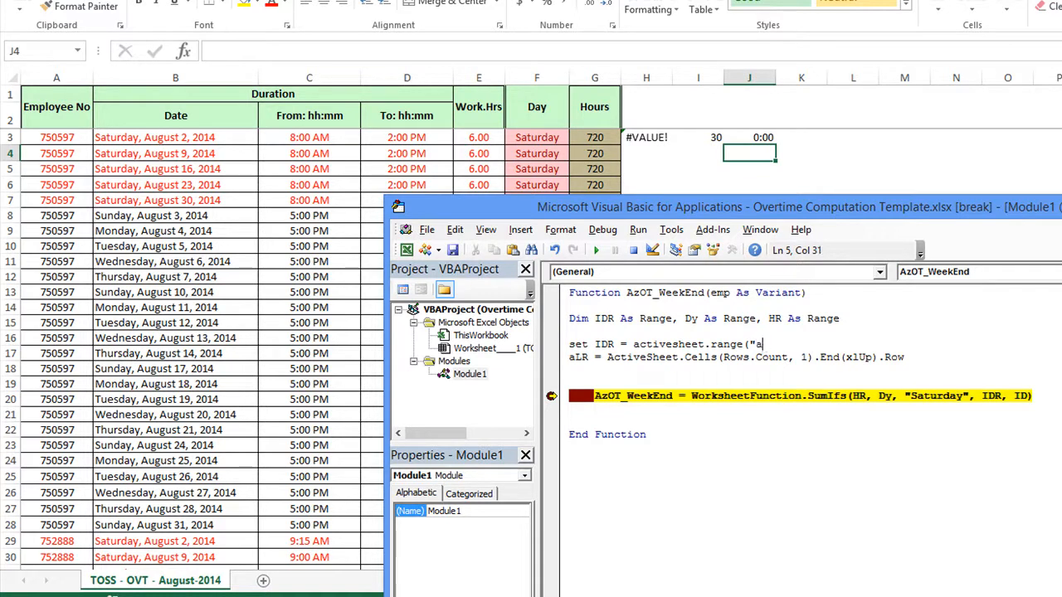
text(3:)
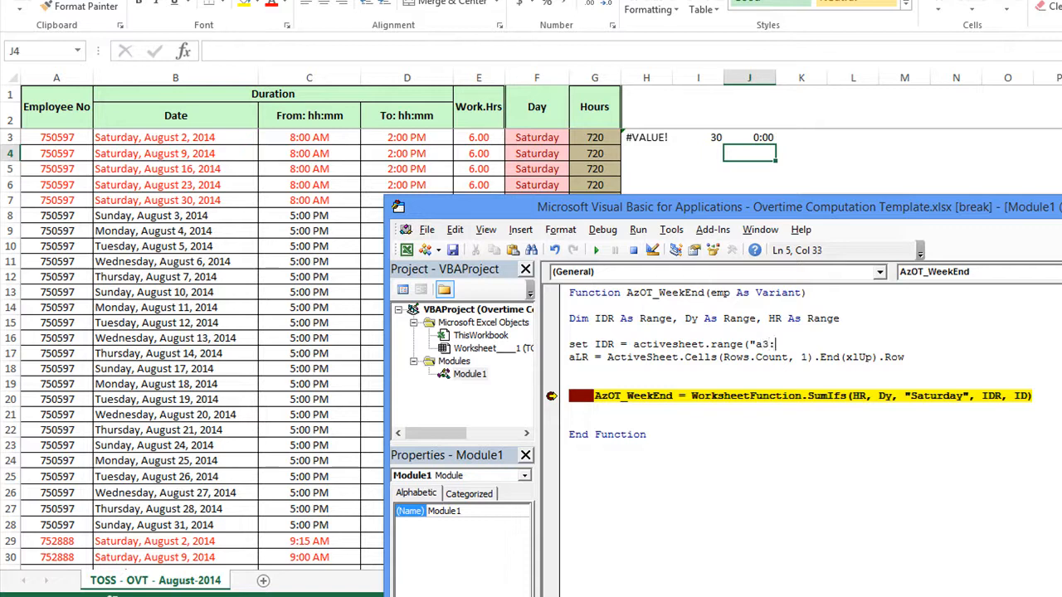
text(a")
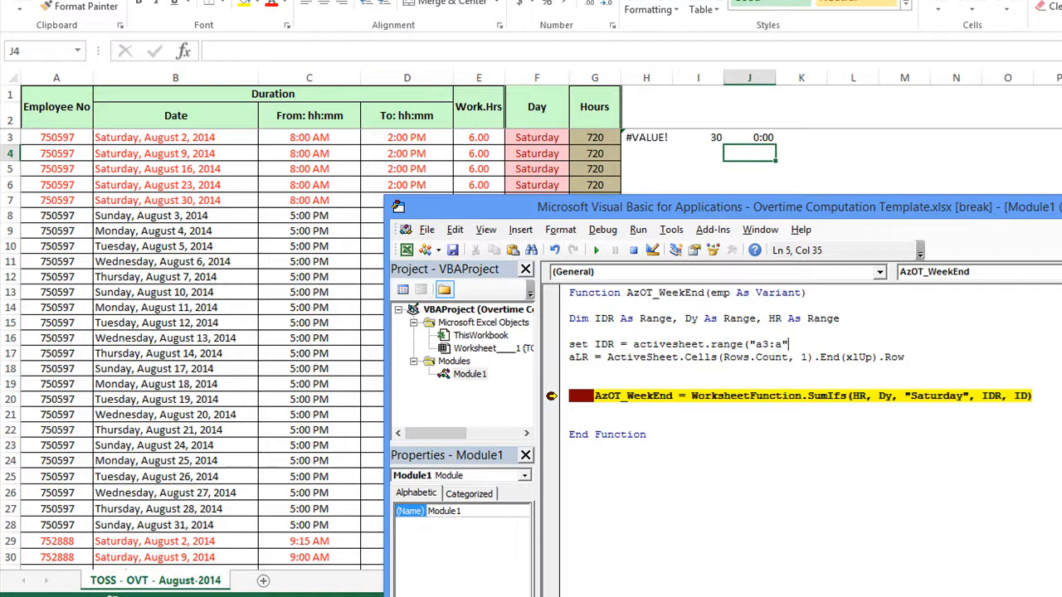
text(&)
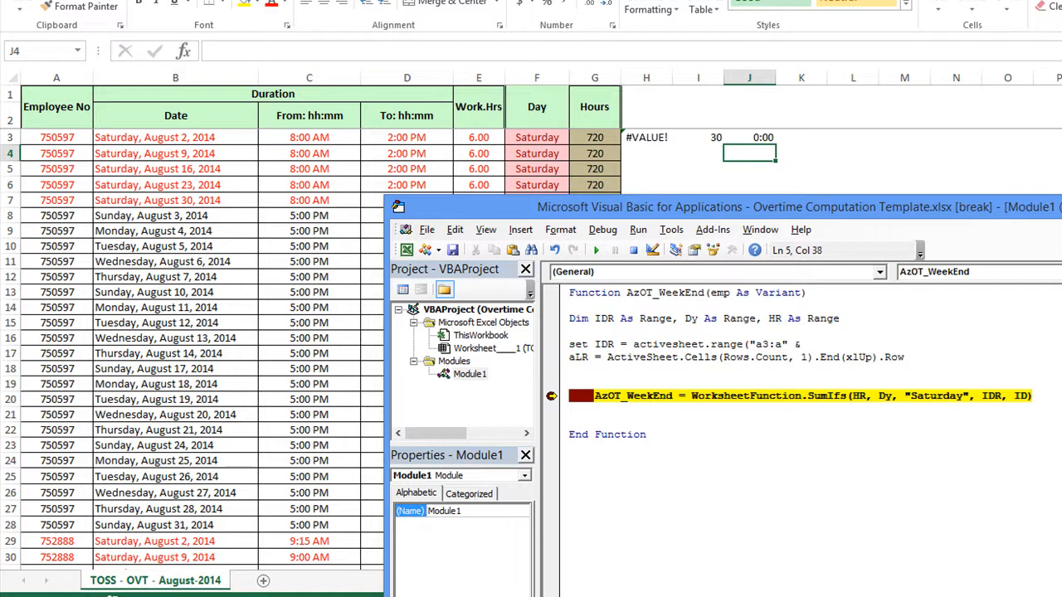
text(aLR))
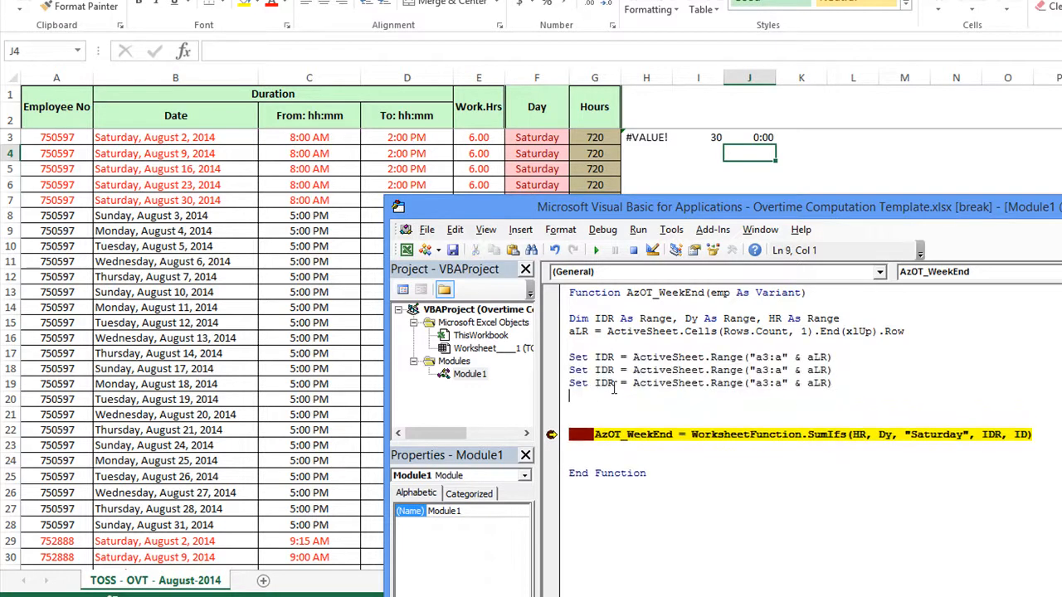
Step: Select IDR in a copied Set line to rename it
double_click(603, 369)
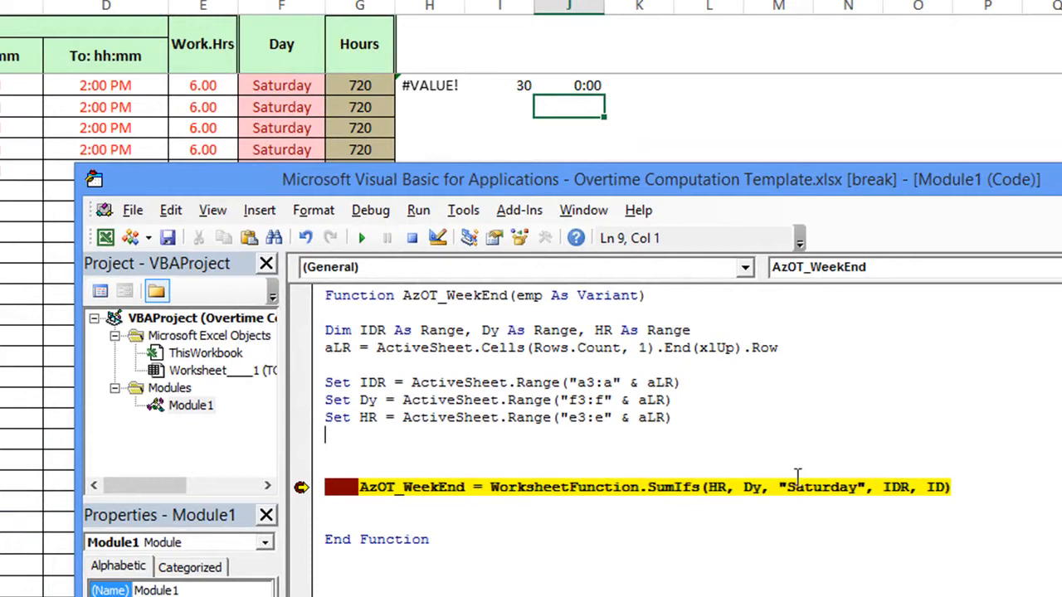
mouse_move(548, 467)
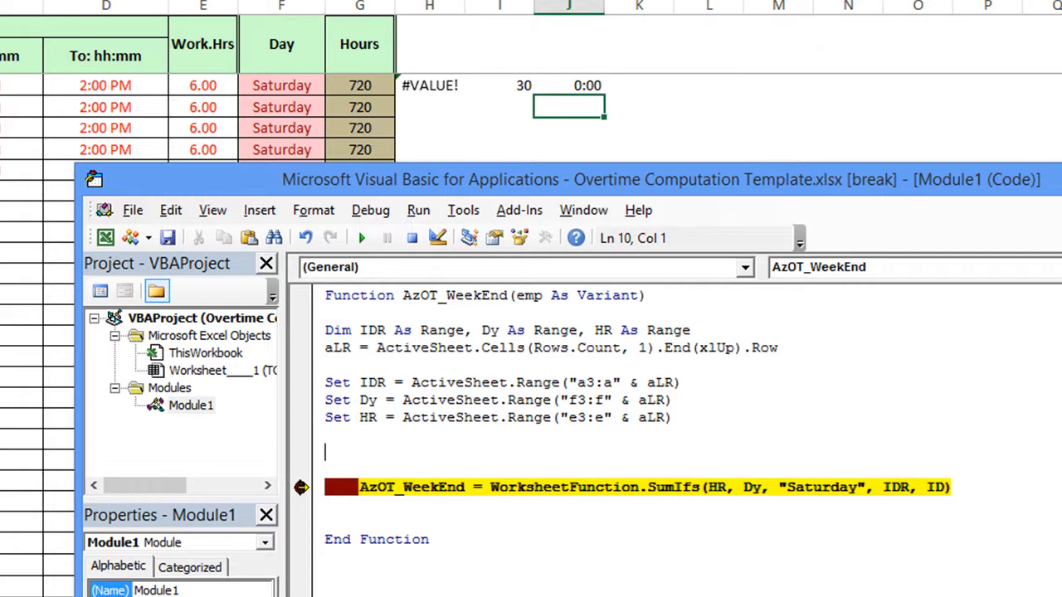
Step: Let the paused AzOT_WeekEnd function run to completion
key(F8)
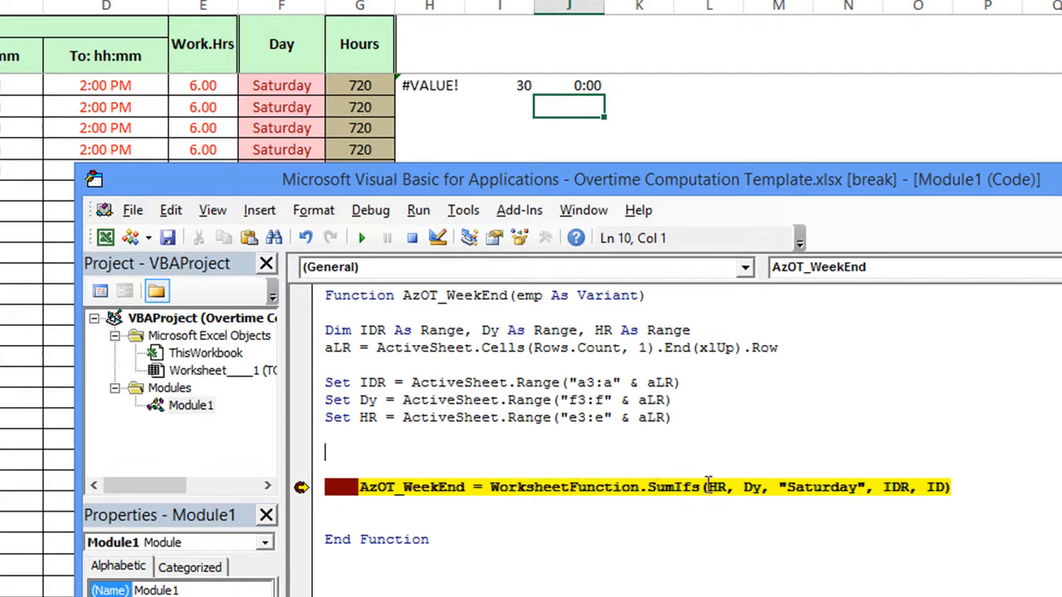
mouse_move(715, 487)
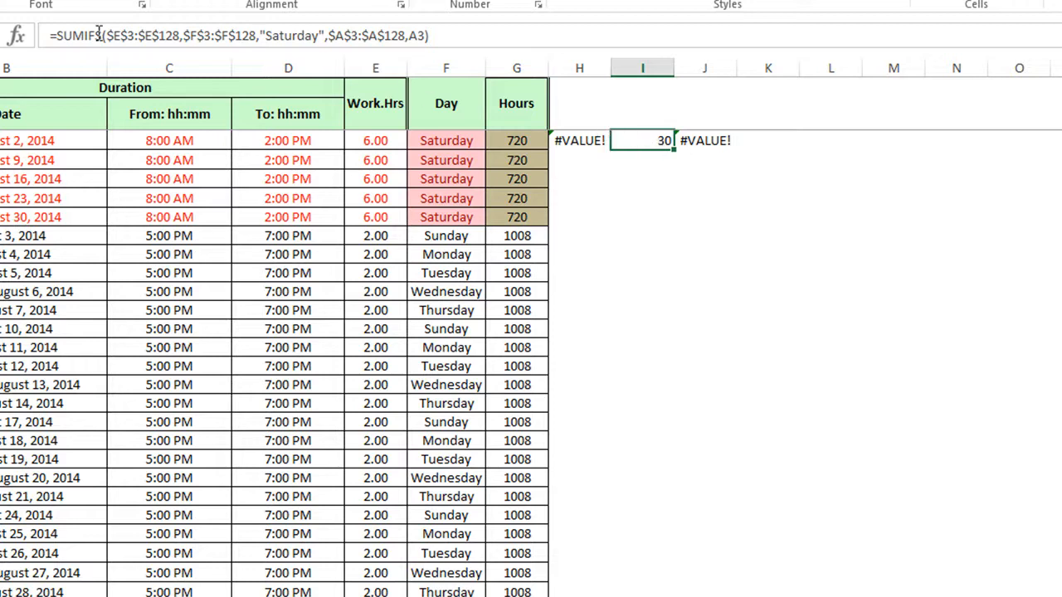
mouse_move(248, 409)
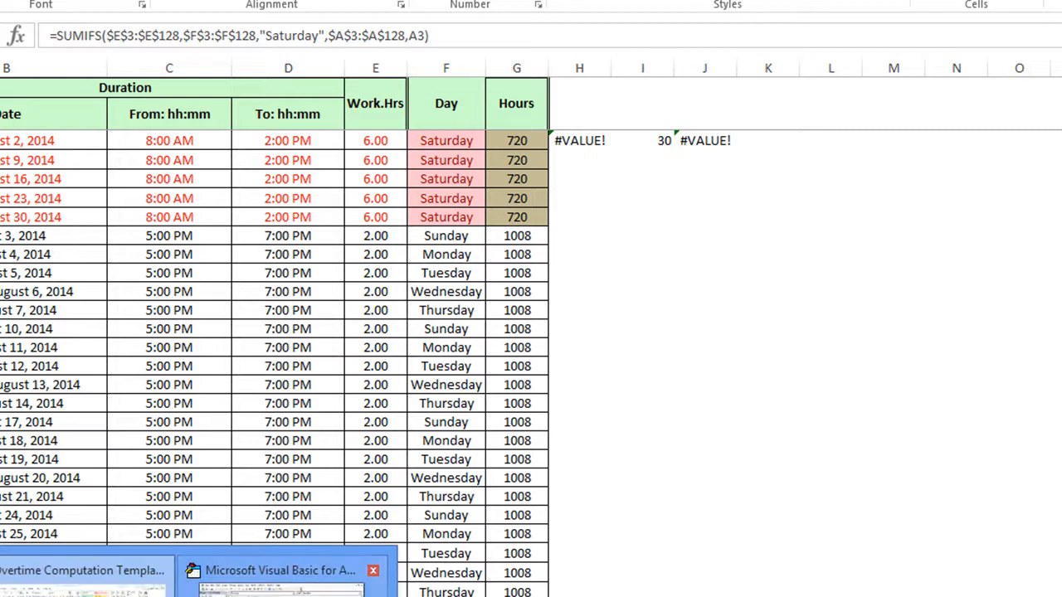
Step: Replace ID with emp as the criterion in AzOT_WeekEnd's SumIfs line
click(280, 571)
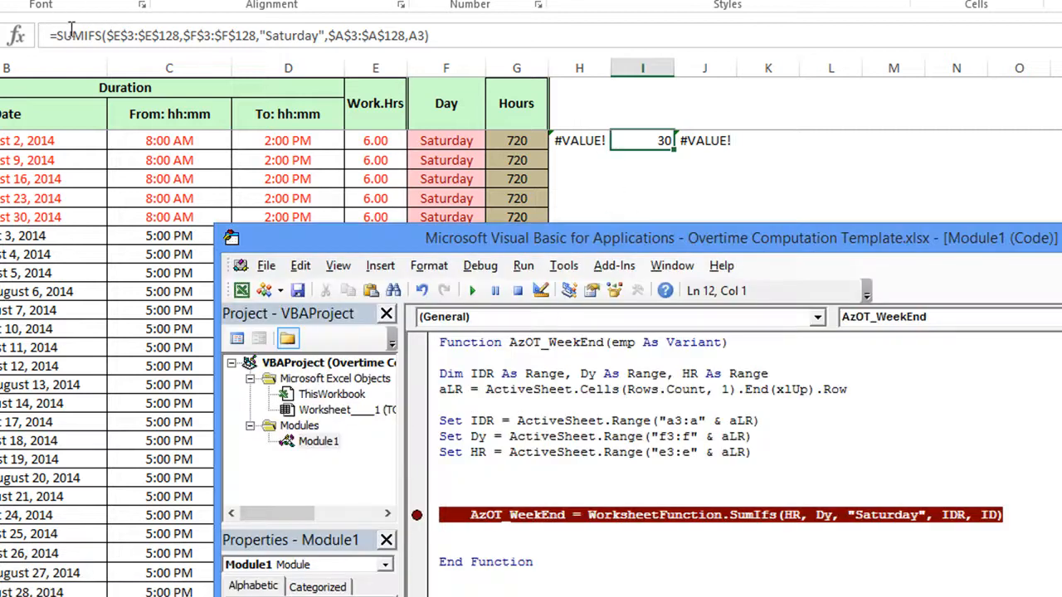
mouse_move(568, 489)
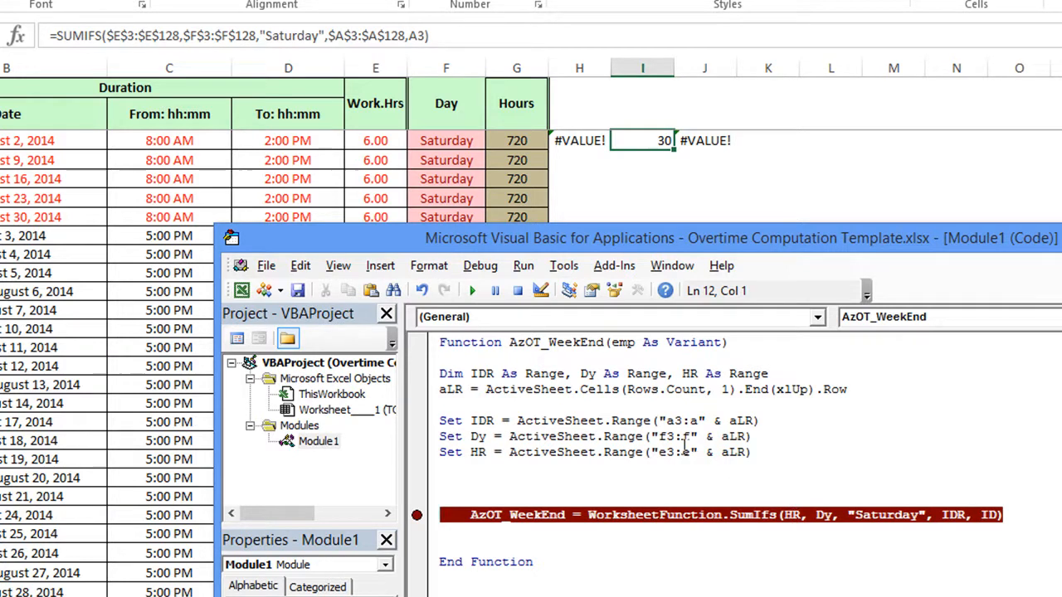
mouse_move(792, 515)
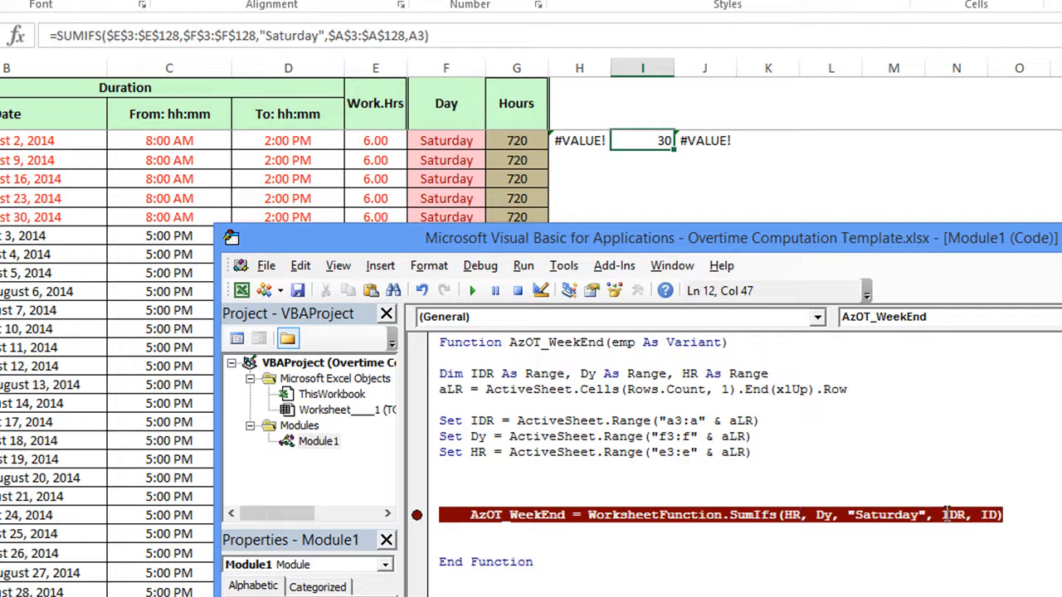
double_click(952, 515)
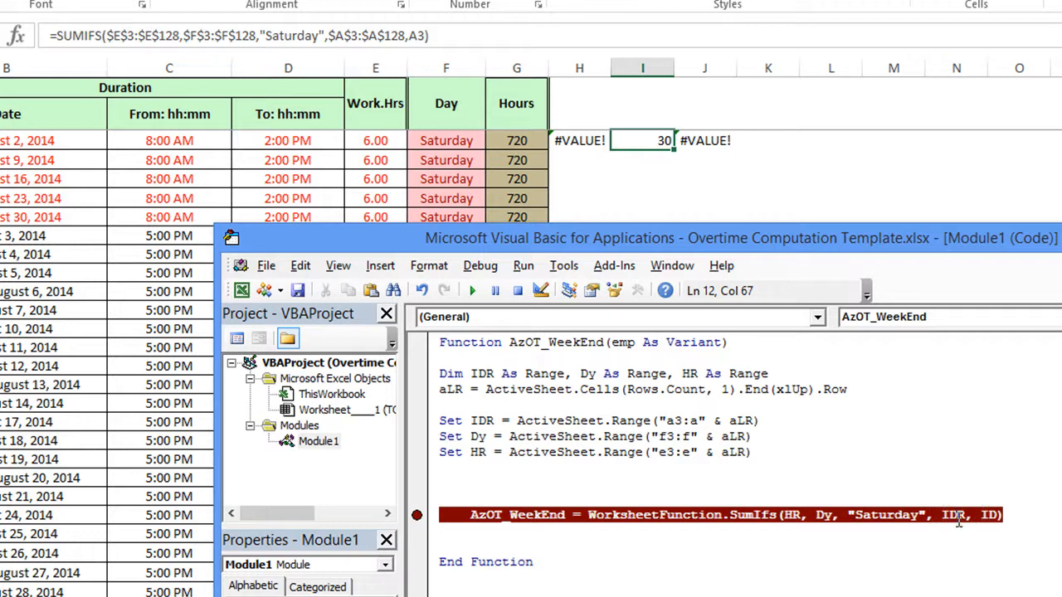
mouse_move(953, 519)
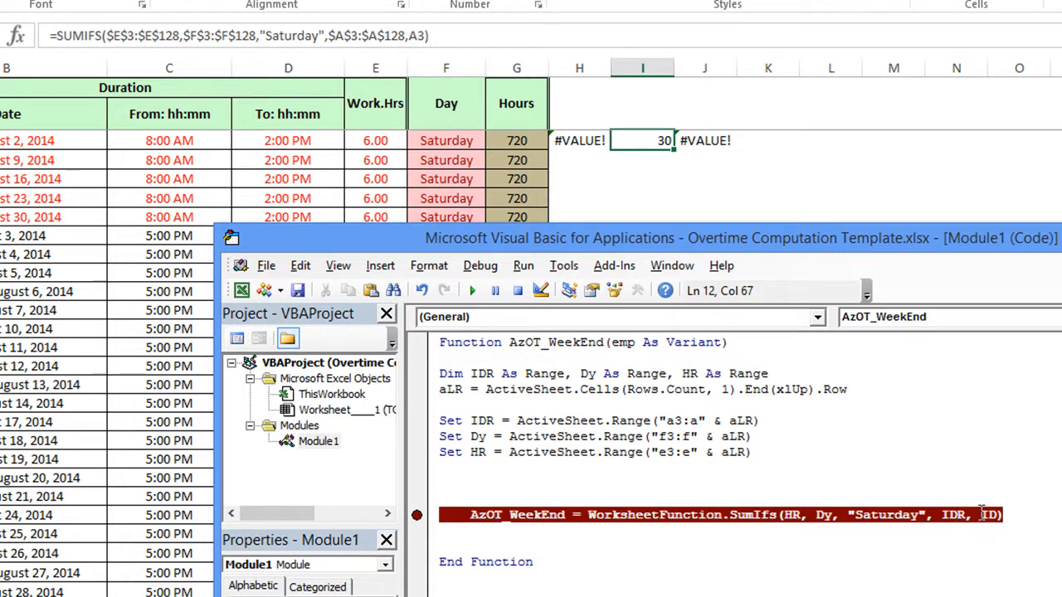
mouse_move(951, 471)
text(emp)
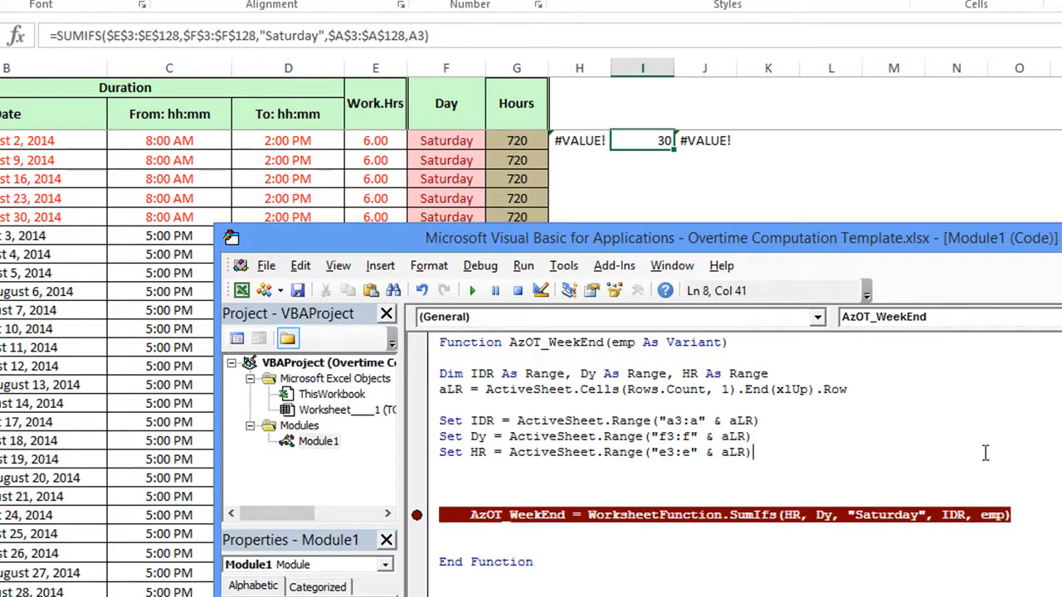
mouse_move(622, 342)
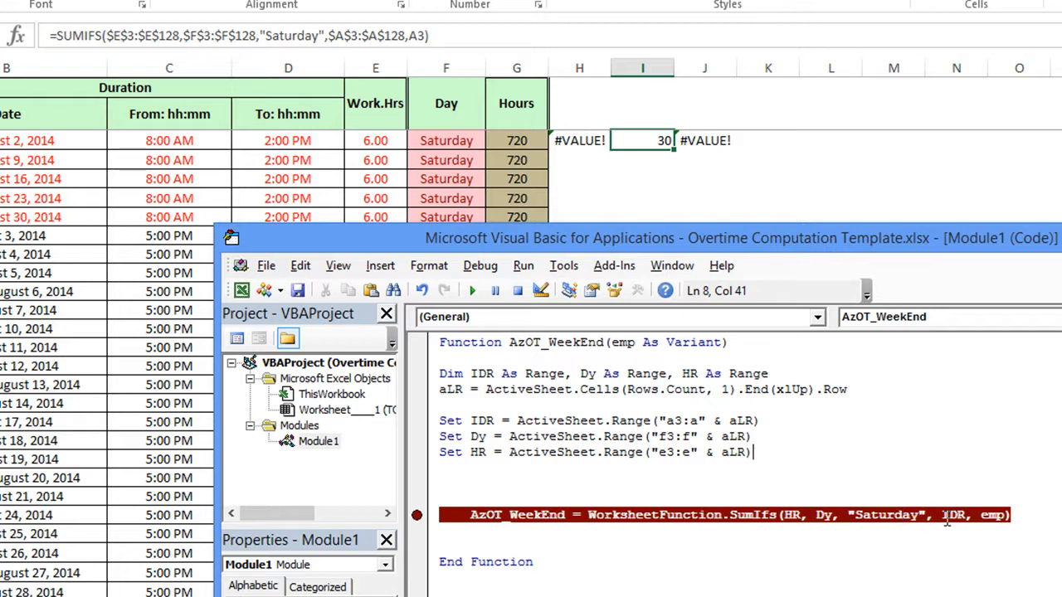
double_click(991, 514)
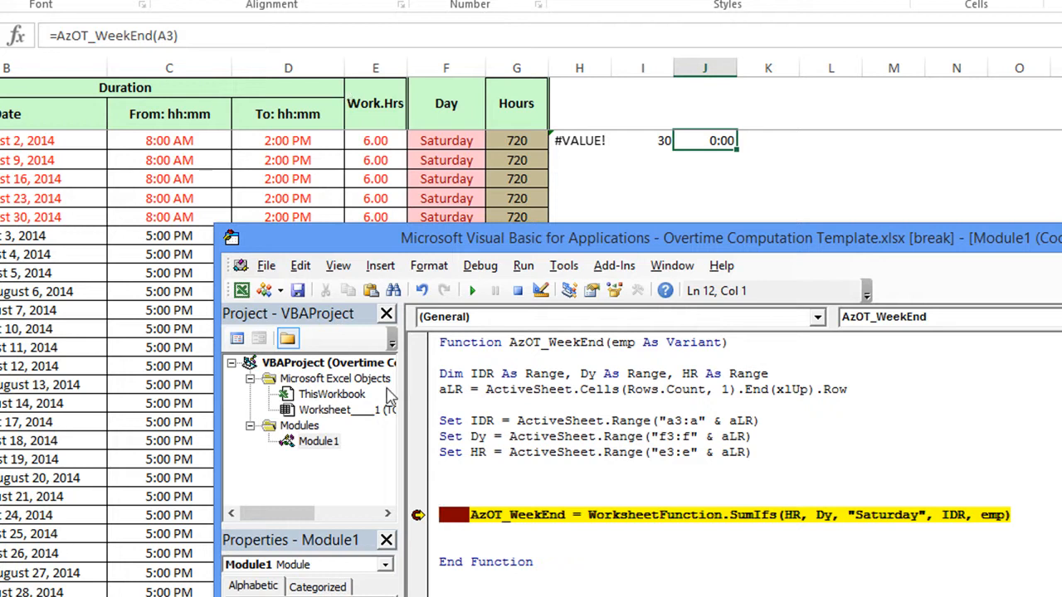
mouse_move(704, 470)
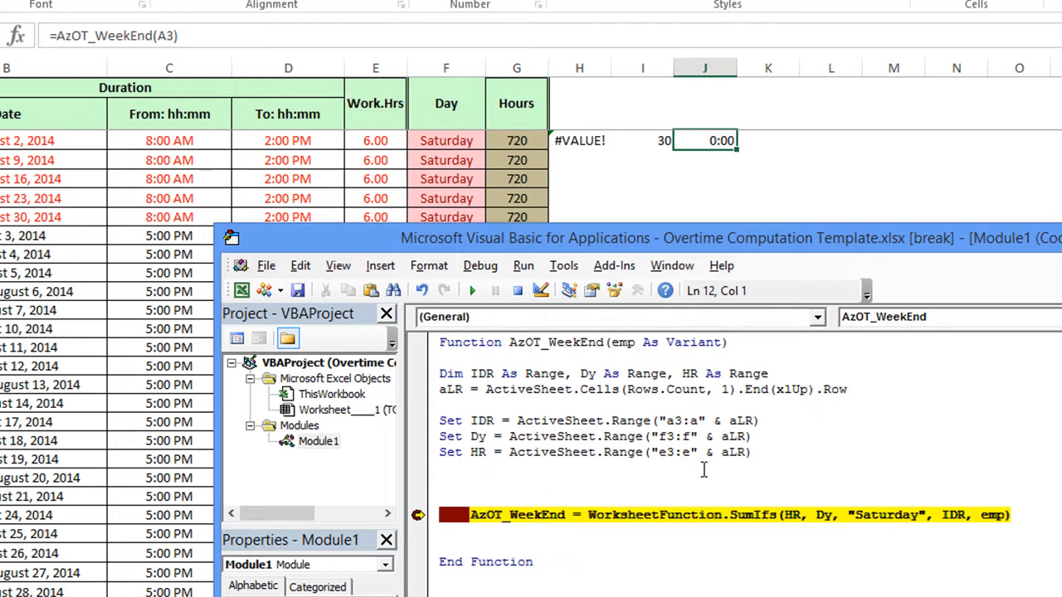
mouse_move(656, 487)
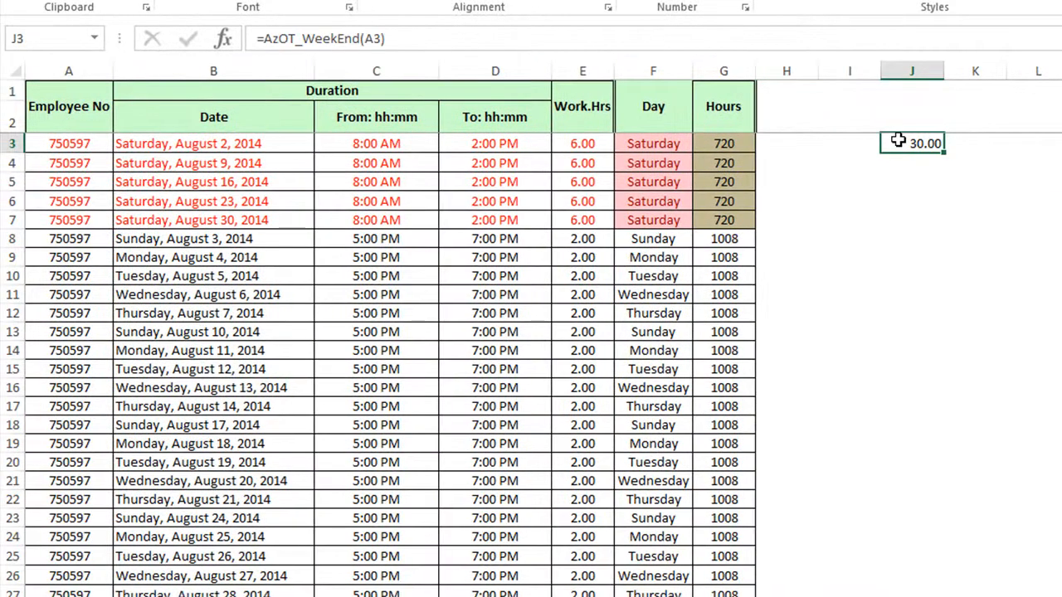
Step: Enter =AzOT_WeekEnd(A3) in H3 and fill it down column H
click(785, 142)
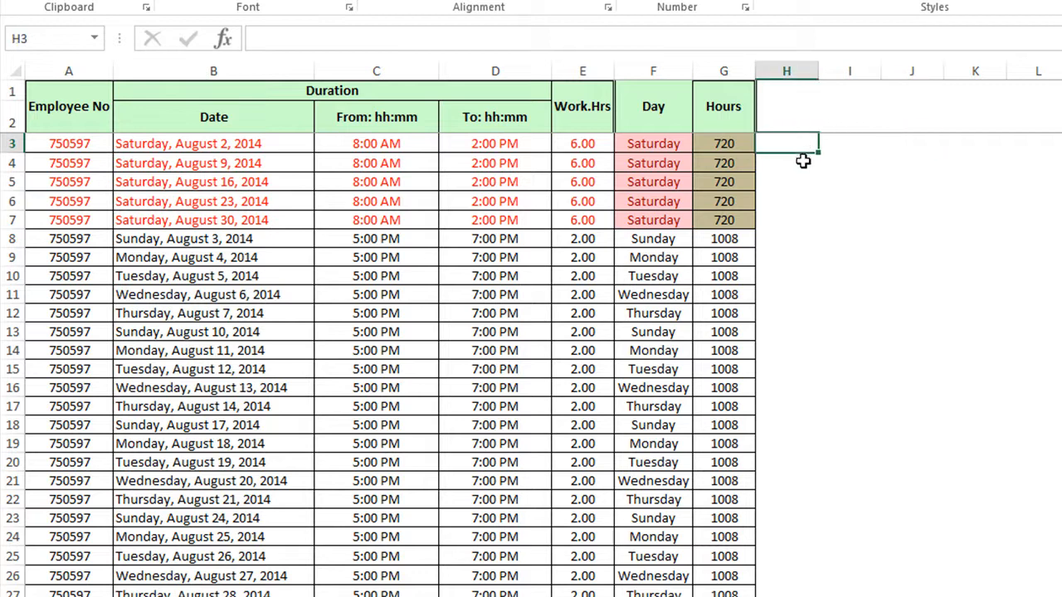
text(=a)
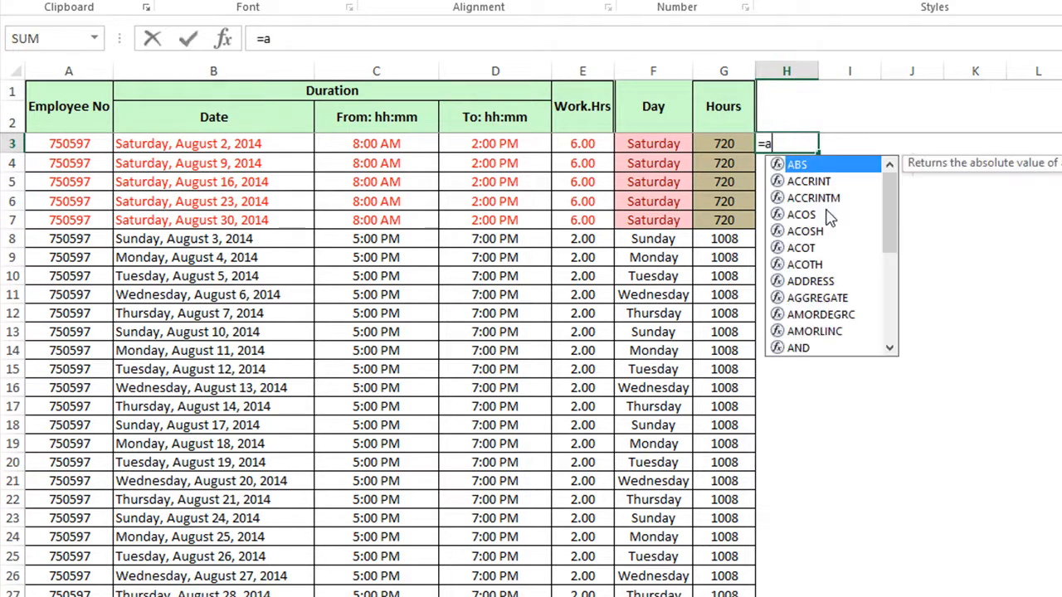
text(z)
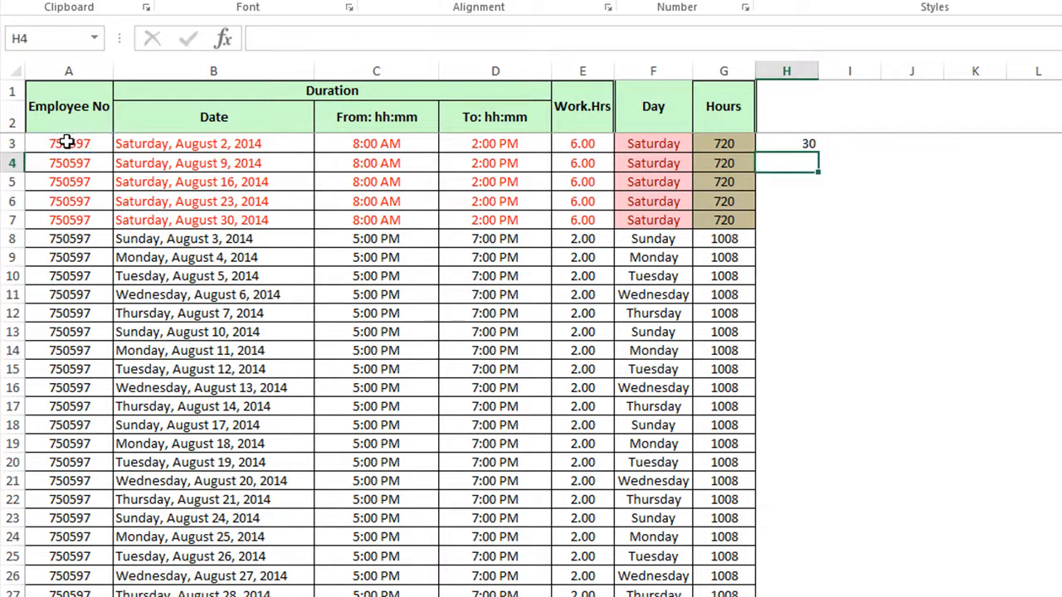
click(785, 143)
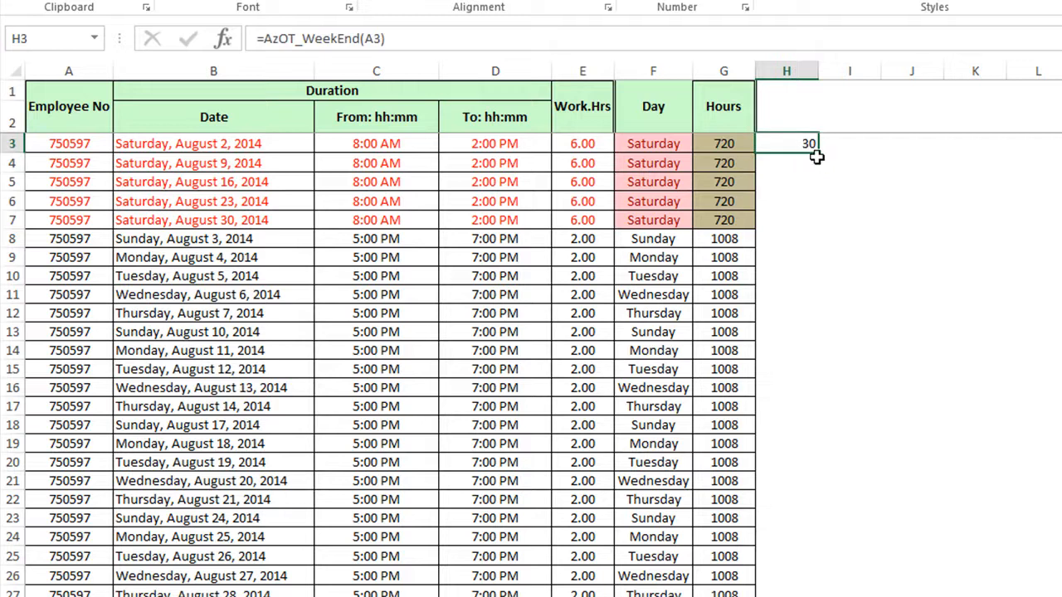
drag(786, 144, 786, 581)
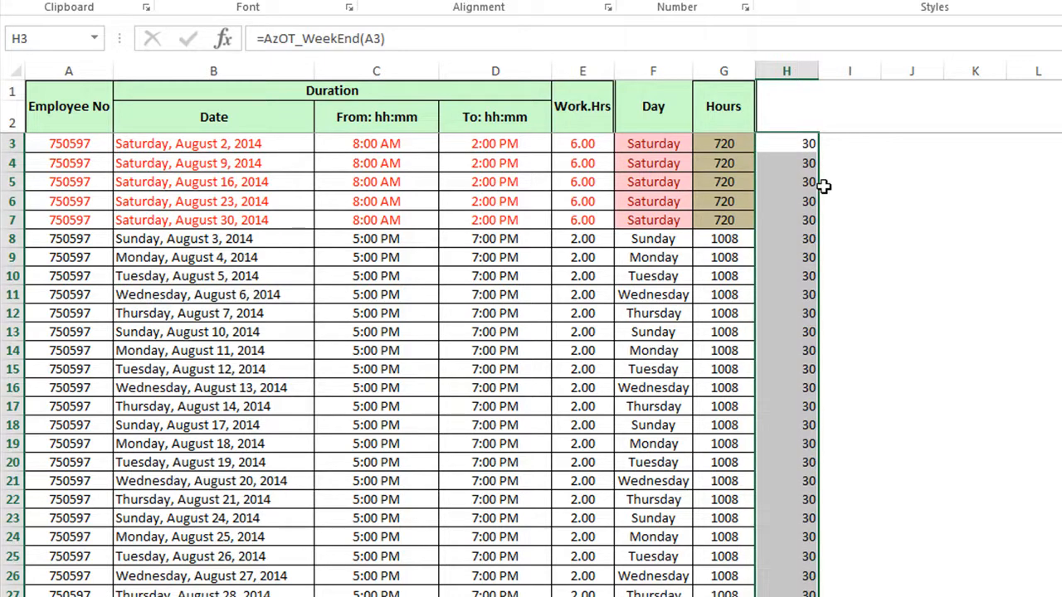
Step: Check row 79's employee number, H79 result and E79 work-hours formula
scroll(down, 3)
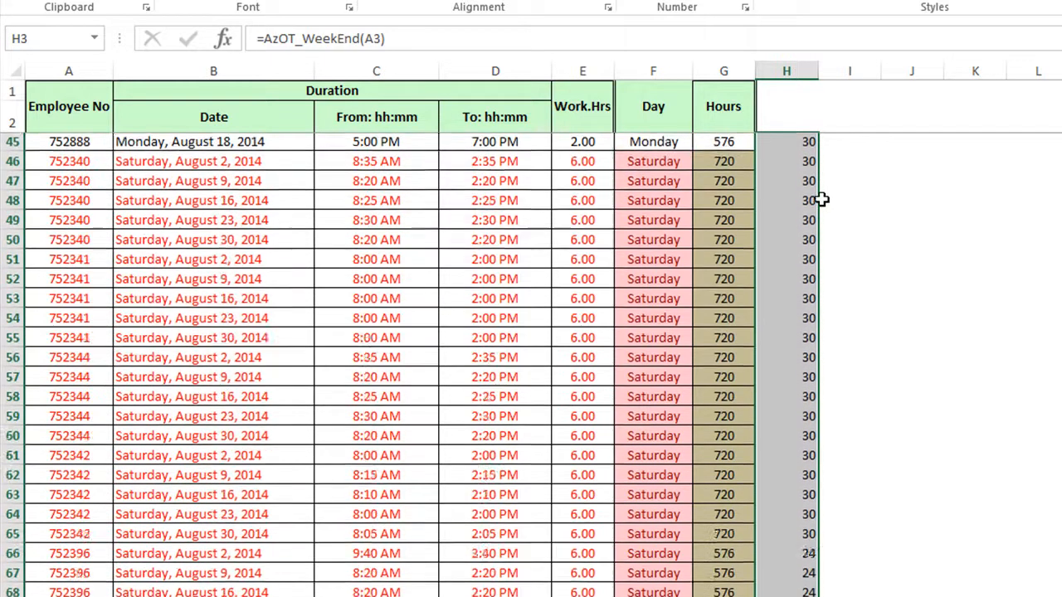
scroll(down, 3)
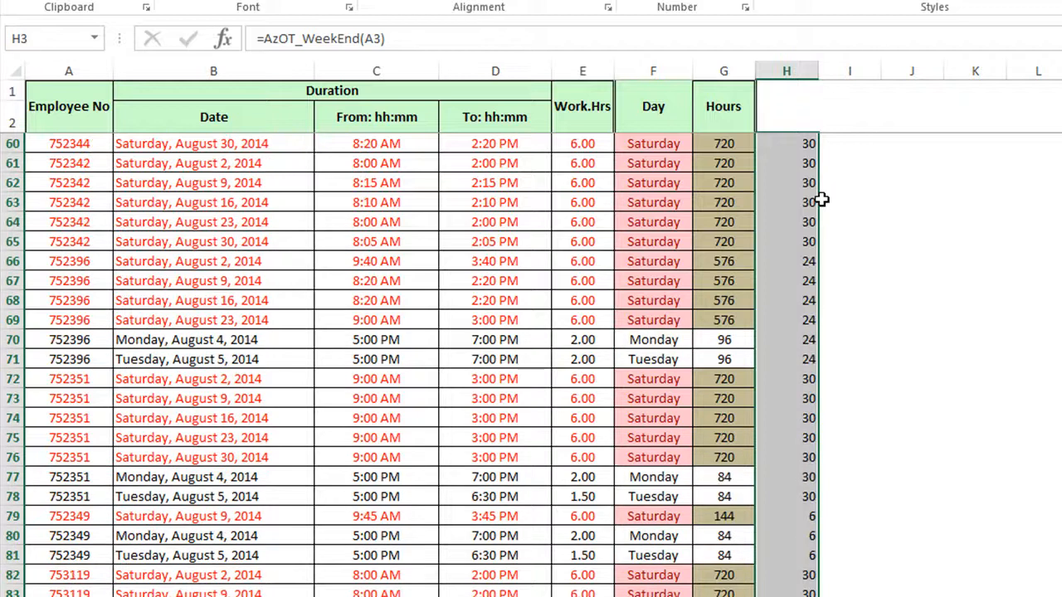
scroll(down, 3)
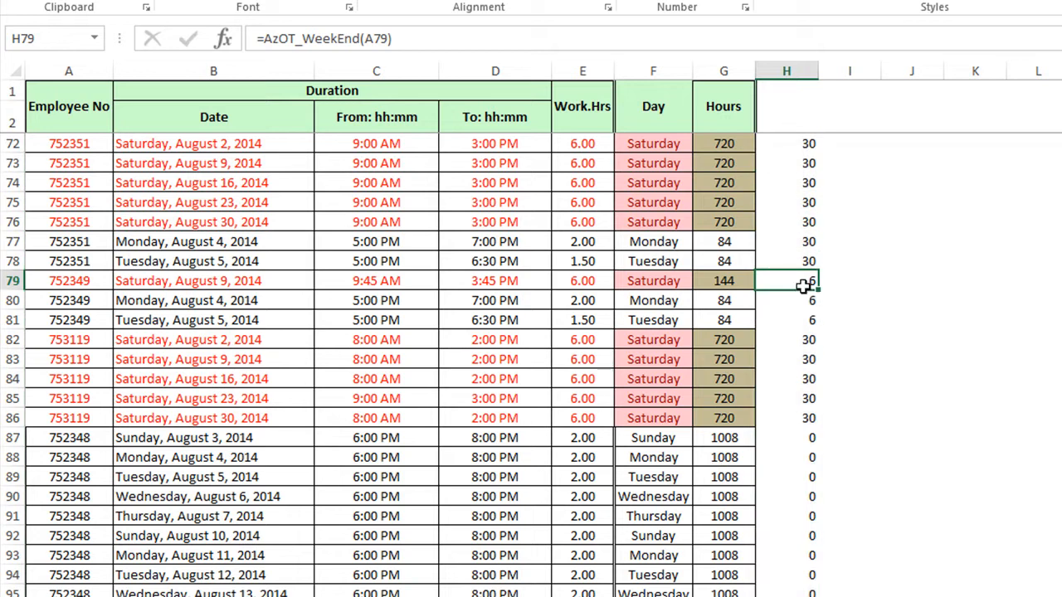
click(69, 280)
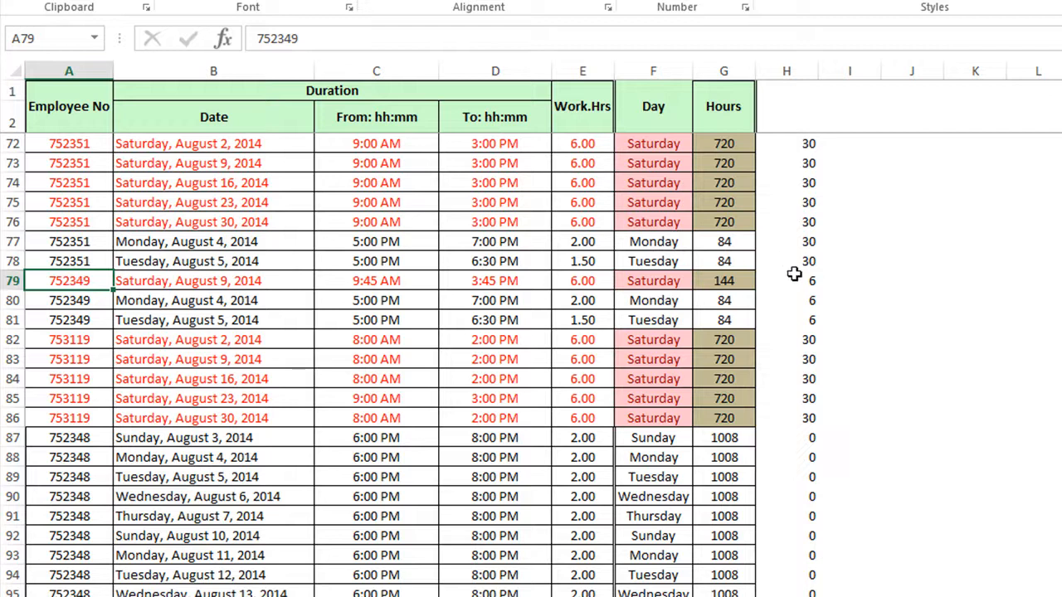
click(786, 280)
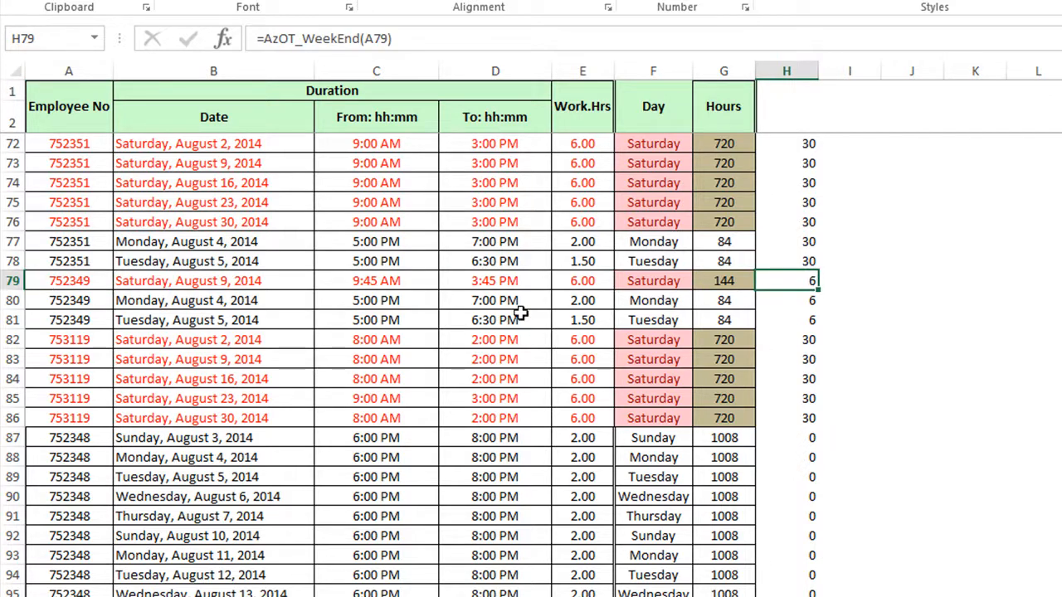
click(582, 280)
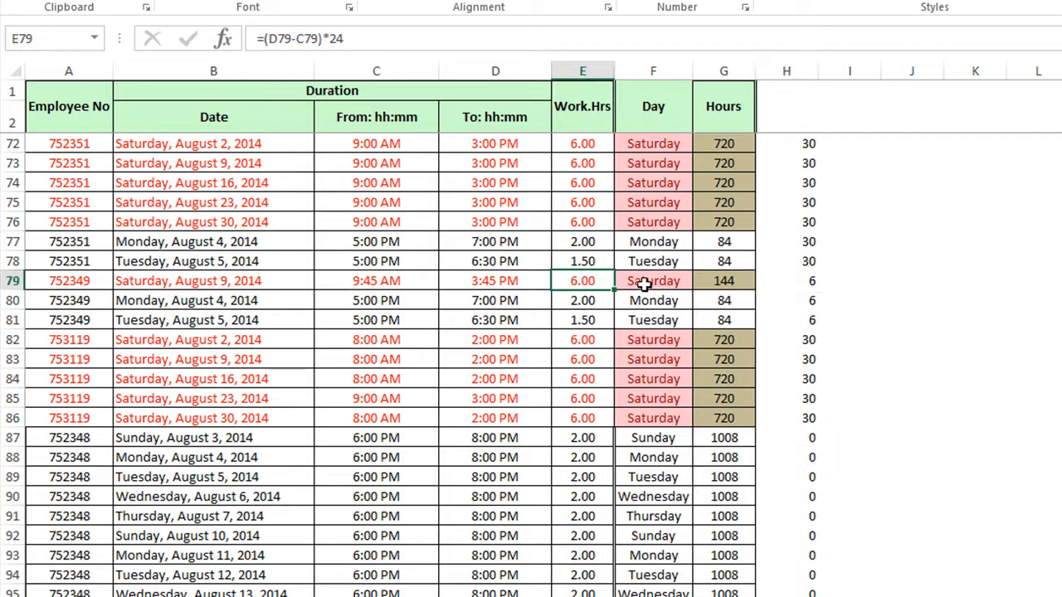
click(786, 280)
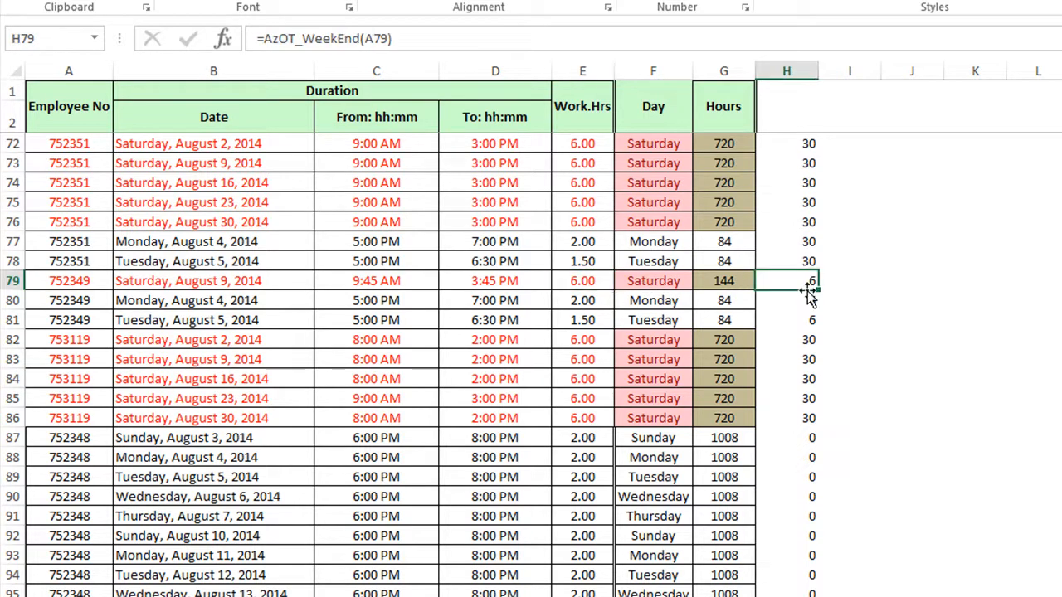
scroll(down, 3)
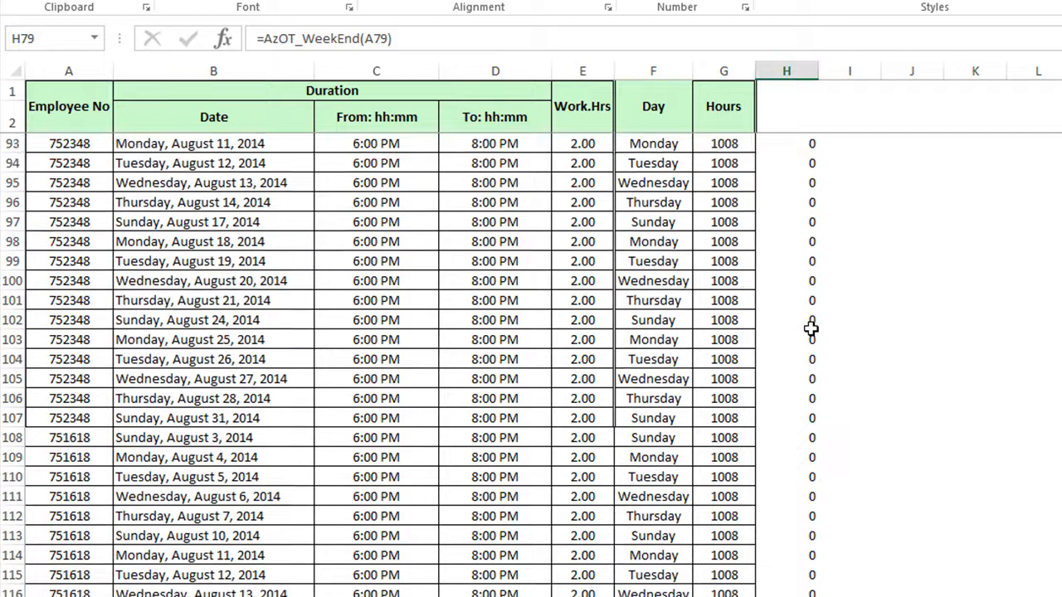
scroll(down, 3)
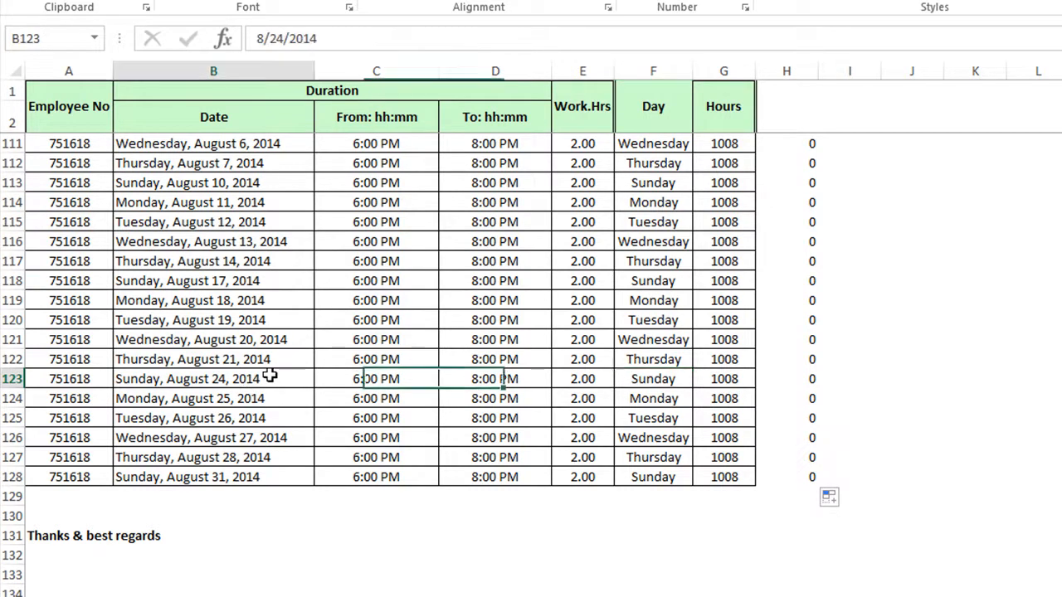
click(213, 378)
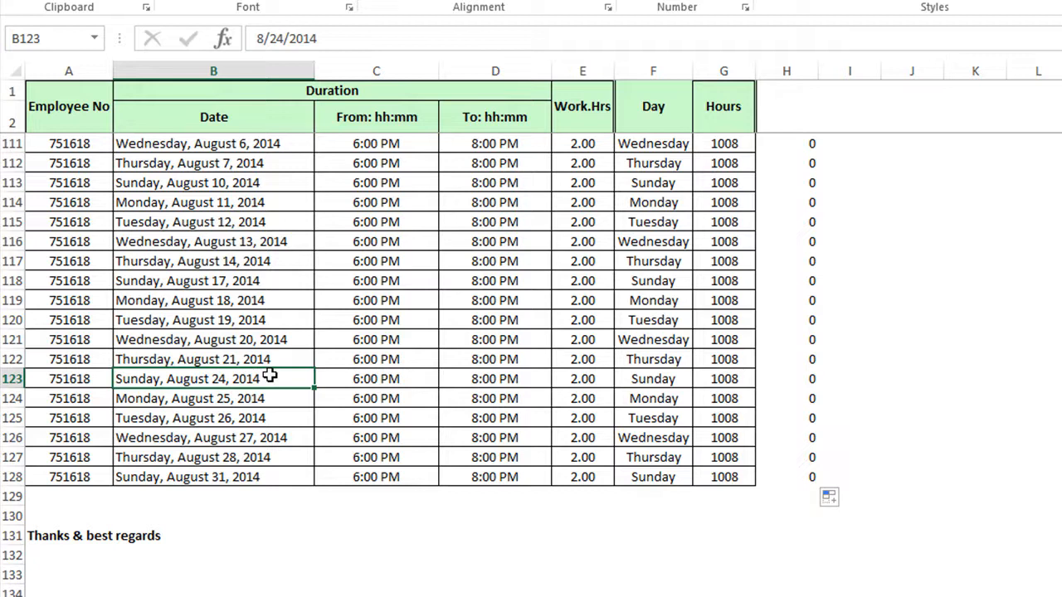
double_click(214, 378)
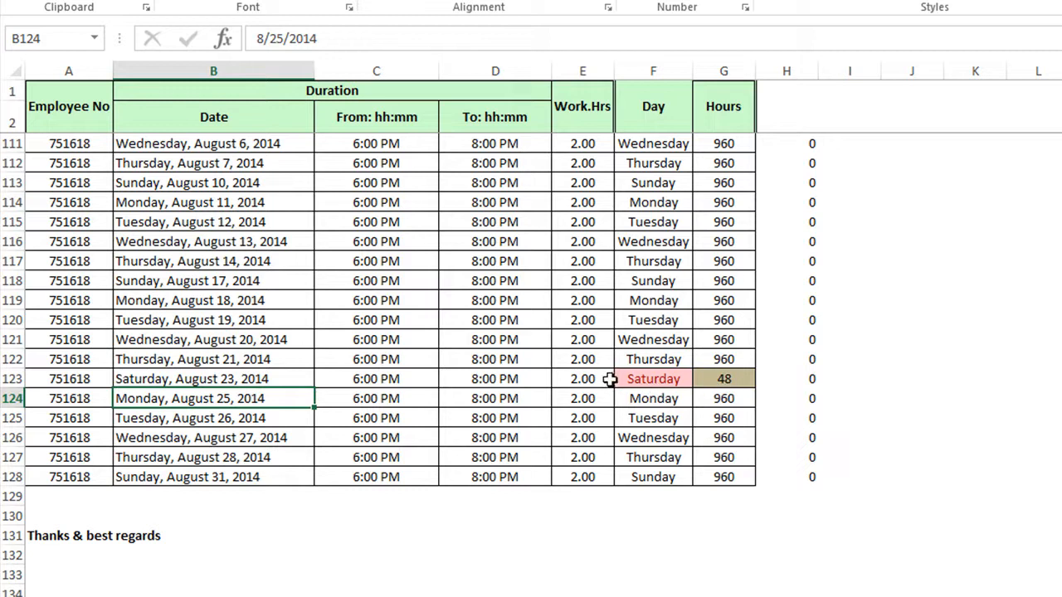
mouse_move(89, 378)
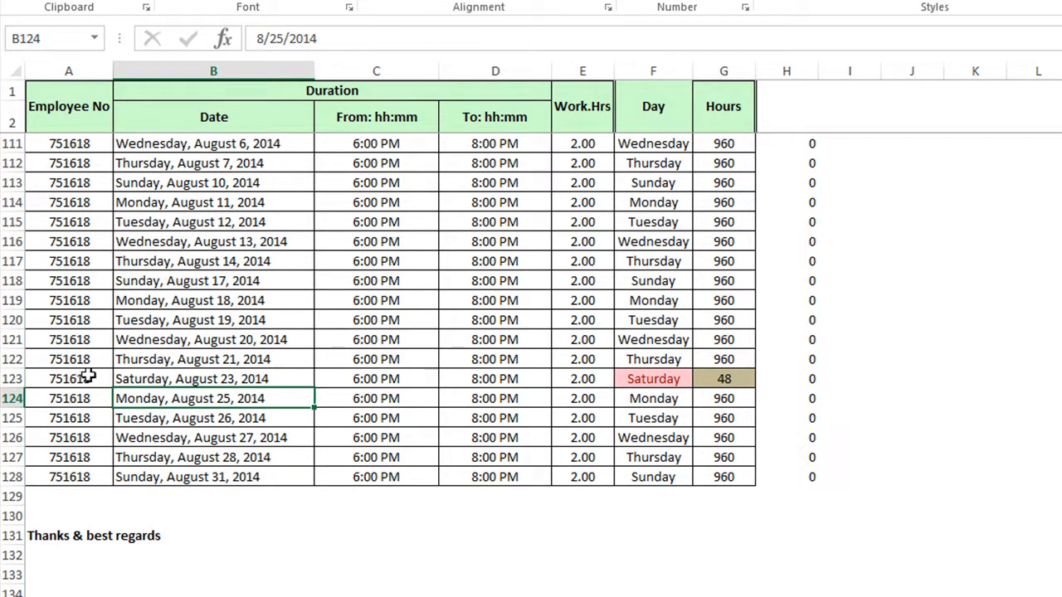
click(786, 378)
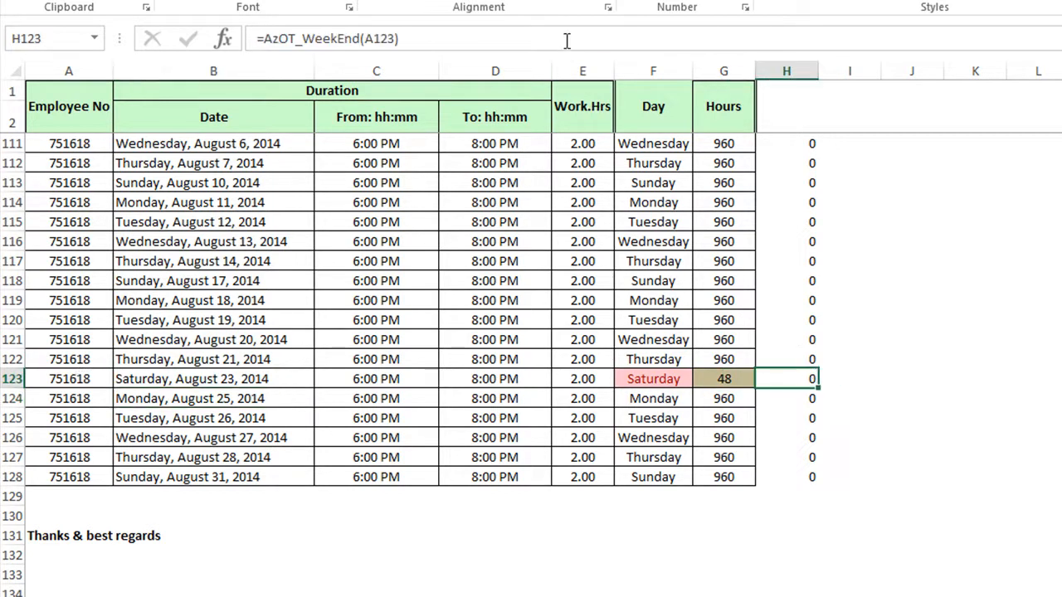
click(785, 399)
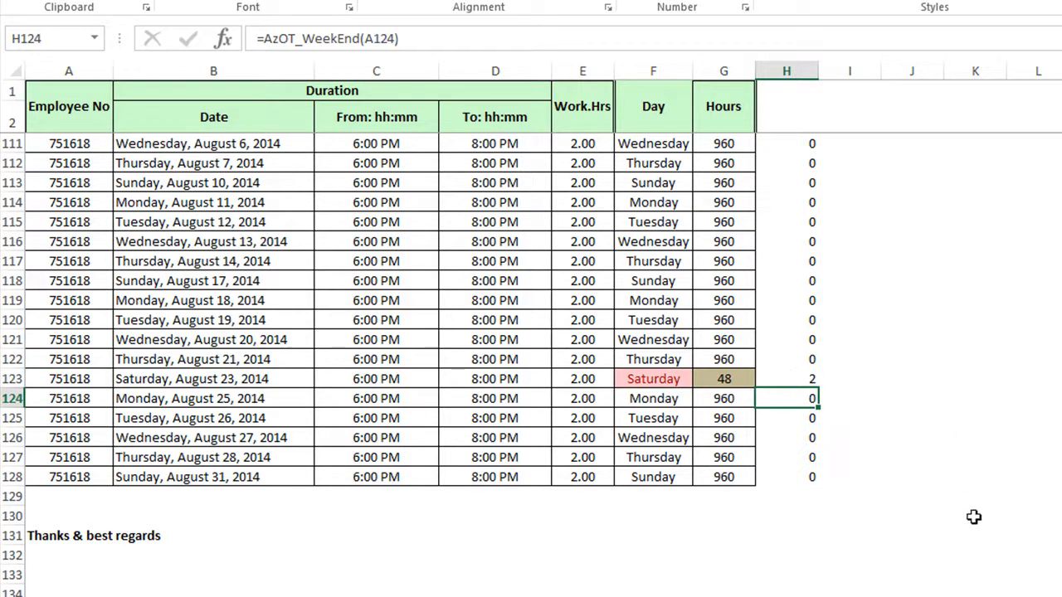
mouse_move(803, 376)
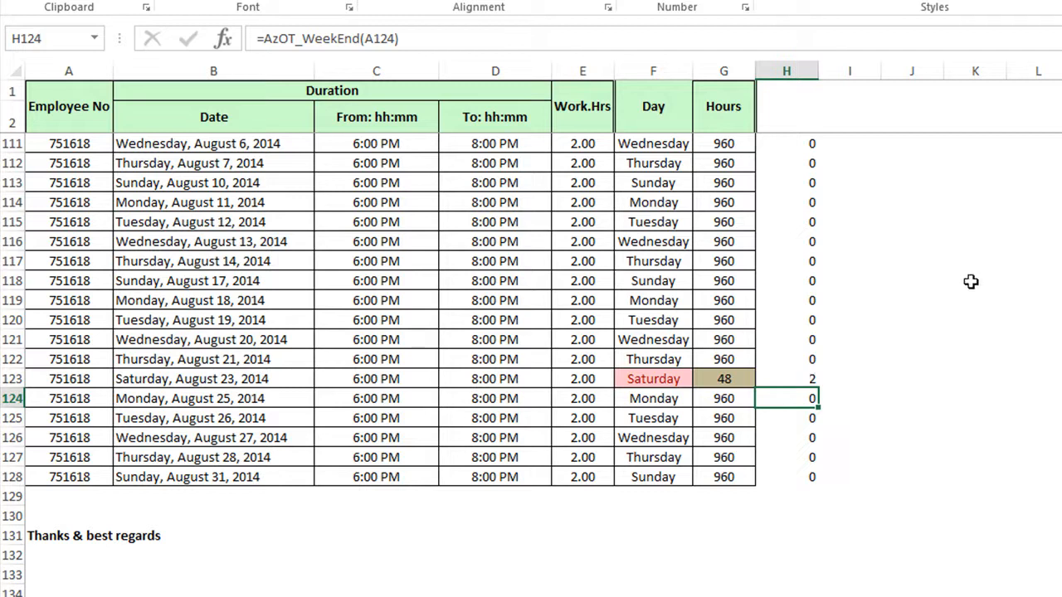
mouse_move(709, 529)
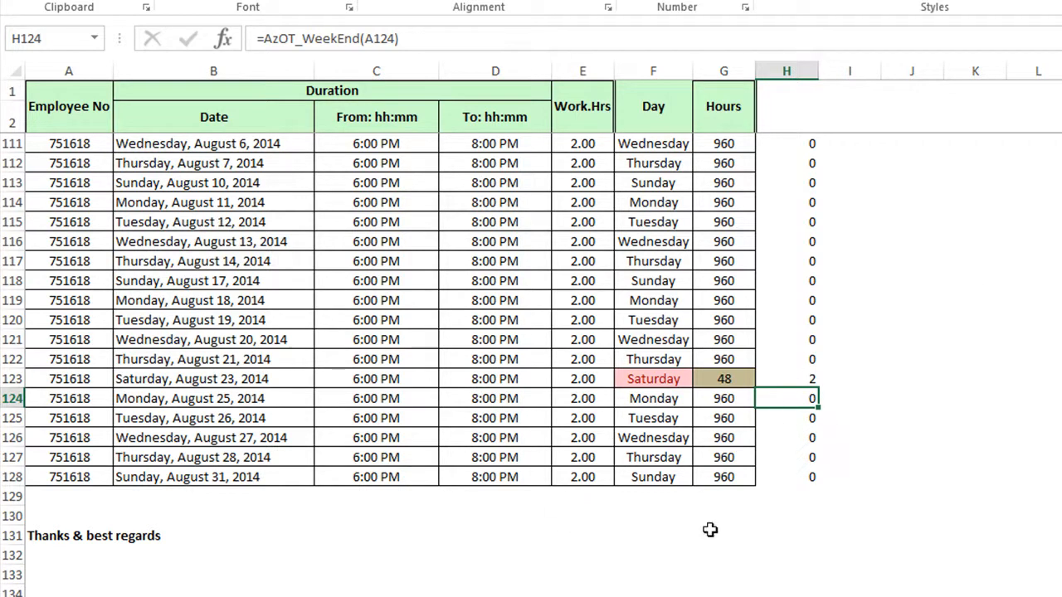
click(214, 378)
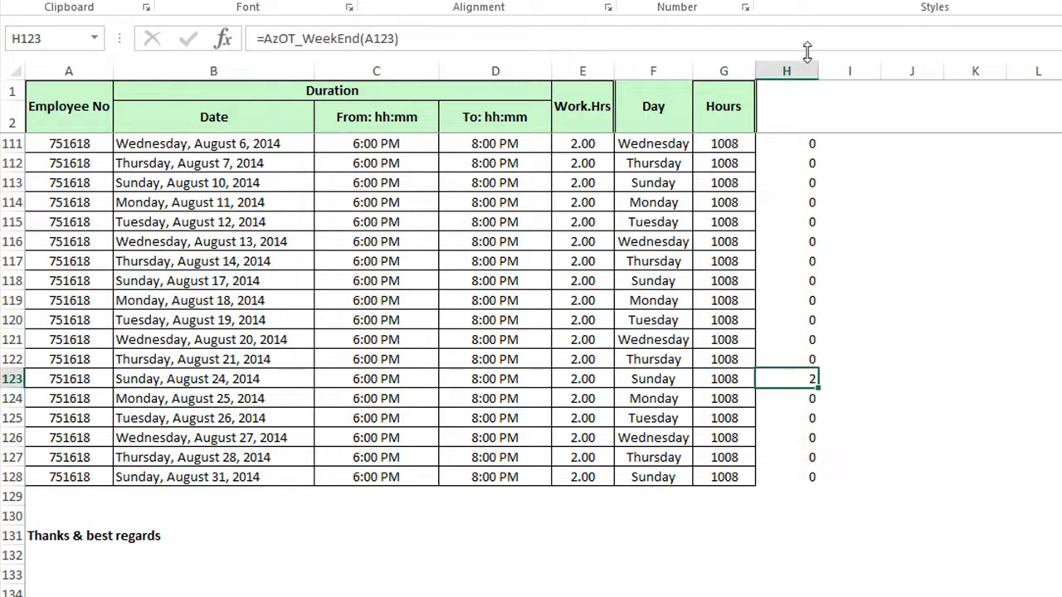
click(785, 398)
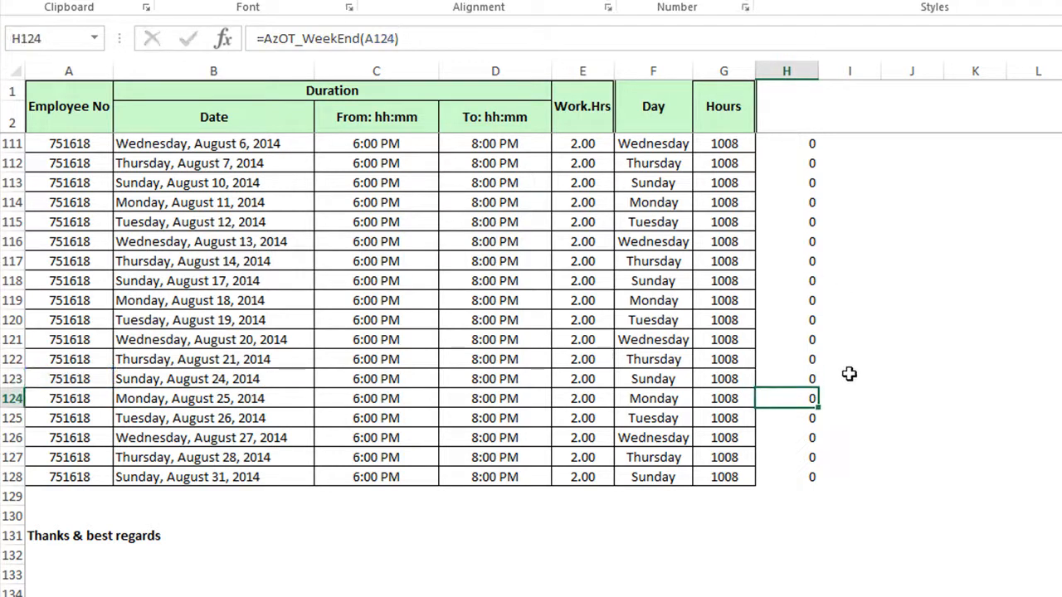
mouse_move(673, 478)
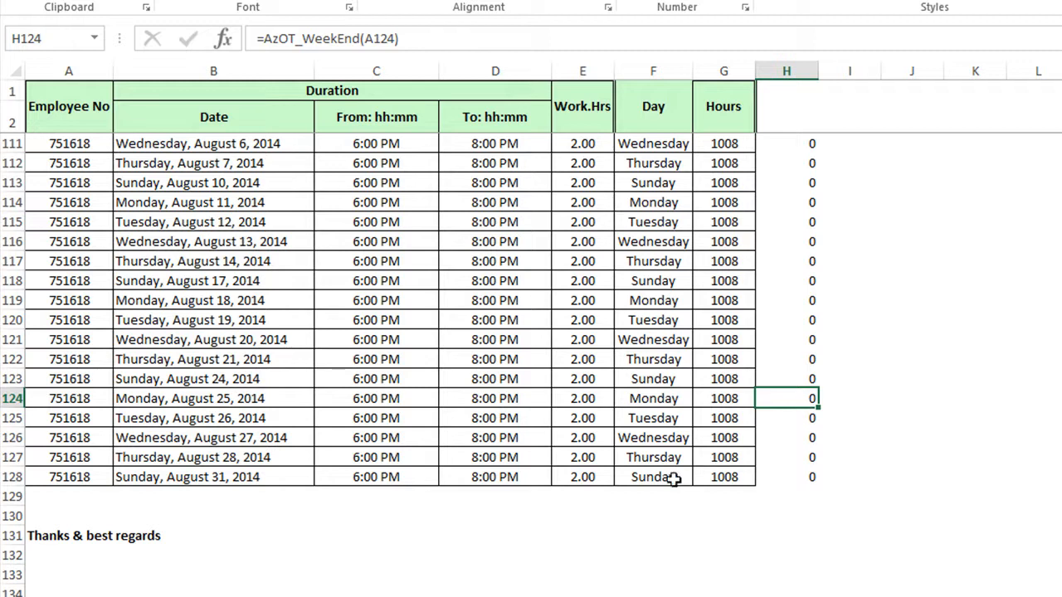
mouse_move(739, 225)
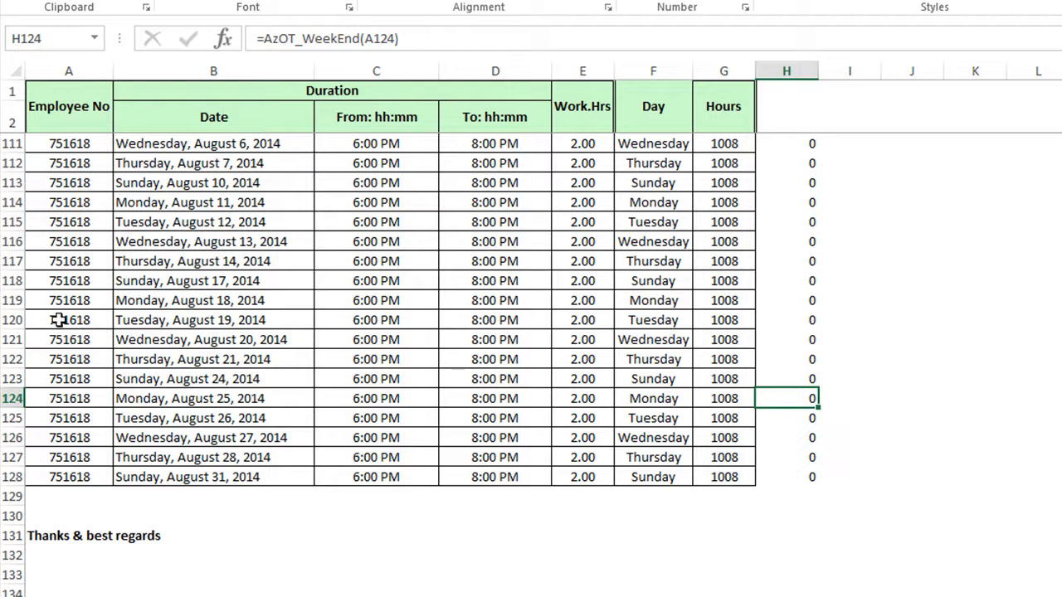
mouse_move(70, 397)
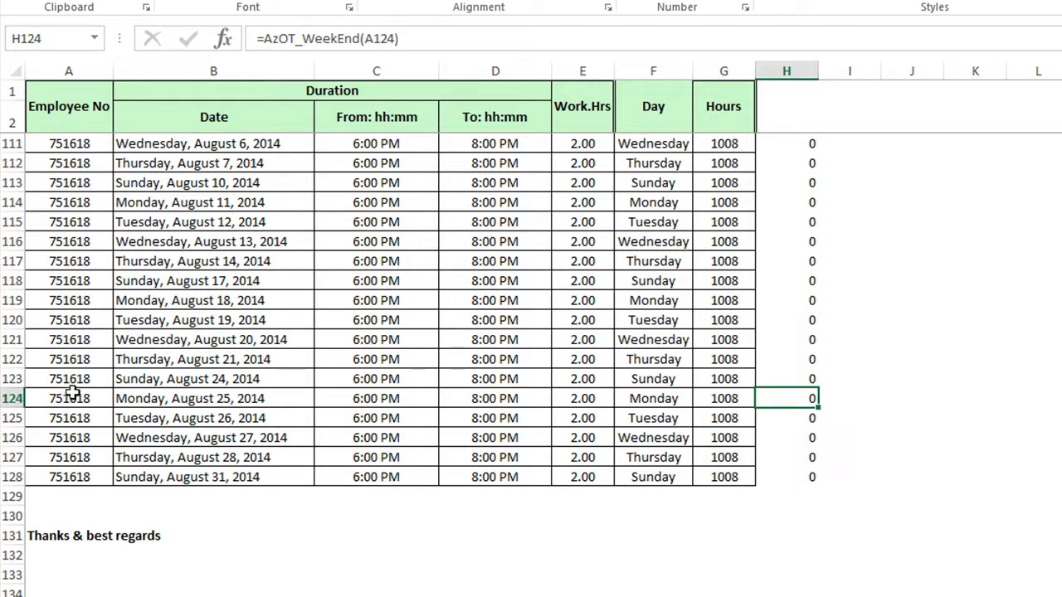